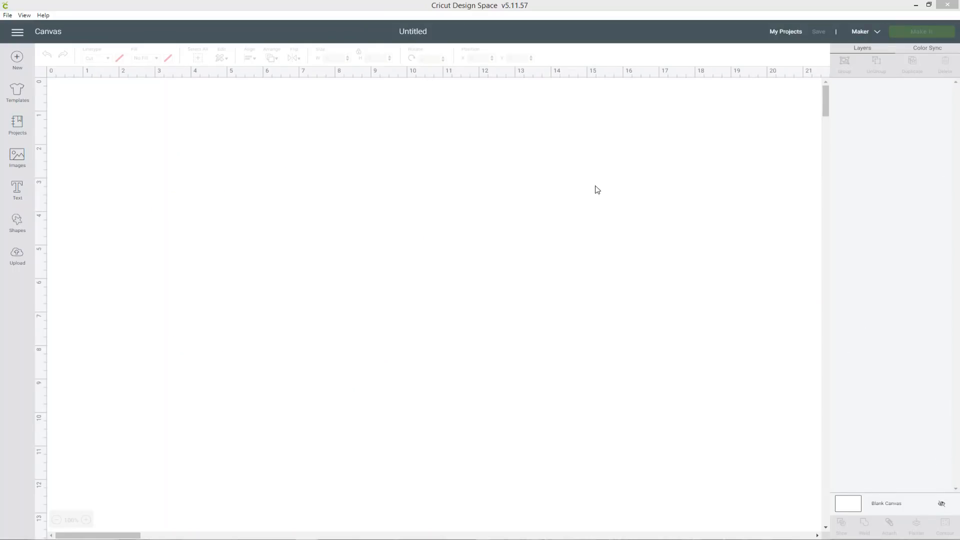
mouse_move(32, 221)
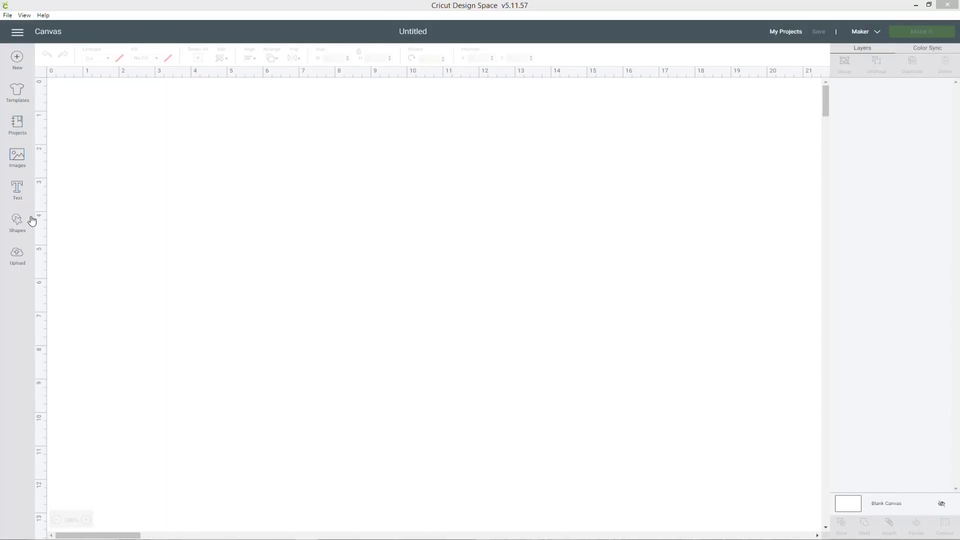
Step: Show the basic shapes panel beside the blank canvas after briefly viewing Images
left_click(16, 222)
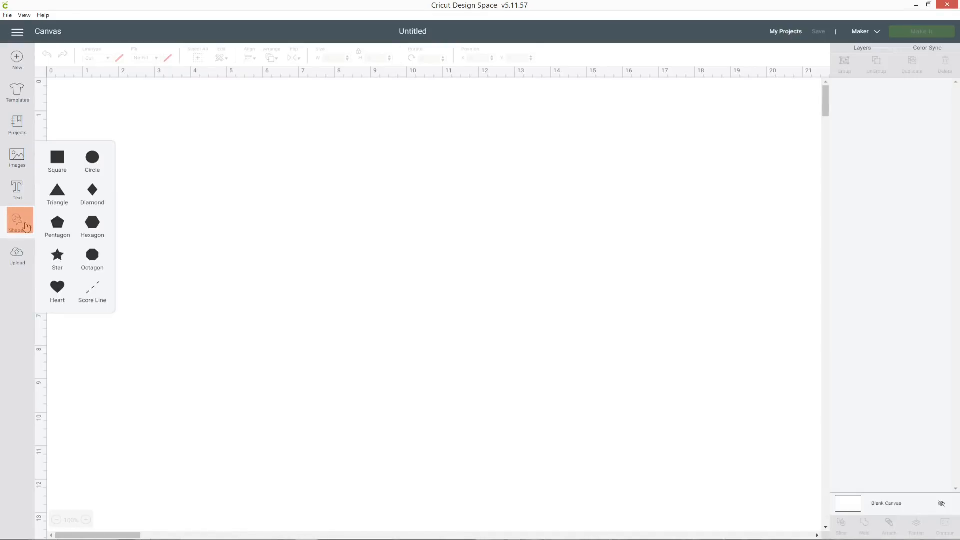
mouse_move(83, 212)
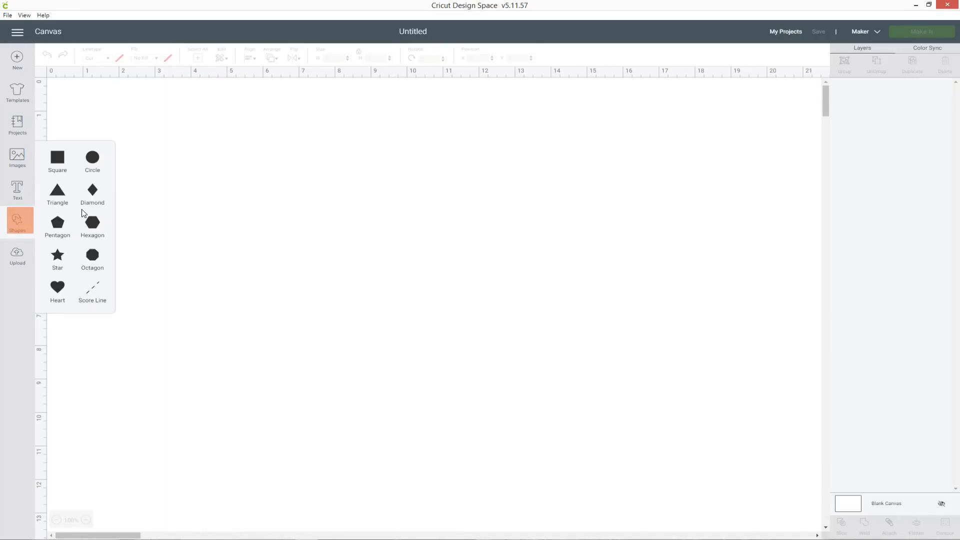
mouse_move(103, 194)
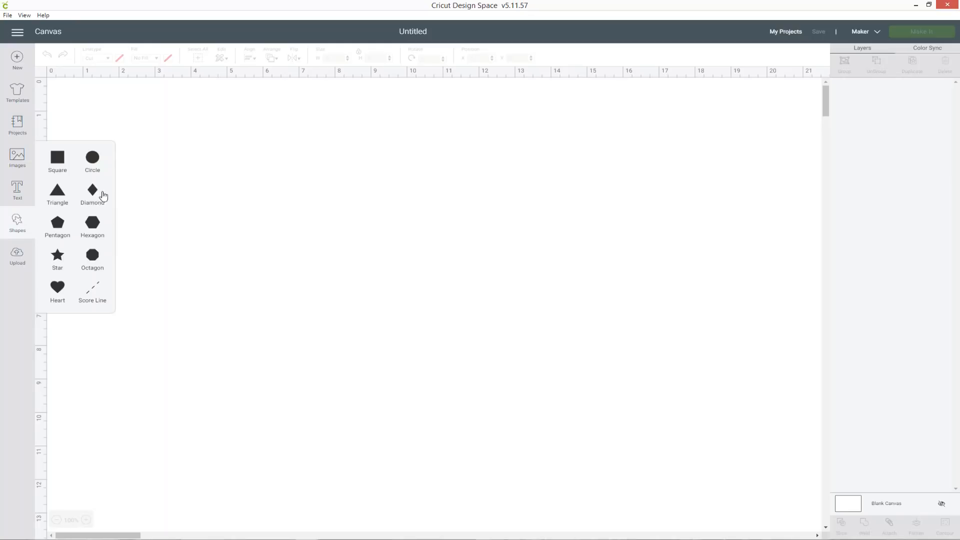
left_click(17, 156)
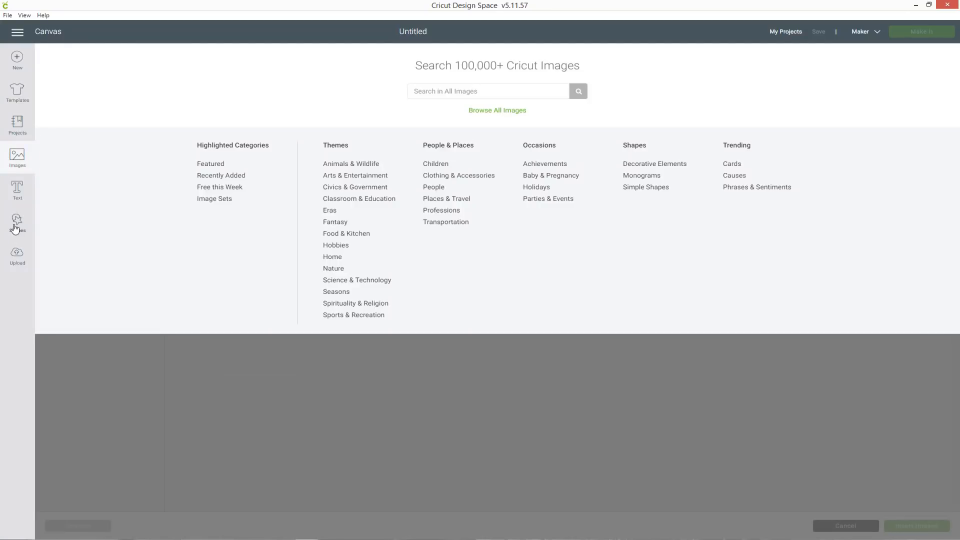
left_click(17, 224)
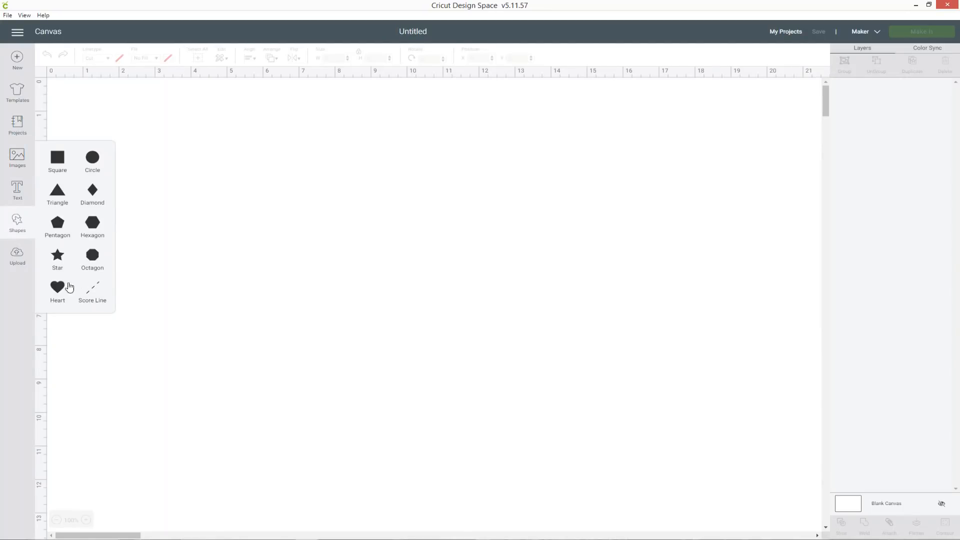
mouse_move(17, 226)
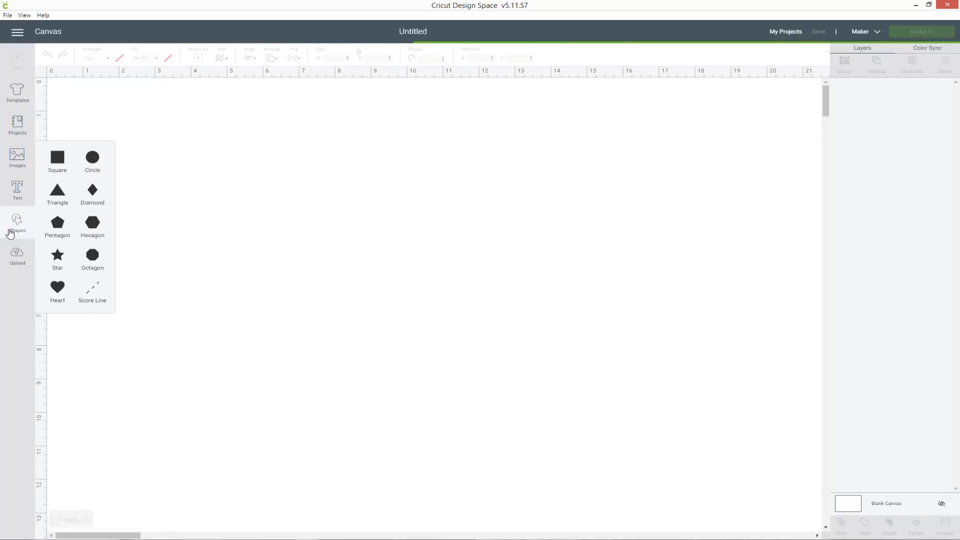
Step: Add a large heart shape and change its linetype colour to white
left_click(57, 287)
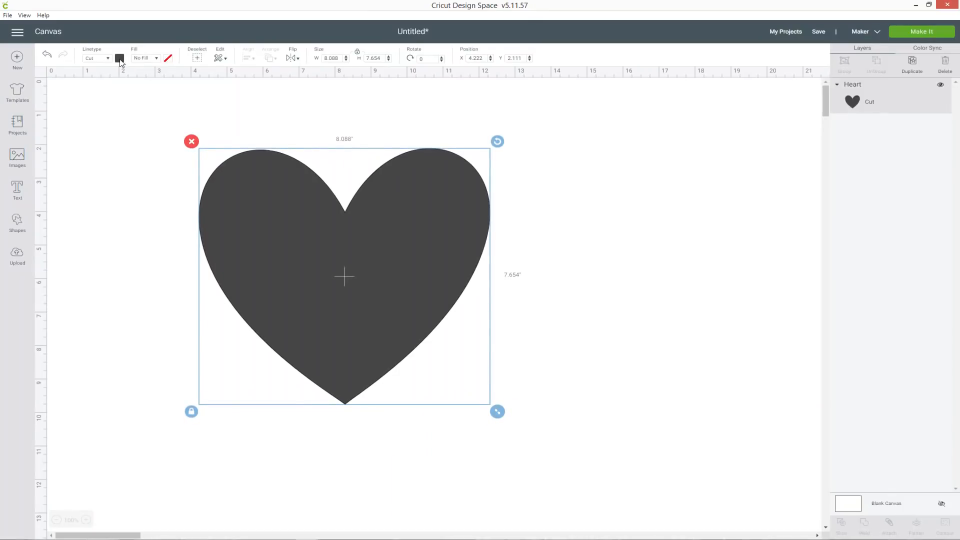
left_click(120, 57)
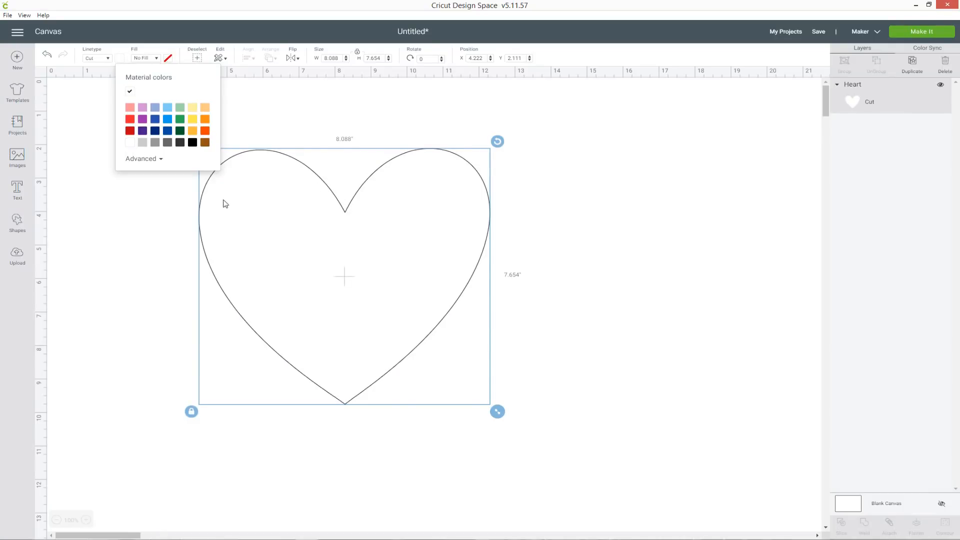
left_click(519, 185)
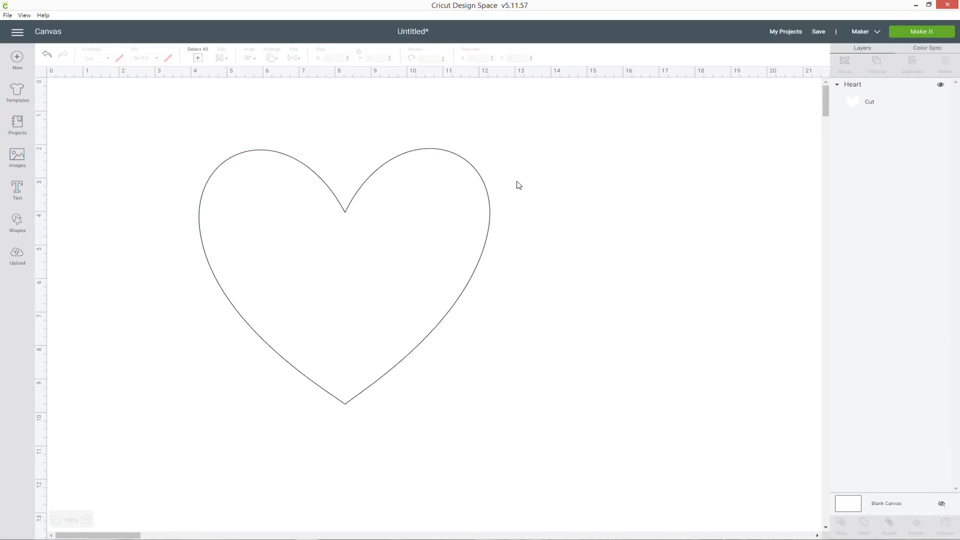
mouse_move(215, 267)
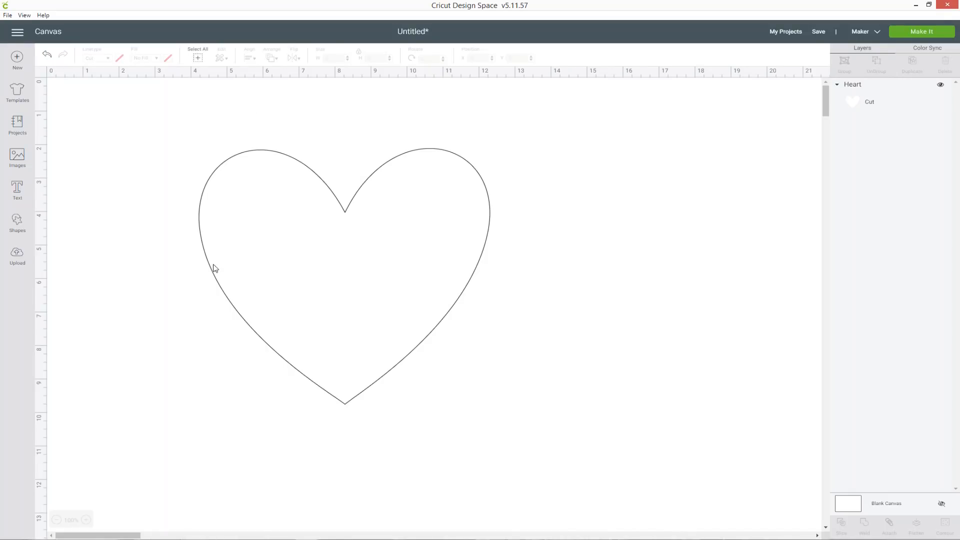
mouse_move(33, 202)
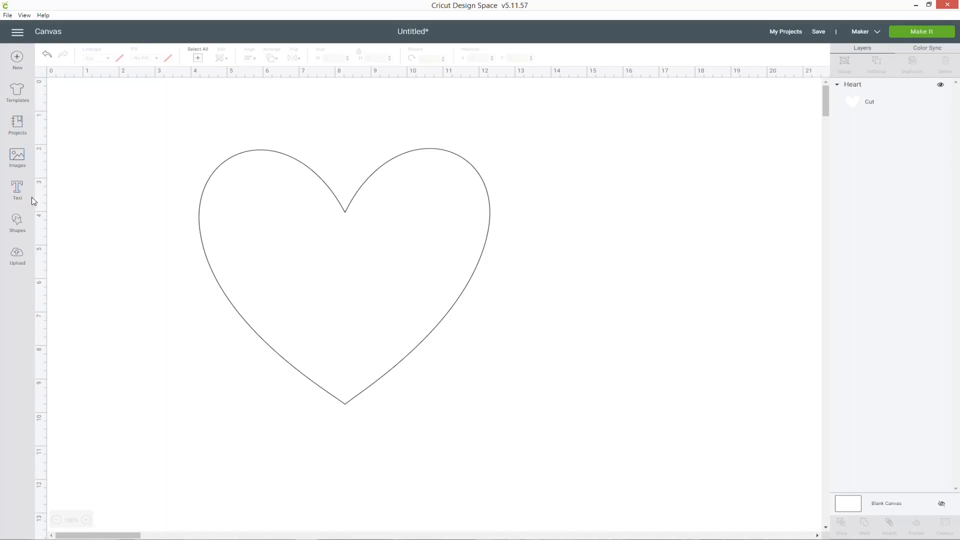
Step: Add a text layer reading 'Family' below the heart and select it
left_click(17, 188)
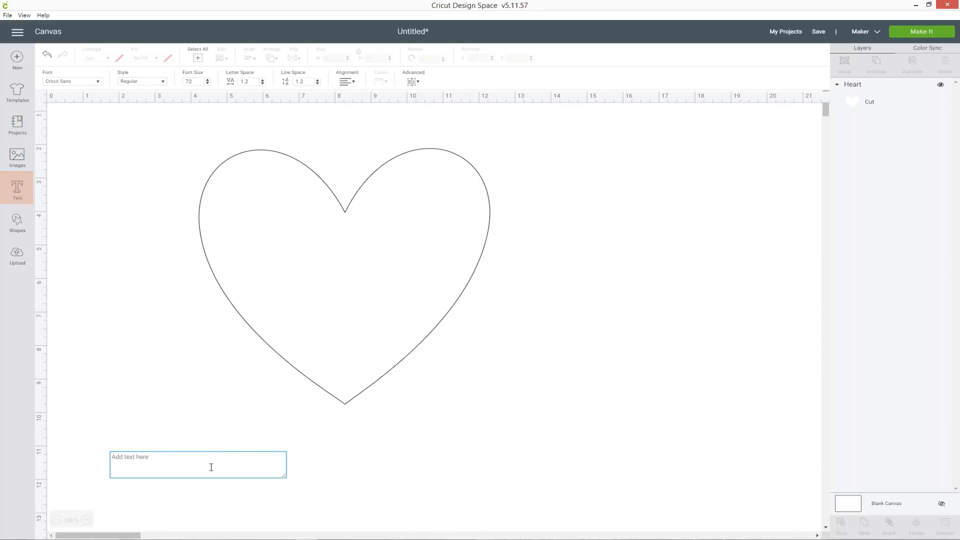
type("Family")
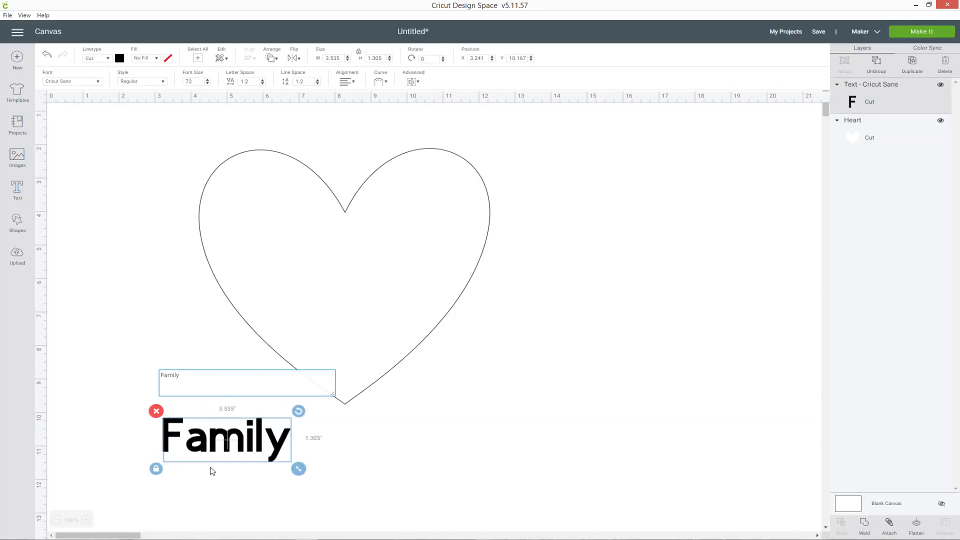
left_click(164, 374)
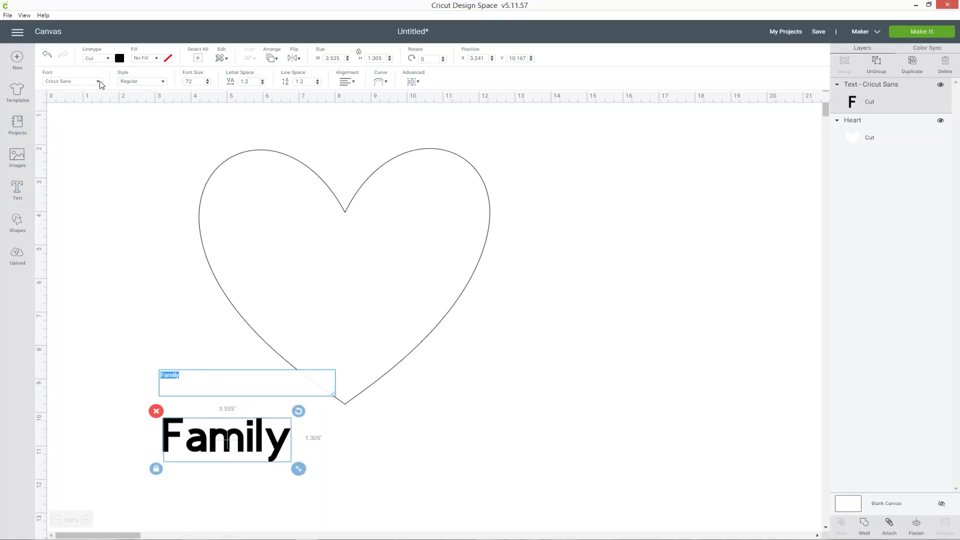
Step: Browse the font list toward the Angel Heart script font for Family
left_click(73, 81)
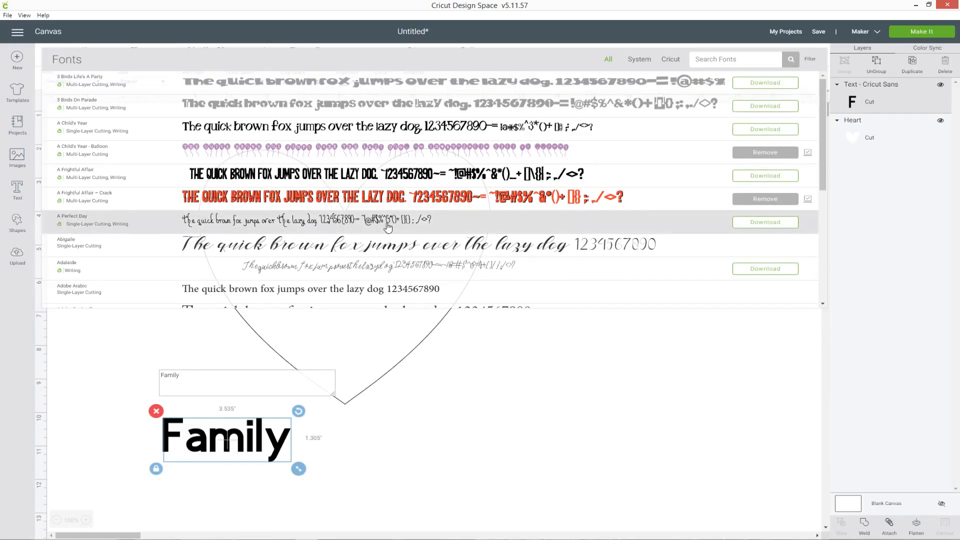
mouse_move(633, 122)
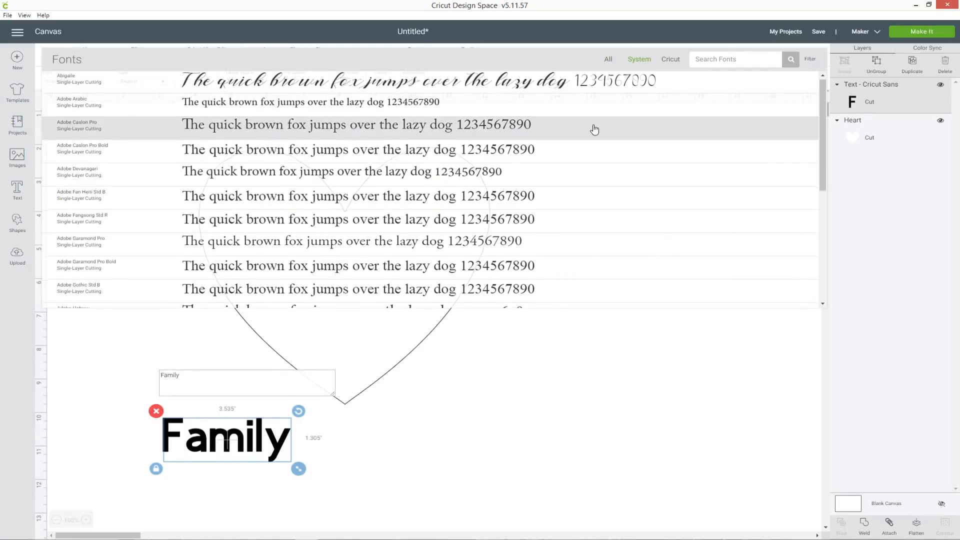
scroll("down", 3)
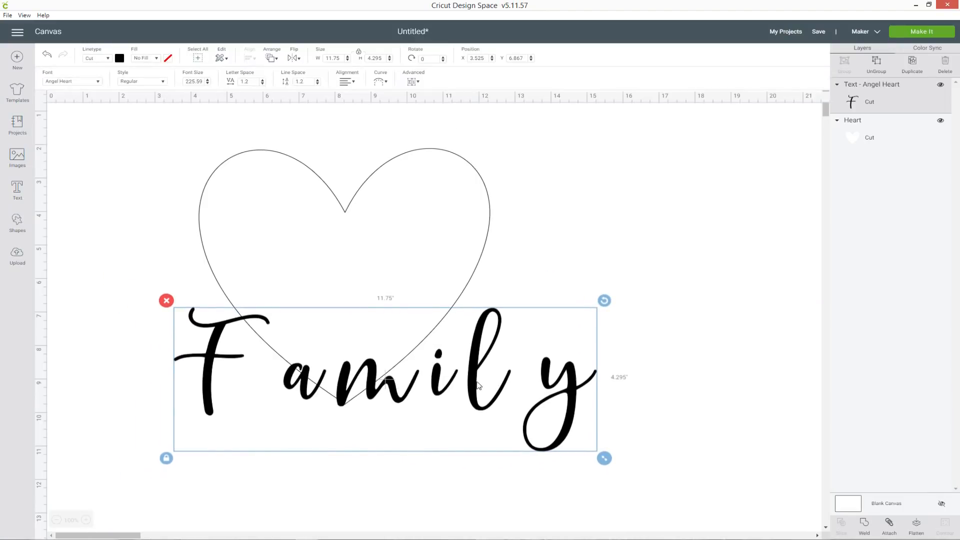
mouse_move(482, 385)
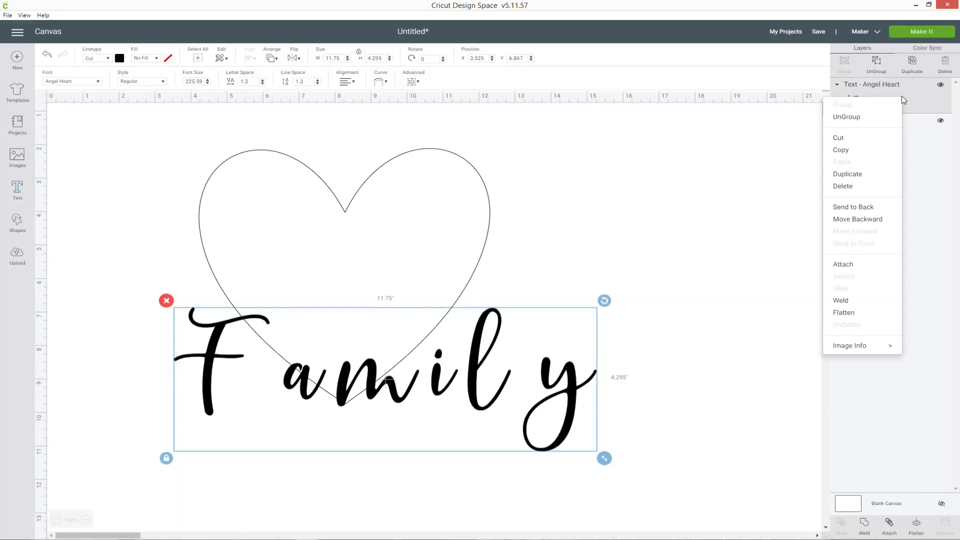
Step: Ungroup Family into separate letters and pick the m and its neighbour to reposition
left_click(845, 117)
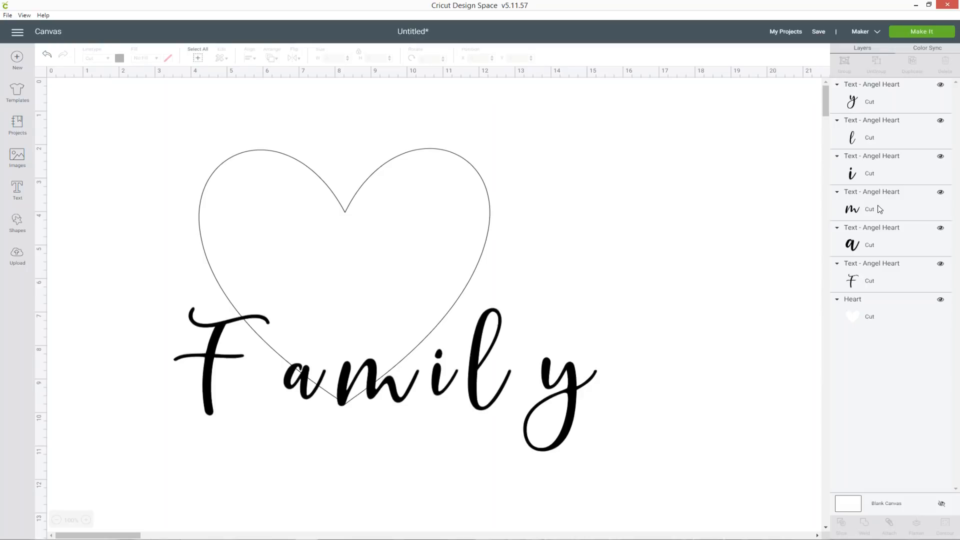
mouse_move(570, 384)
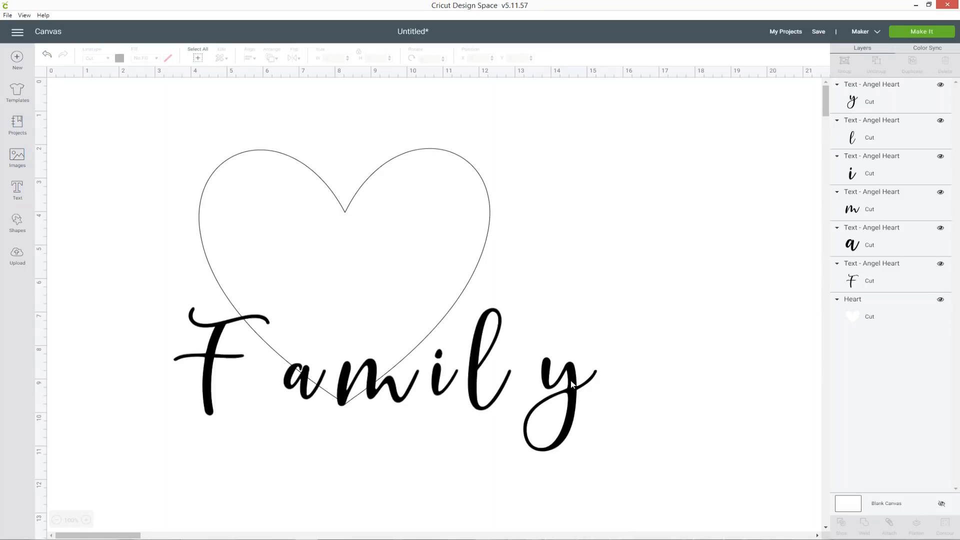
left_click(374, 379)
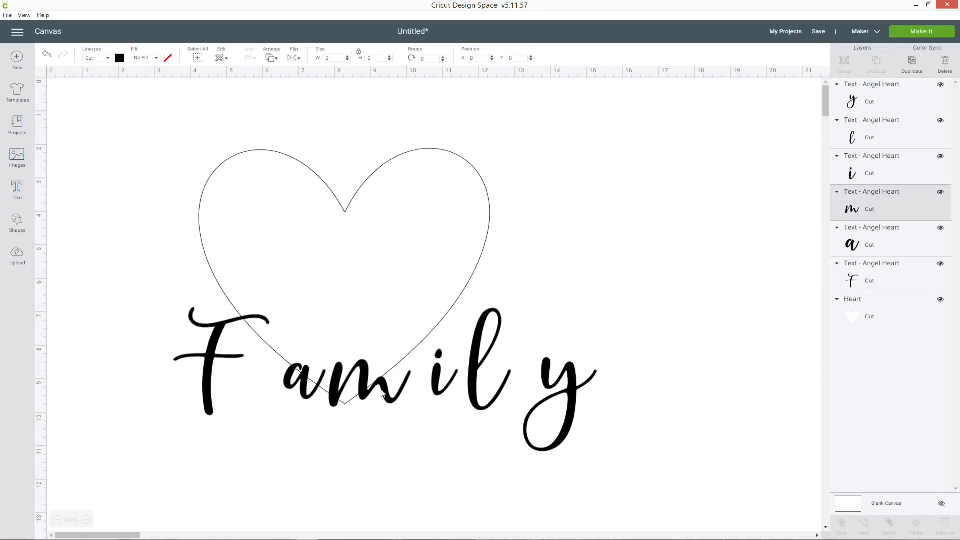
left_click(352, 376)
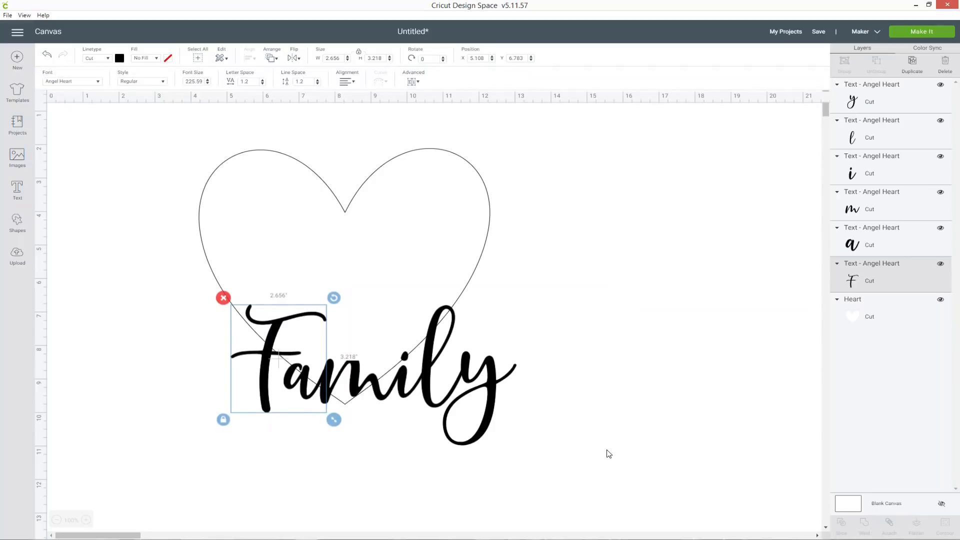
mouse_move(903, 111)
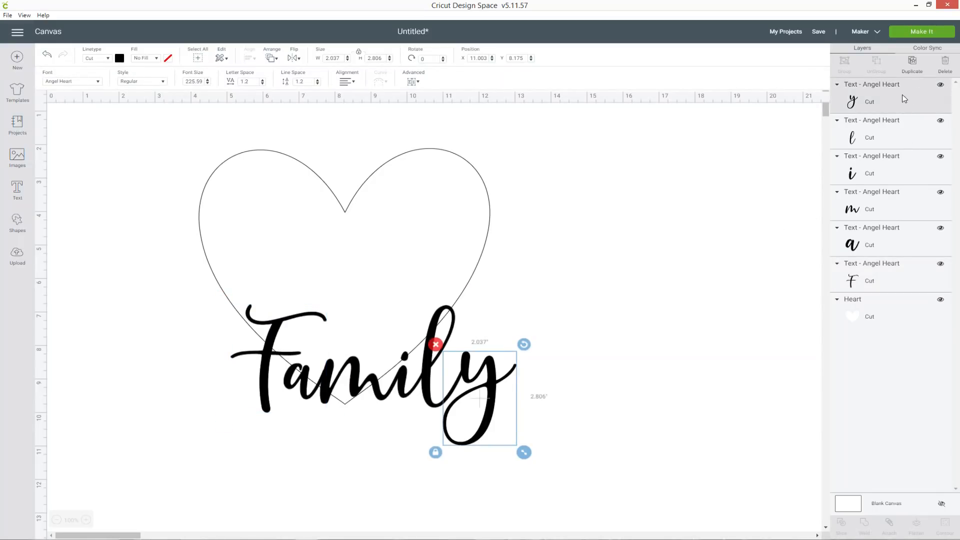
mouse_move(885, 136)
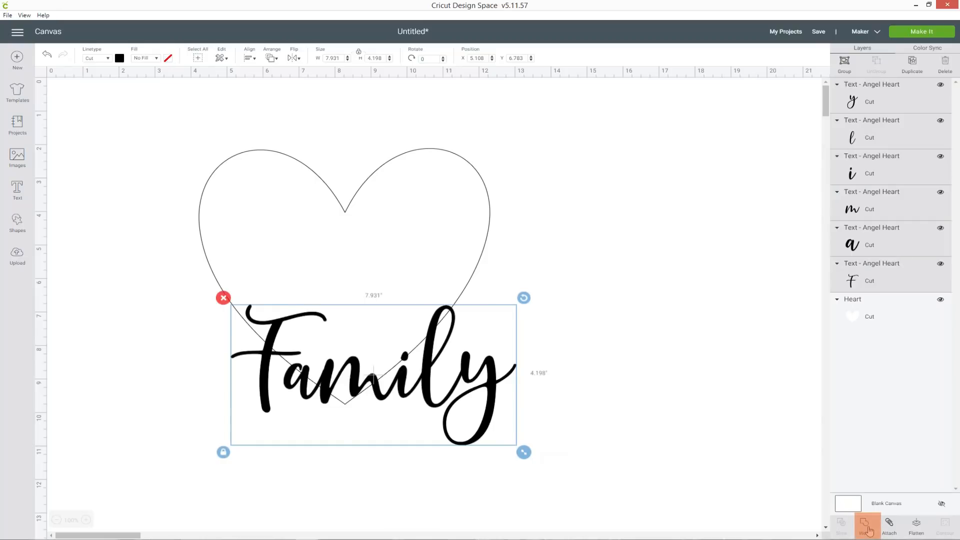
Step: Weld the Family letters into a single Weld Result layer
left_click(865, 526)
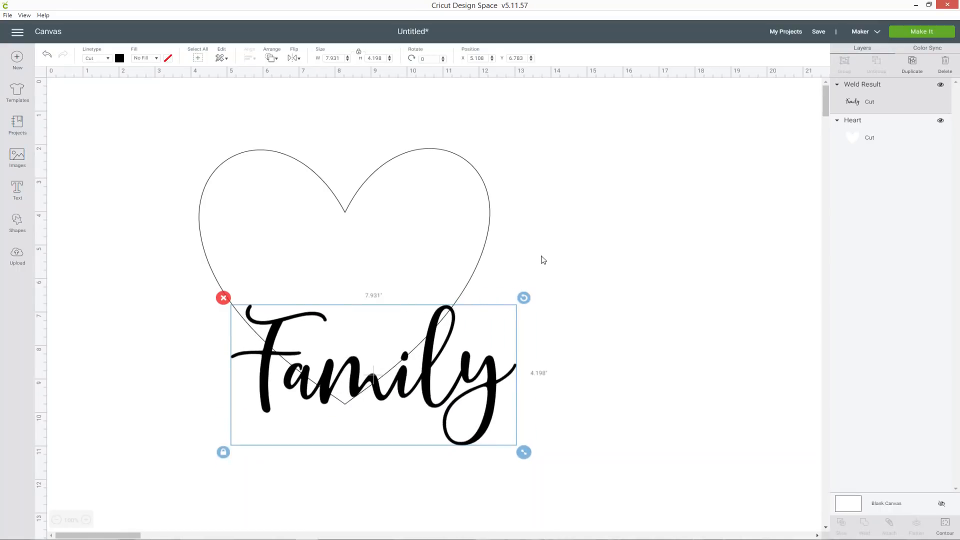
mouse_move(439, 339)
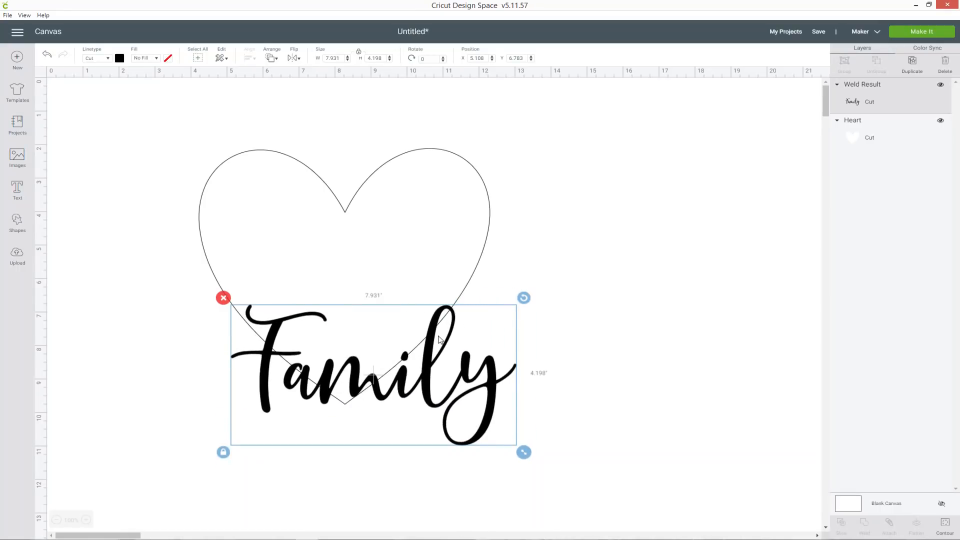
mouse_move(486, 336)
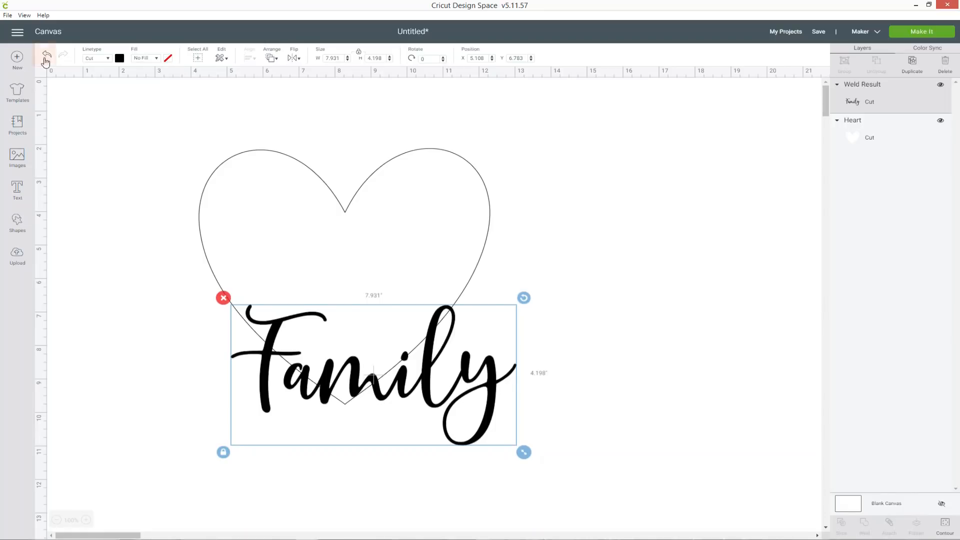
mouse_move(44, 55)
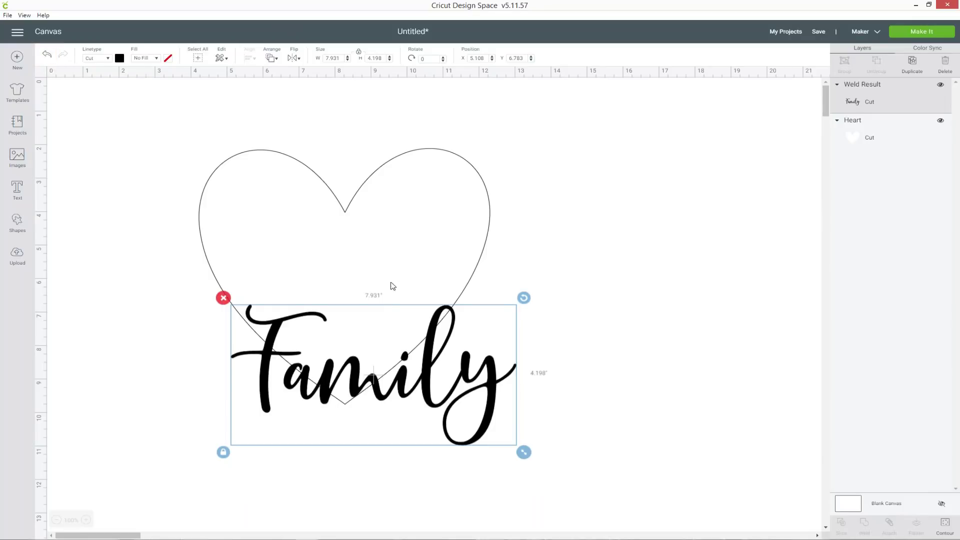
mouse_move(609, 505)
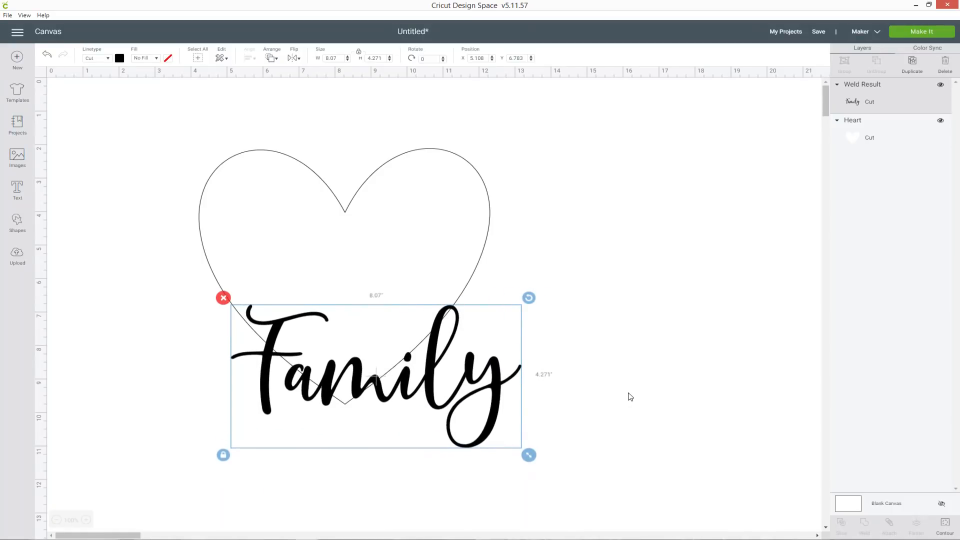
mouse_move(623, 395)
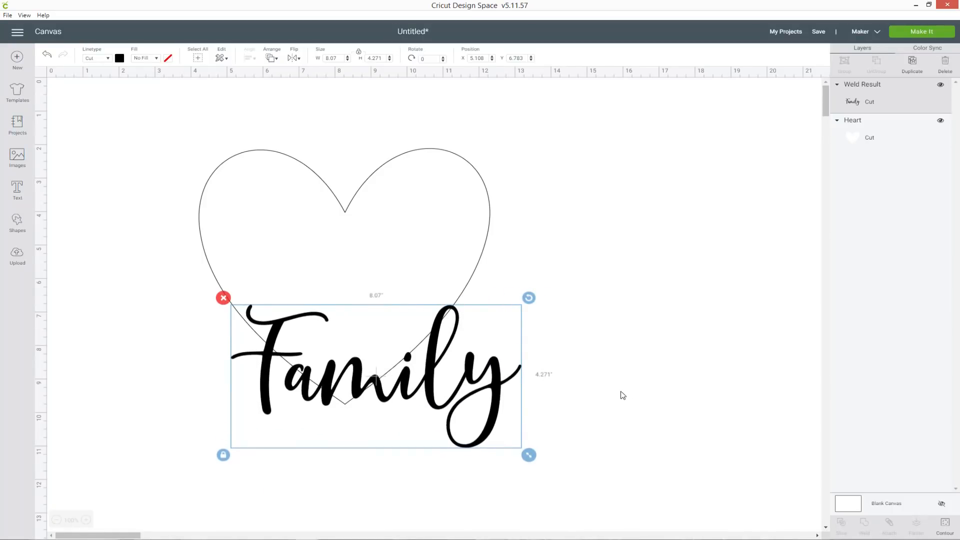
mouse_move(582, 477)
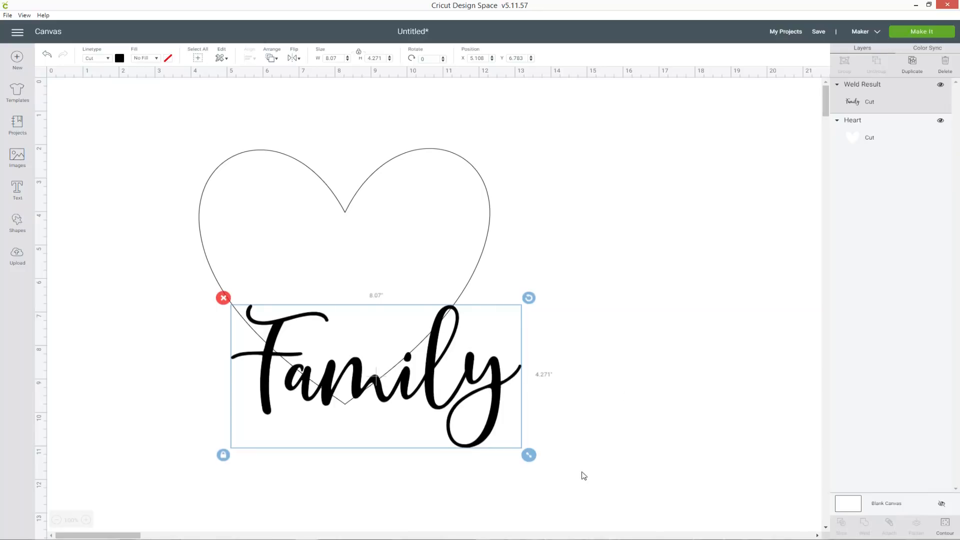
mouse_move(409, 430)
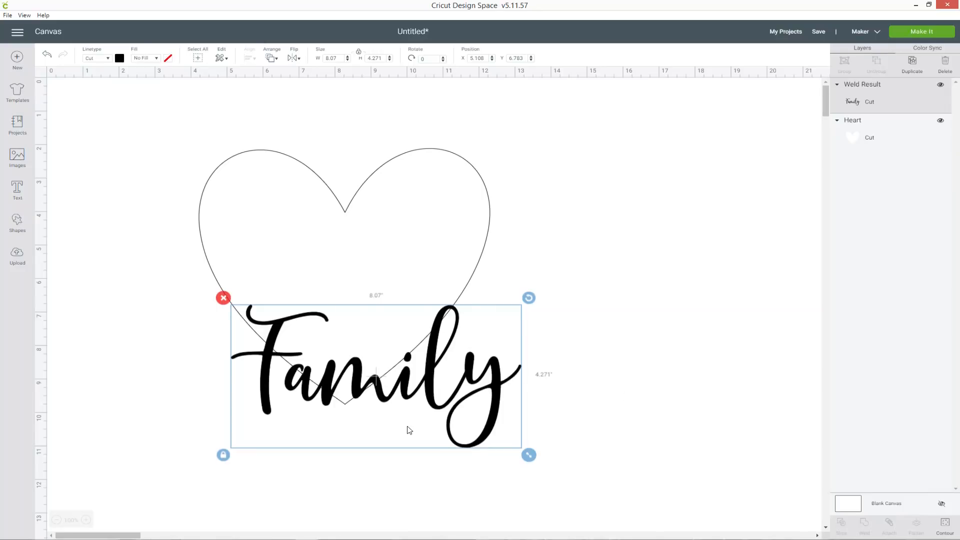
mouse_move(478, 404)
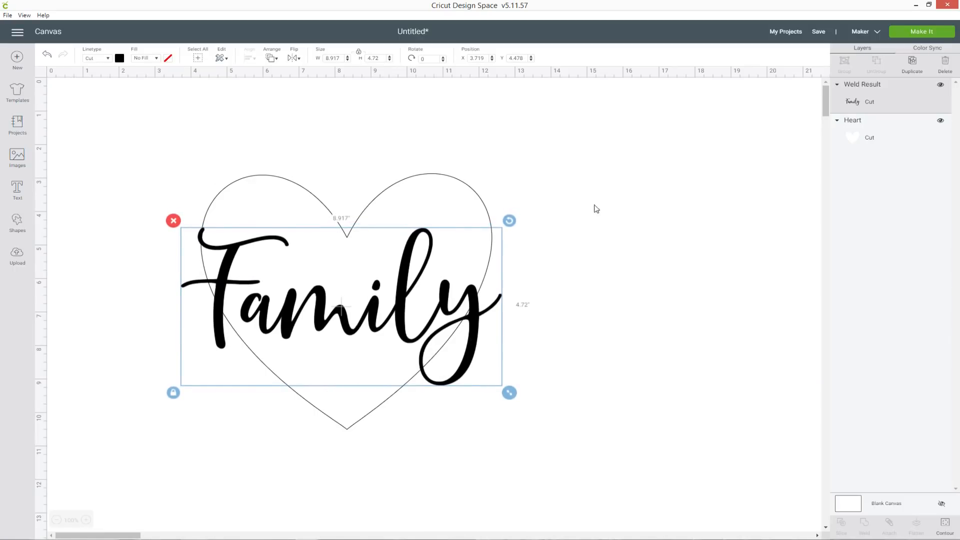
Step: Deselect the 8.9-inch Family script once it is centred on the heart
left_click(155, 260)
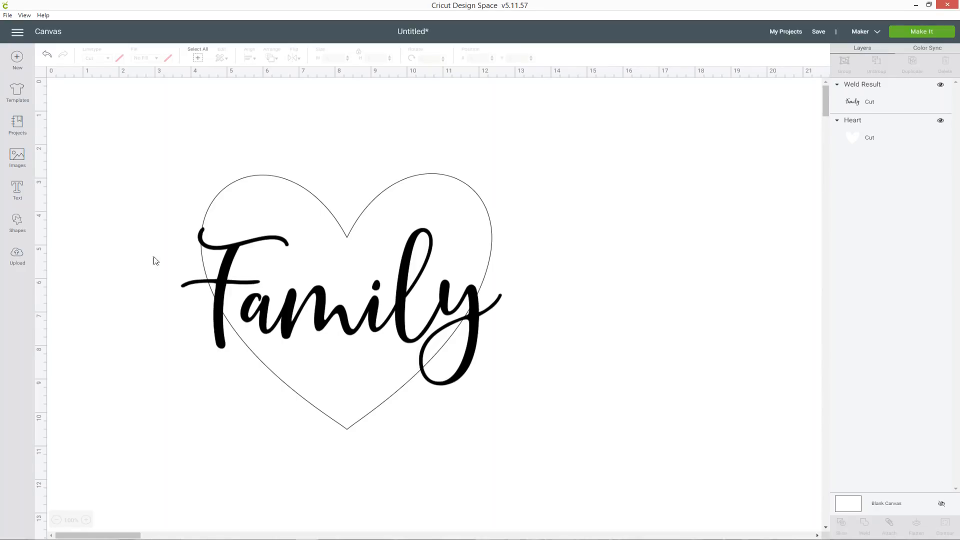
Step: Add an Angel Heart text layer reading 'Loving' above the heart, ready for editing
left_click(17, 190)
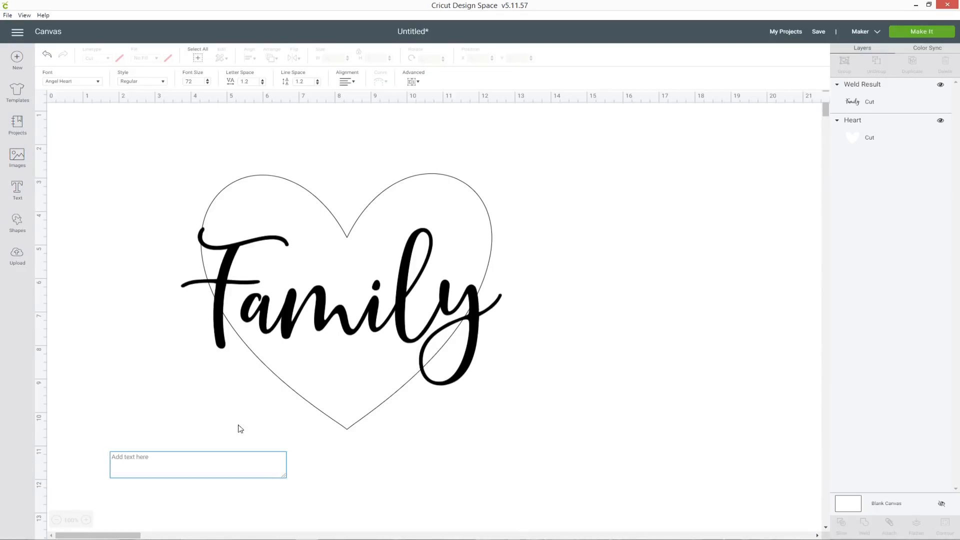
mouse_move(161, 461)
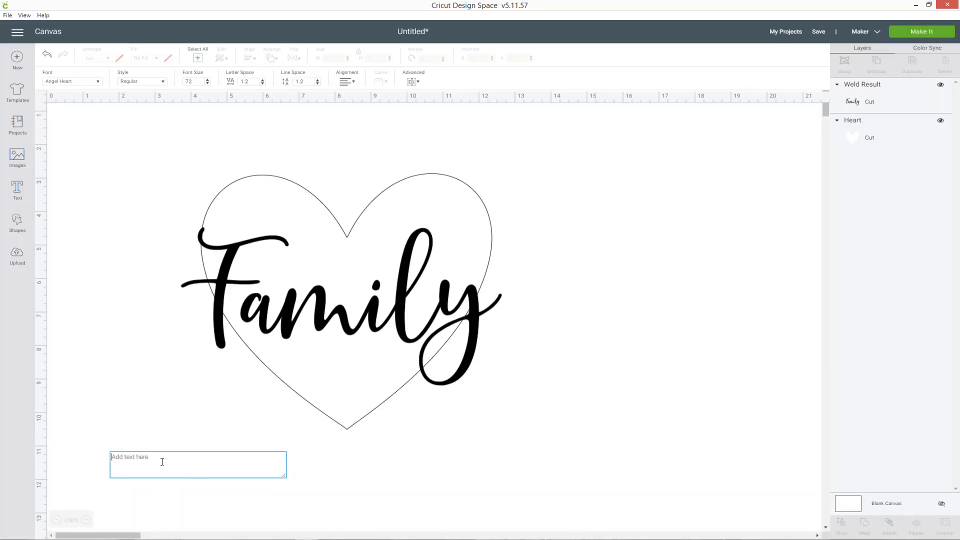
type("Lov")
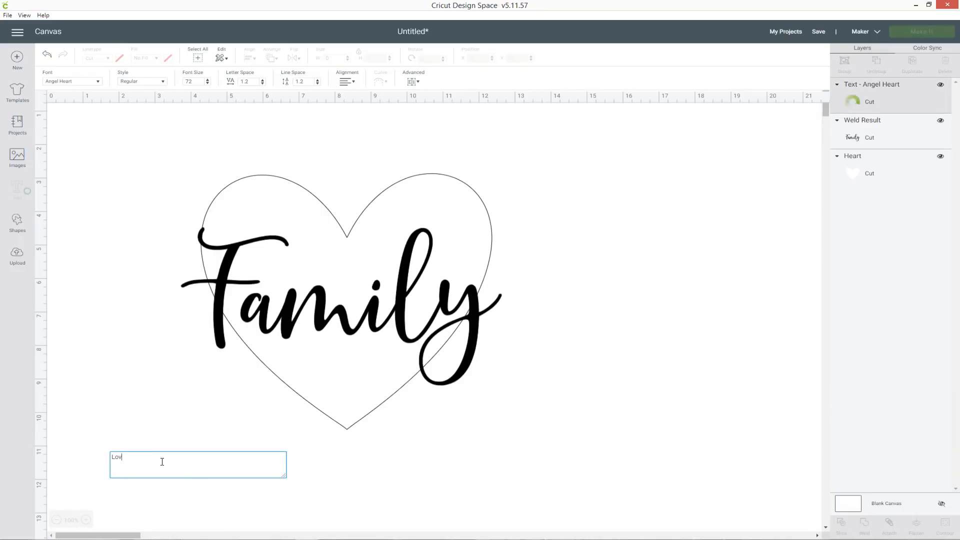
type("ing")
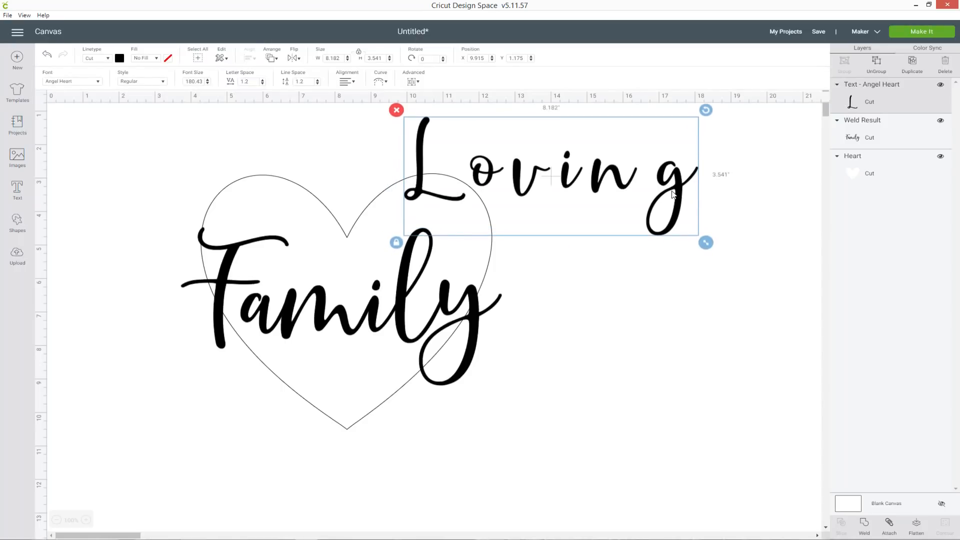
mouse_move(481, 166)
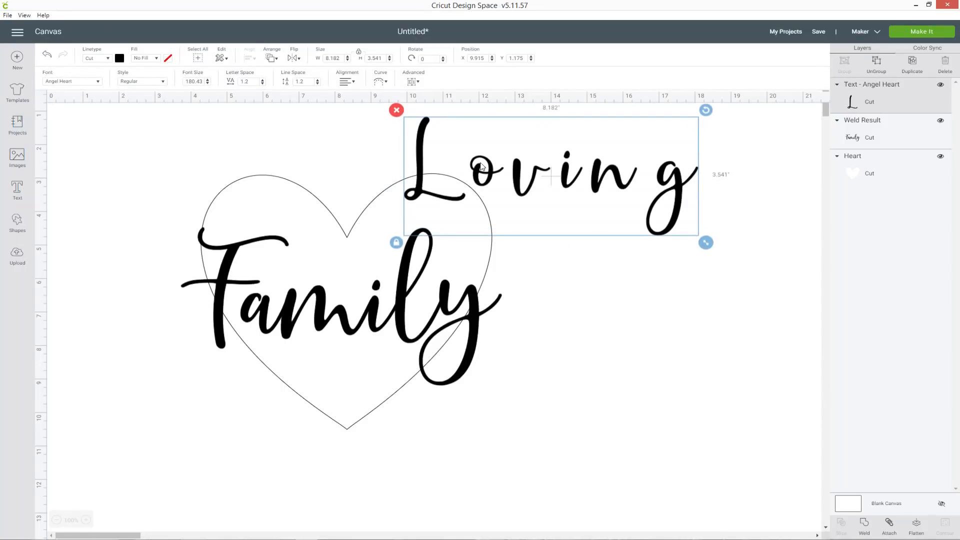
mouse_move(676, 186)
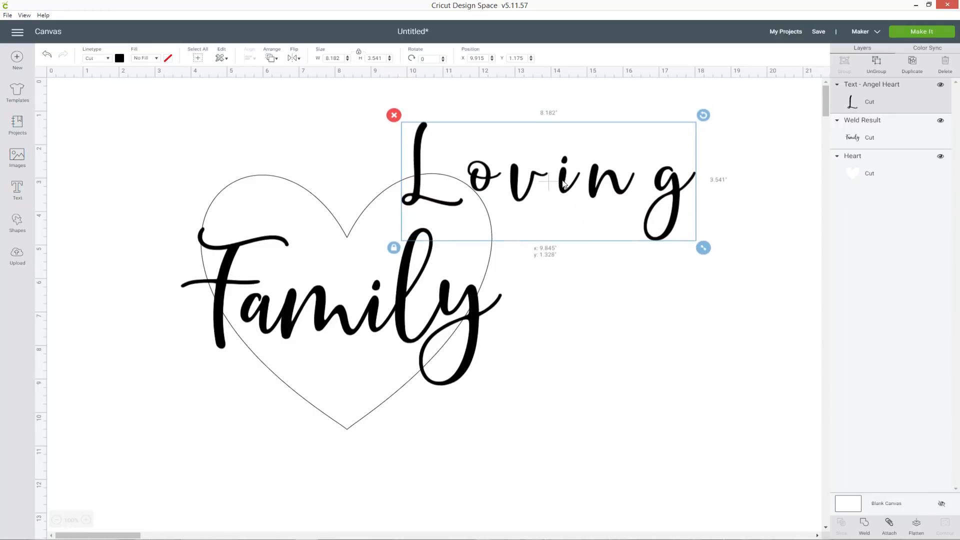
double_click(545, 177)
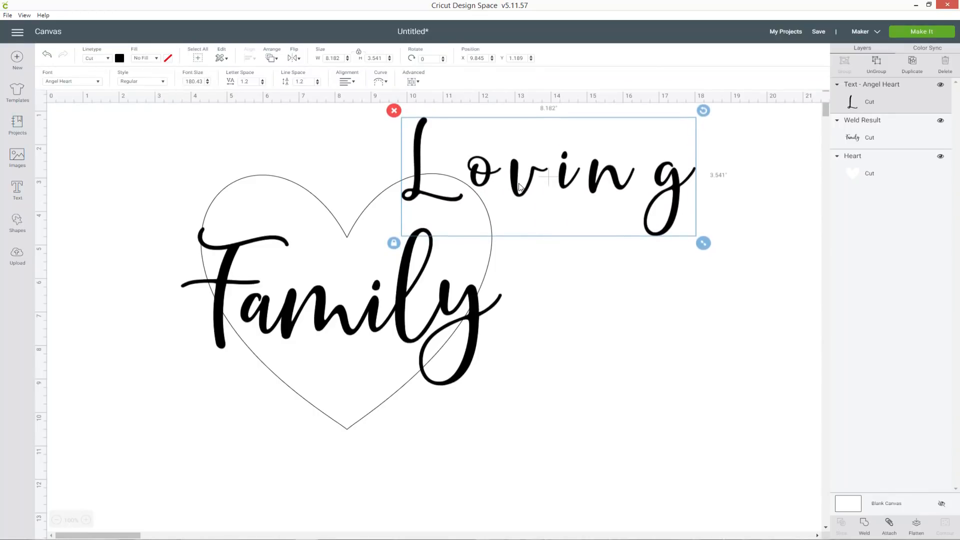
mouse_move(496, 178)
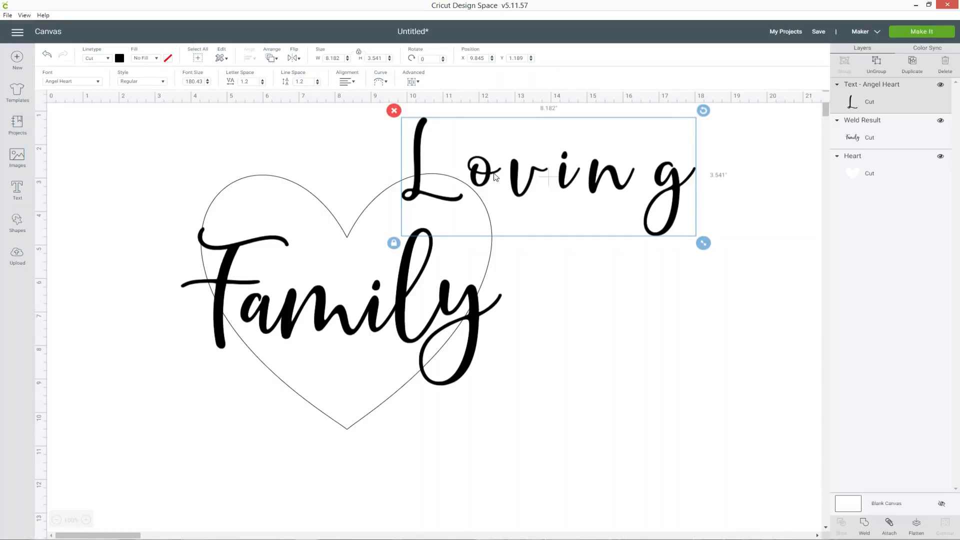
mouse_move(492, 177)
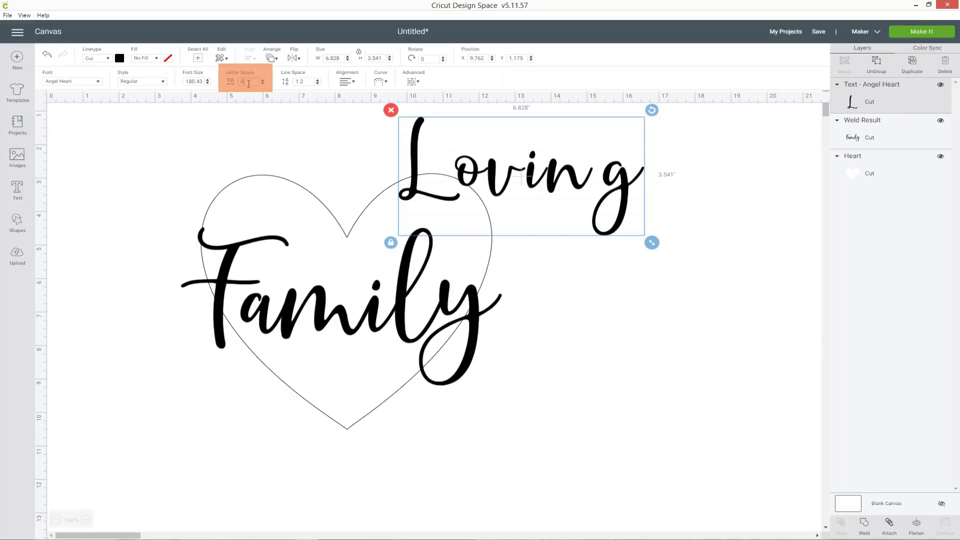
Step: Reduce Loving's letter spacing to -0.5 and nudge the word slightly right
left_click(262, 84)
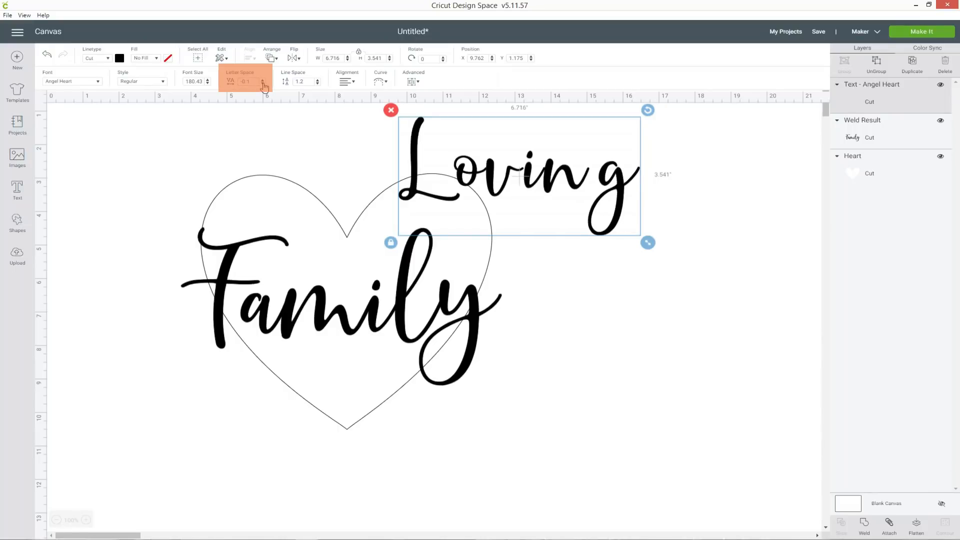
left_click(262, 84)
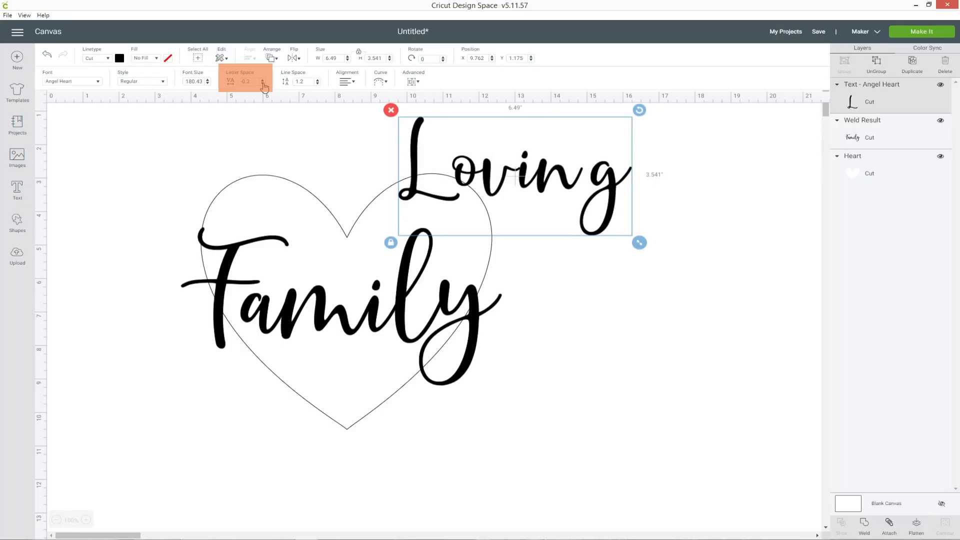
left_click(264, 84)
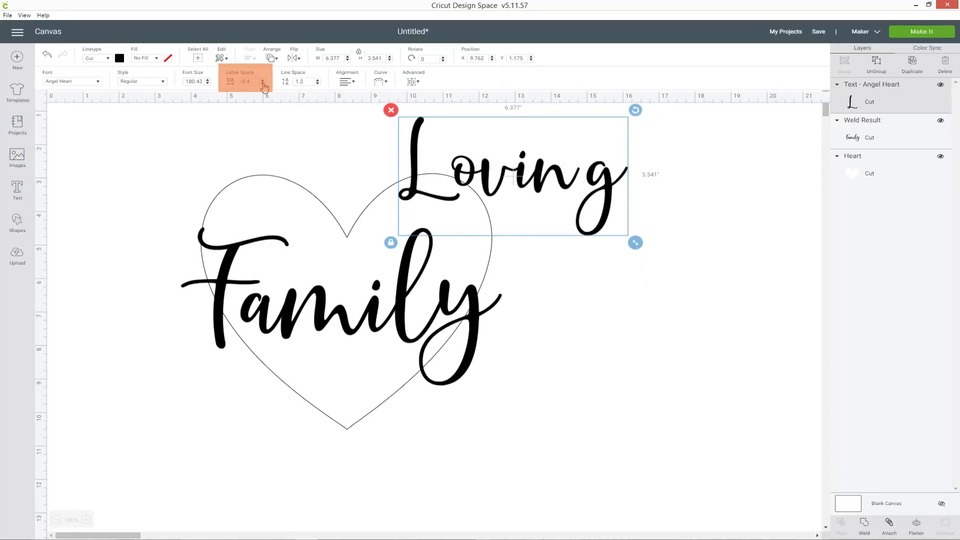
left_click(263, 84)
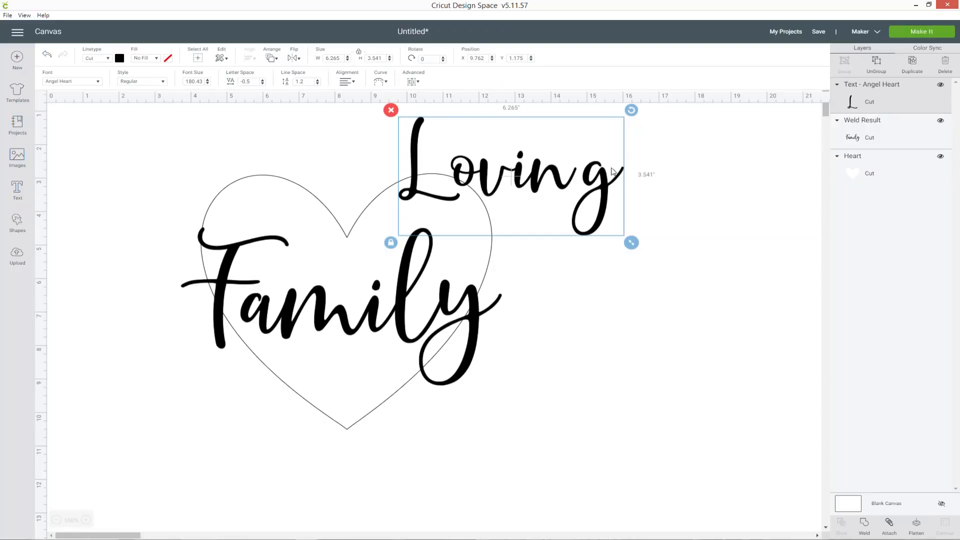
mouse_move(602, 191)
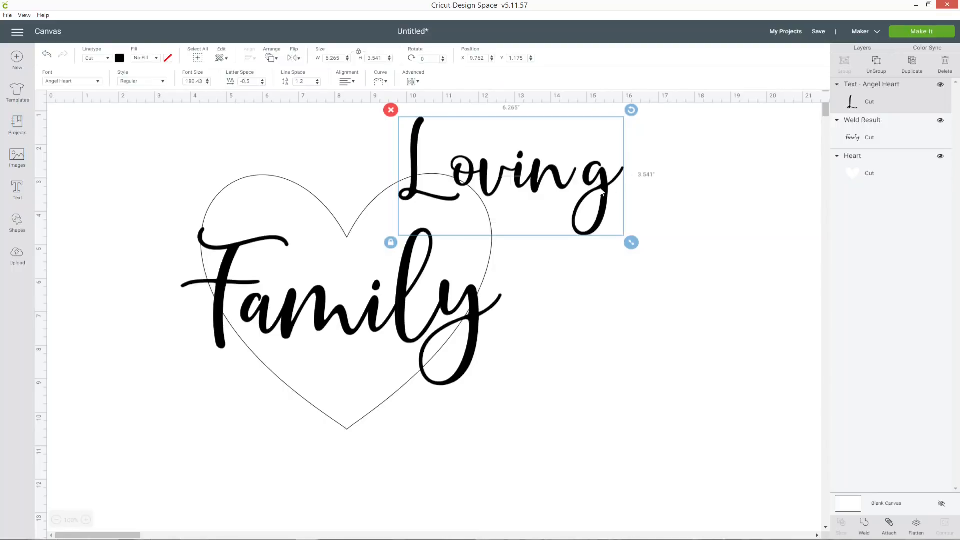
mouse_move(644, 173)
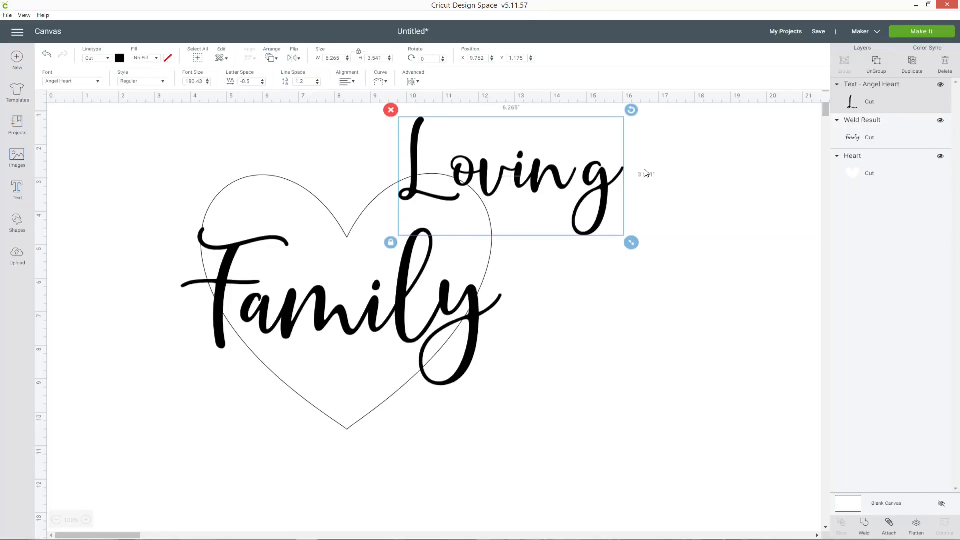
mouse_move(547, 182)
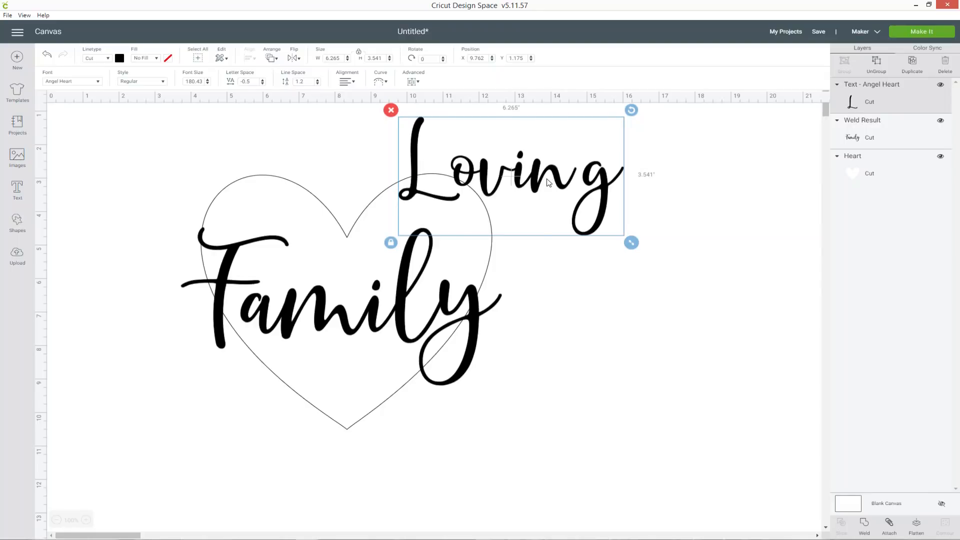
left_click_drag(510, 175, 516, 177)
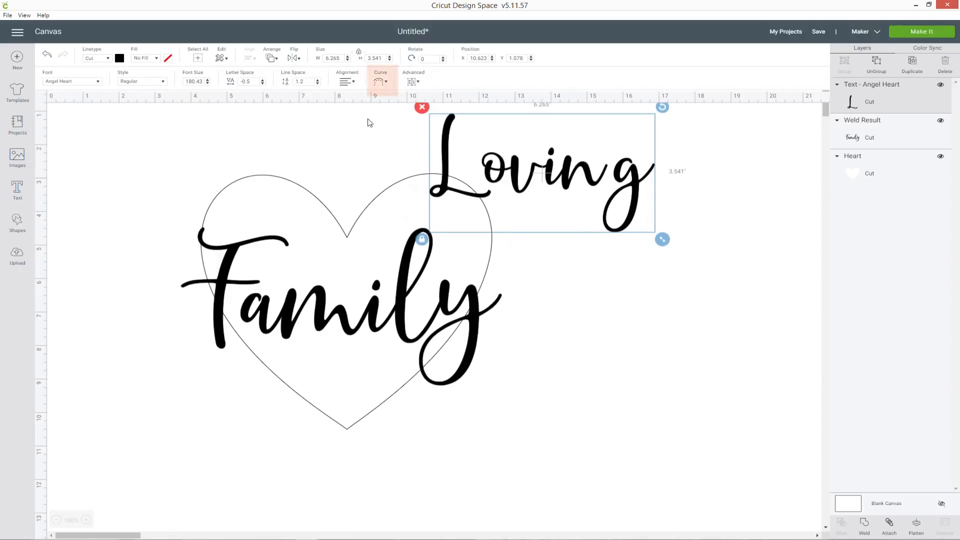
Step: Curve Loving, shrink it to about 3 inches, and tilt it onto the heart's upper left
left_click(380, 81)
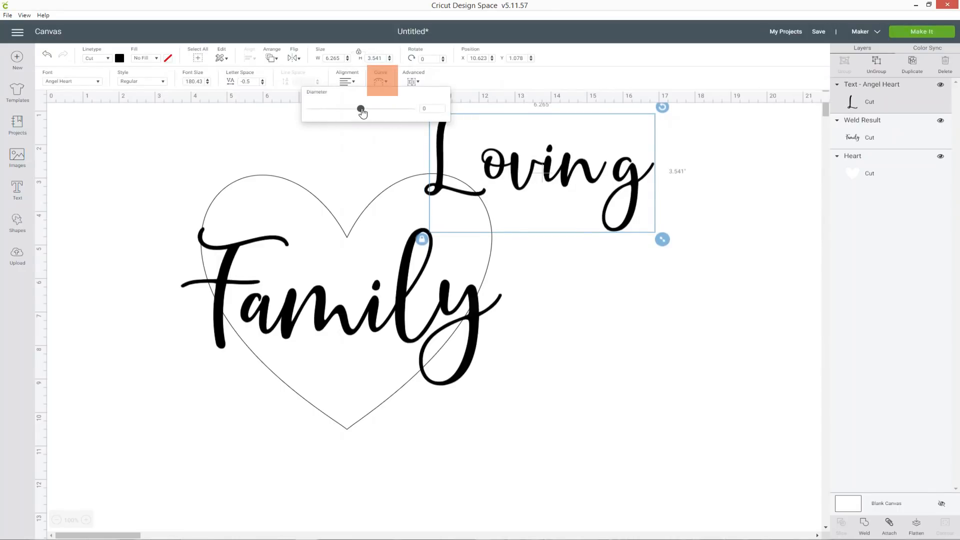
left_click_drag(360, 109, 395, 109)
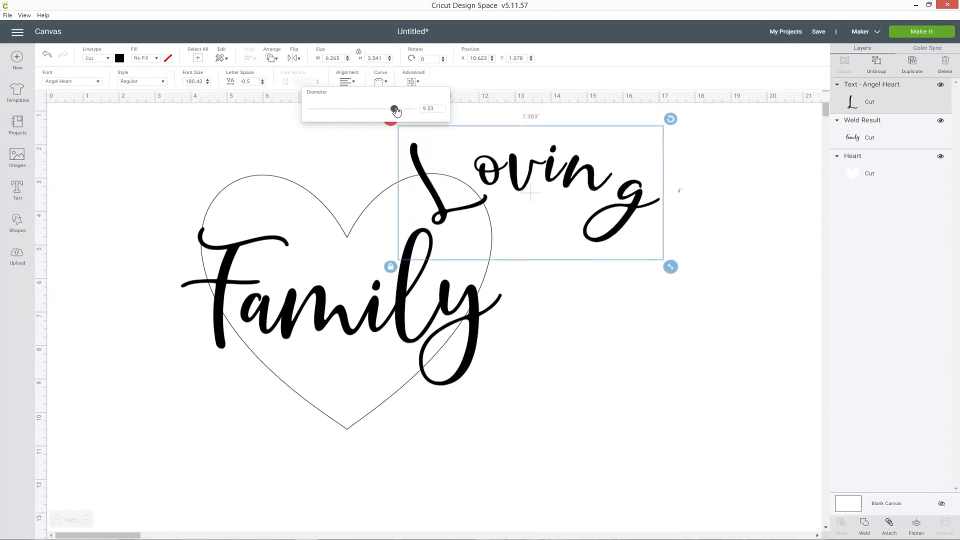
left_click_drag(393, 108, 395, 108)
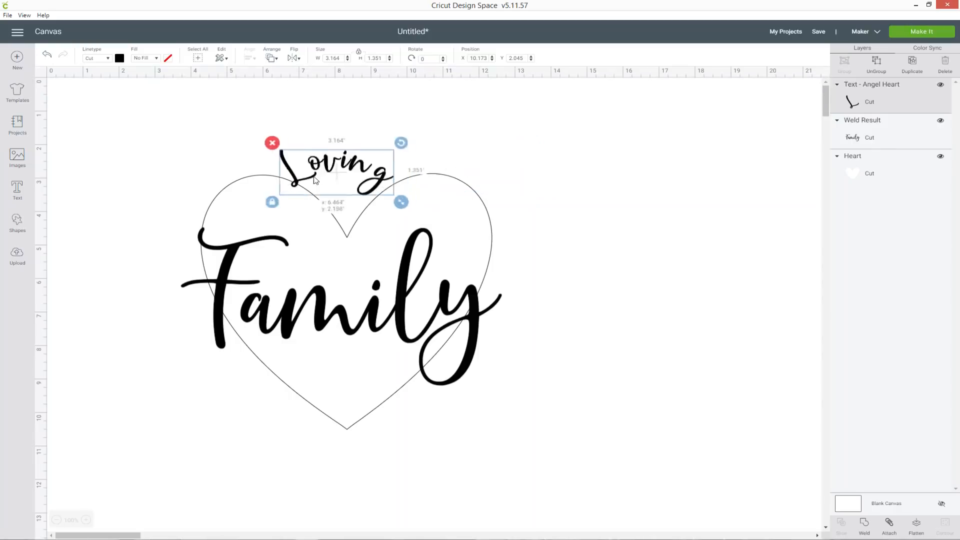
left_click_drag(336, 172, 256, 192)
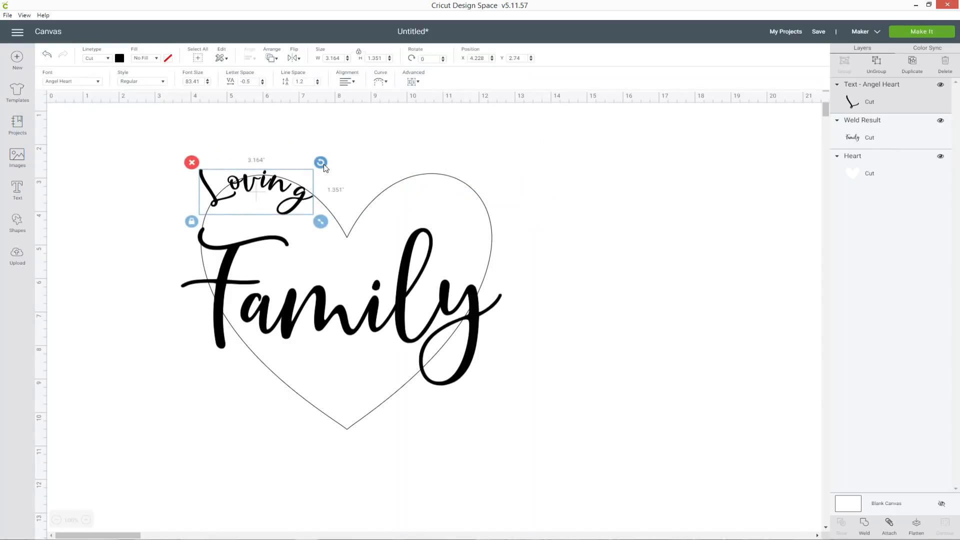
left_click_drag(321, 162, 316, 161)
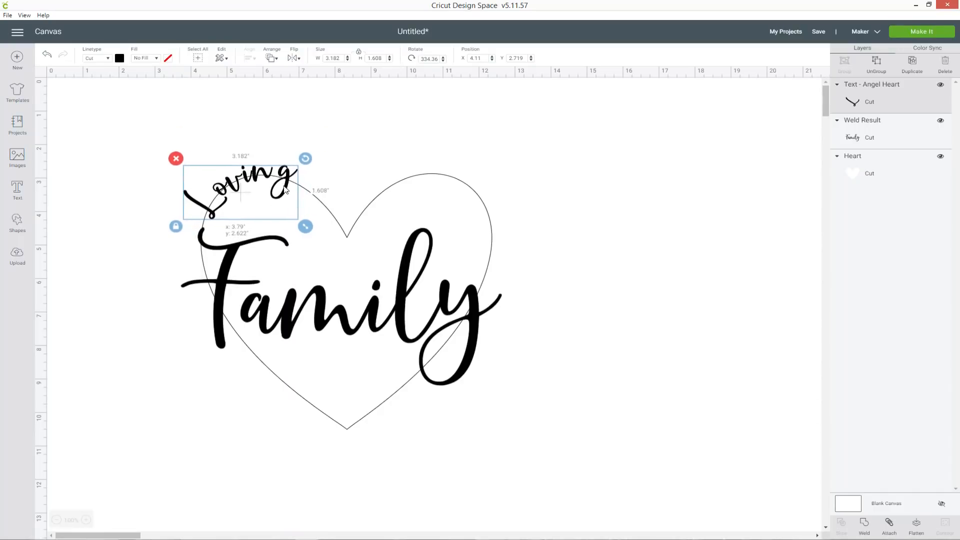
left_click_drag(240, 193, 240, 188)
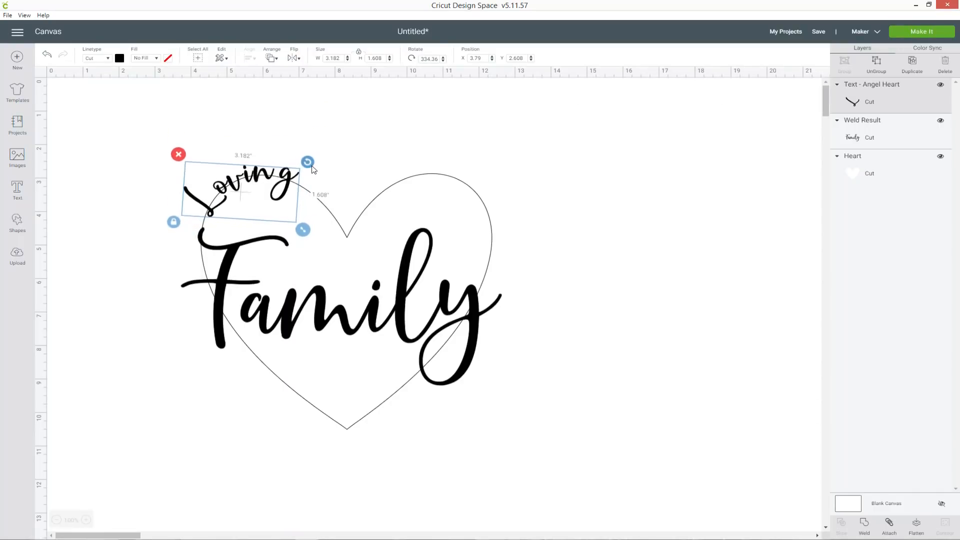
Step: Adjust Loving's curve tightness, fine-tune its angle on the heart, then reselect it
left_click(379, 76)
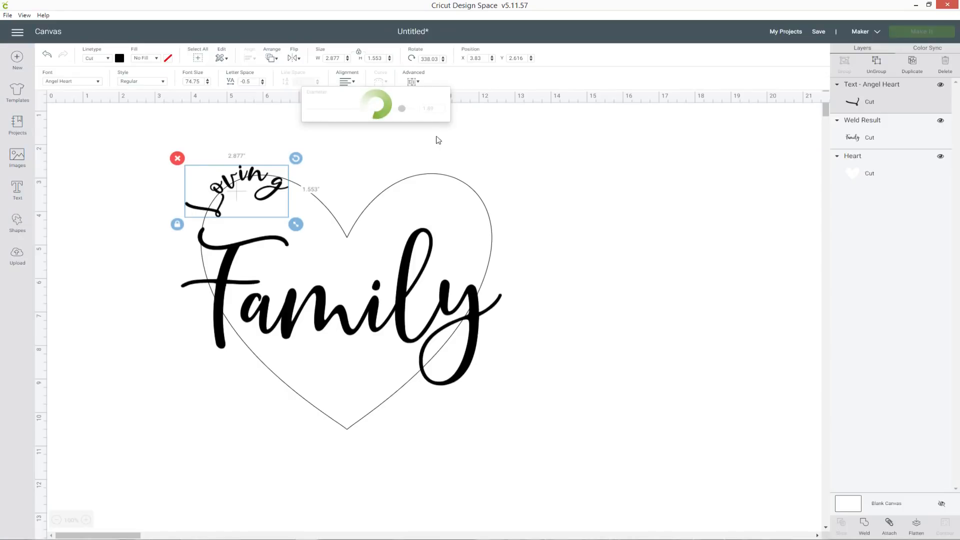
left_click_drag(379, 109, 400, 108)
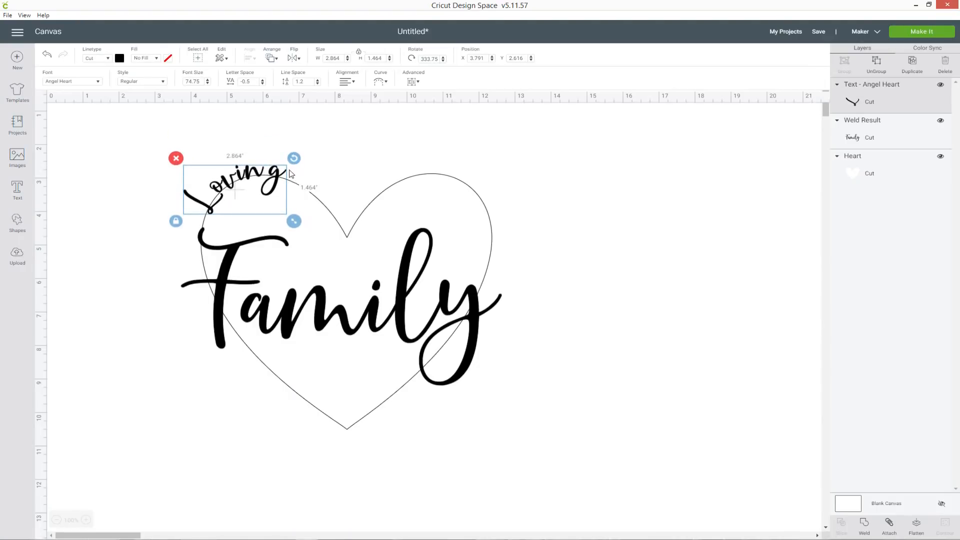
left_click_drag(293, 158, 296, 161)
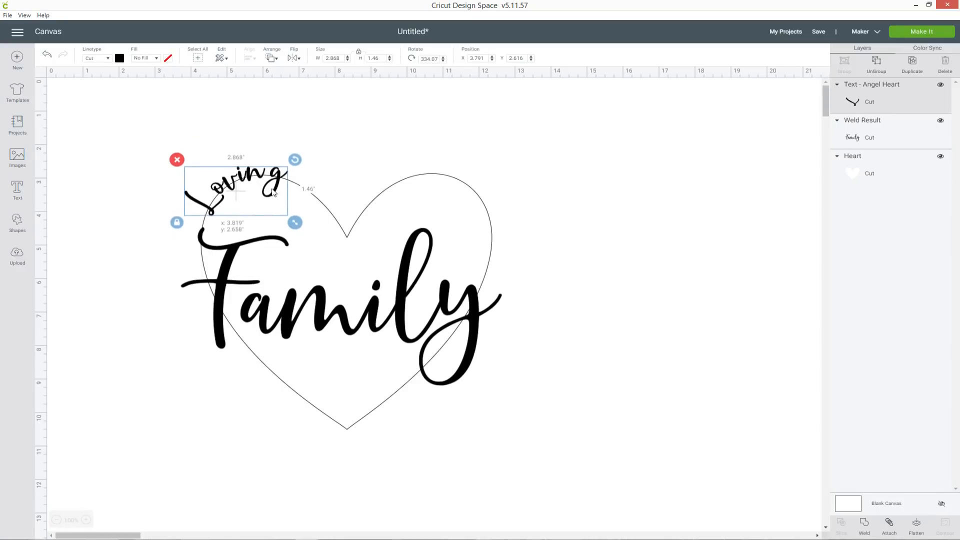
double_click(235, 177)
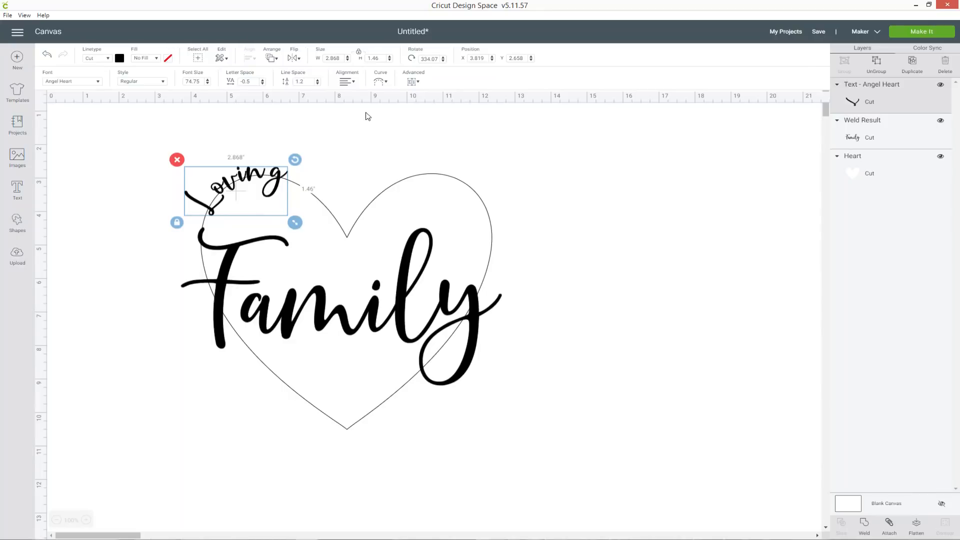
left_click(617, 221)
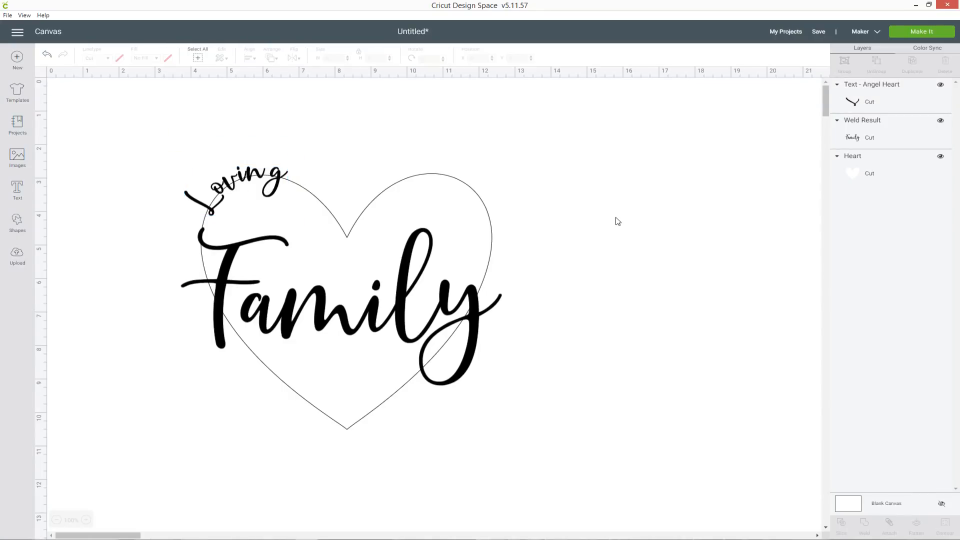
left_click(236, 184)
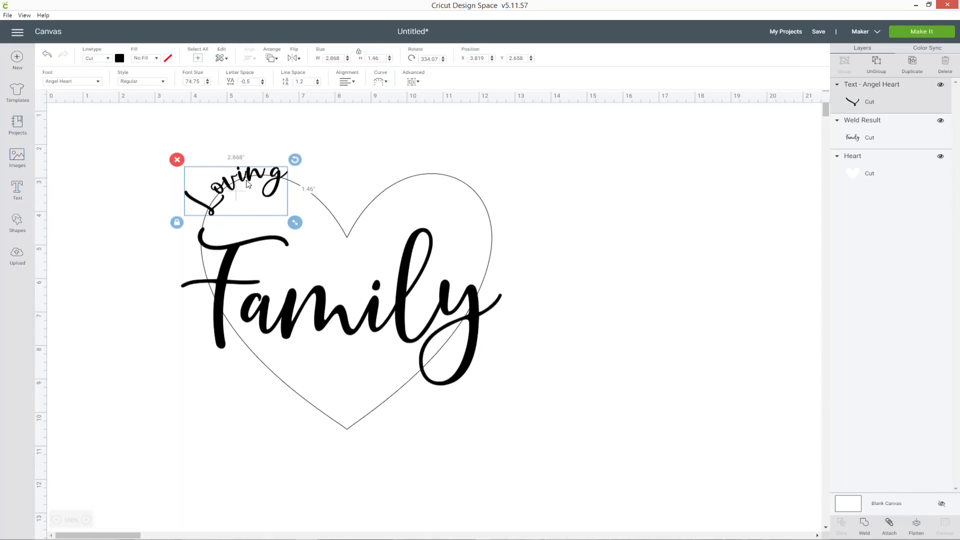
Step: Duplicate Loving, change the copy to 'Caring', and tilt it along the heart's left lobe
right_click(245, 183)
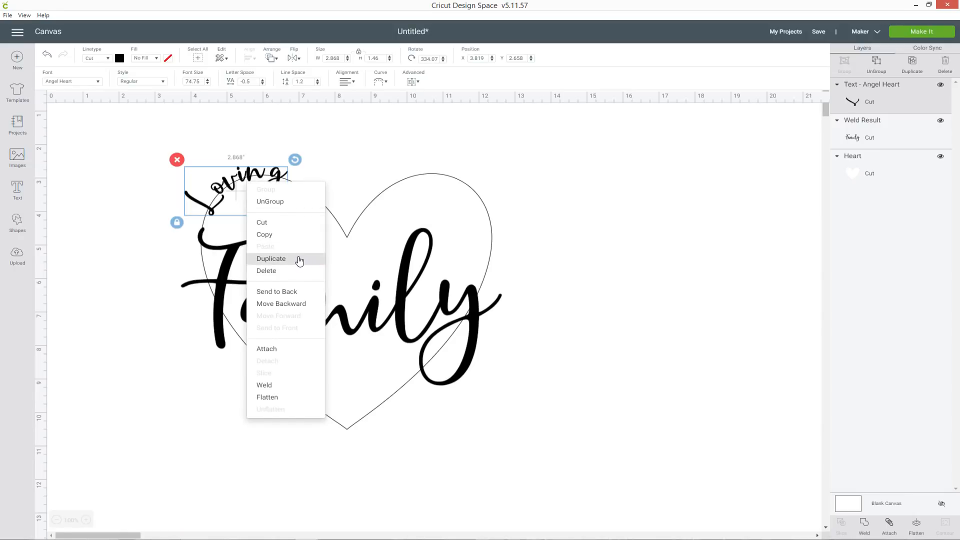
left_click(270, 259)
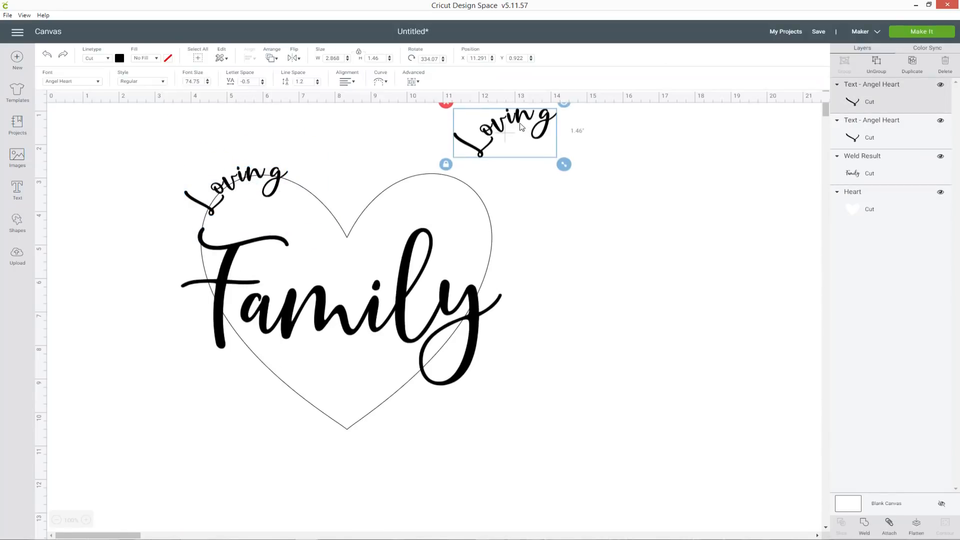
double_click(504, 132)
type("Car")
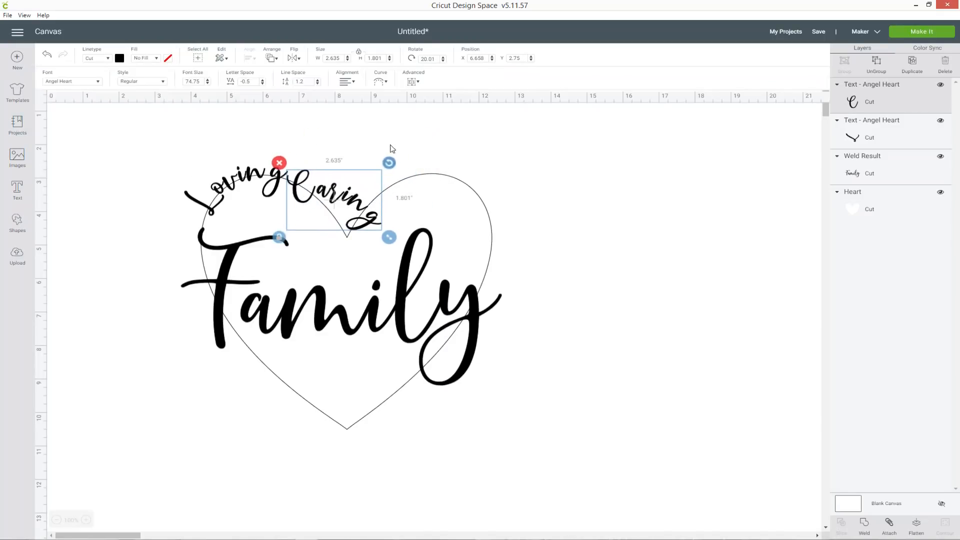
left_click(380, 81)
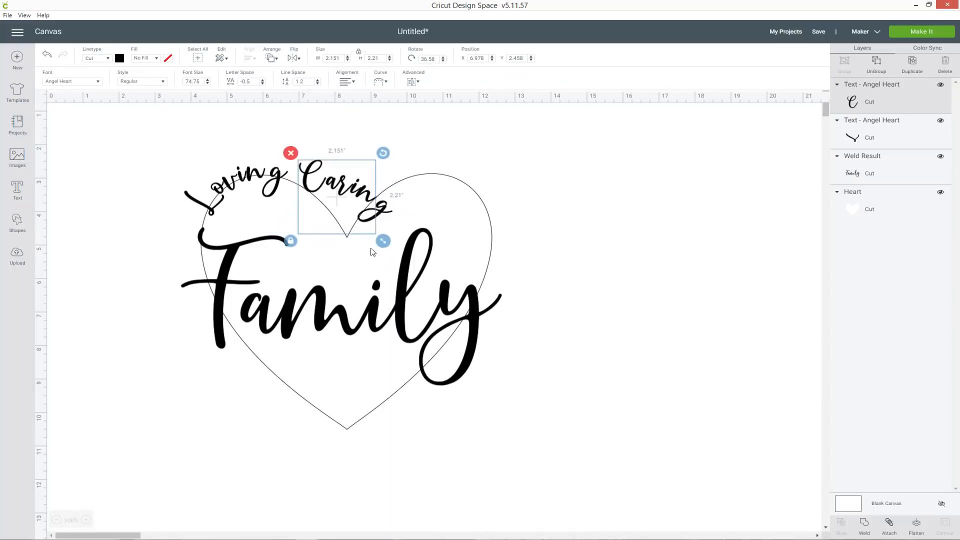
left_click_drag(337, 196, 321, 211)
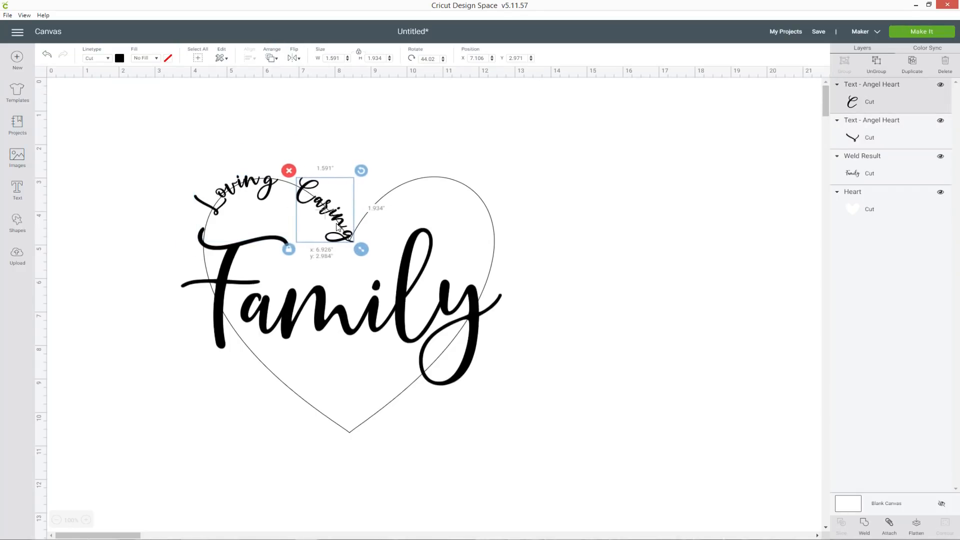
left_click(651, 178)
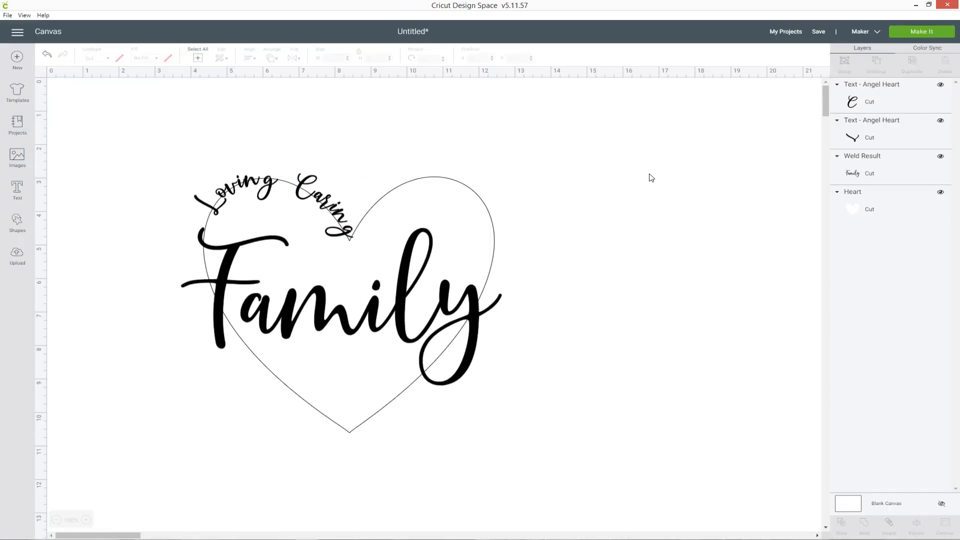
mouse_move(570, 213)
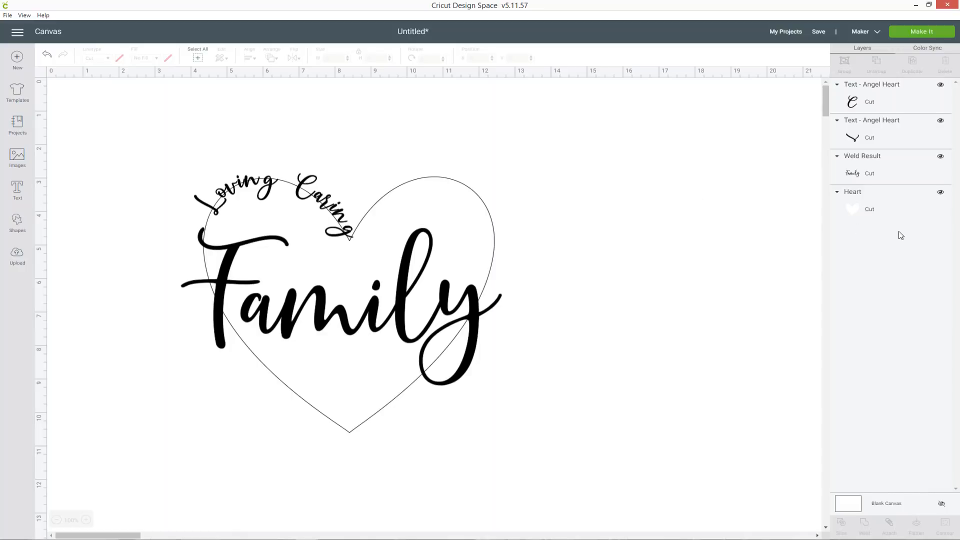
Step: Copy Caring as 'Special' on the heart's right lobe, then duplicate Special for editing
left_click(941, 191)
type("Ca")
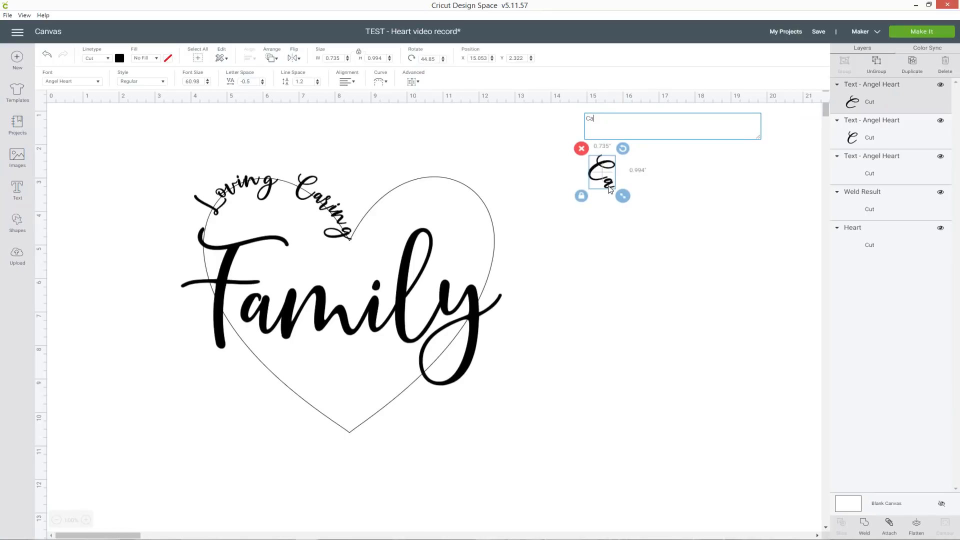
type("Spel")
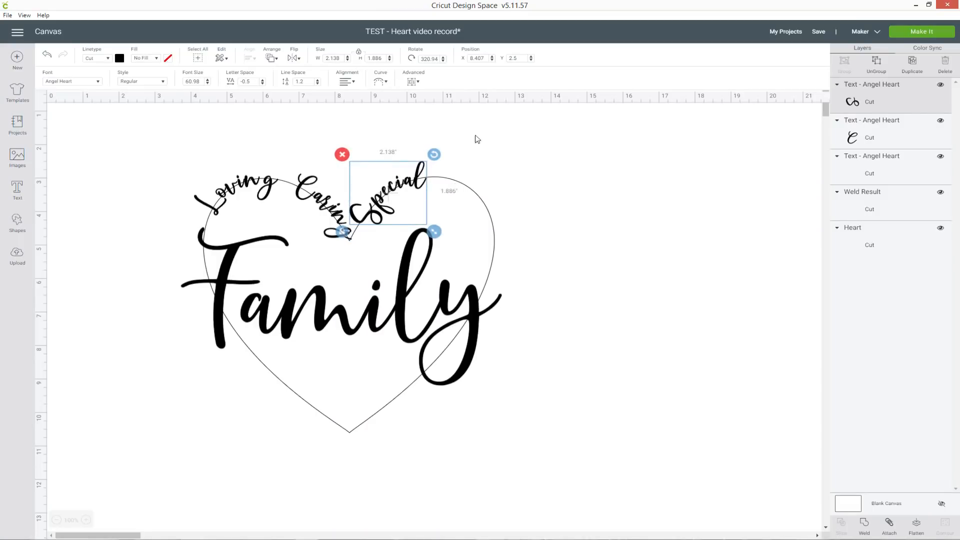
left_click(380, 81)
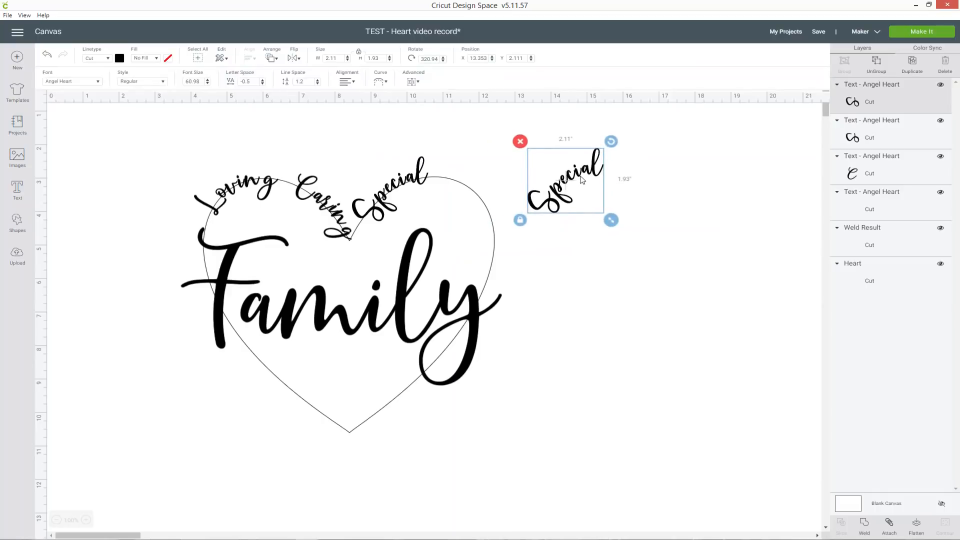
double_click(564, 180)
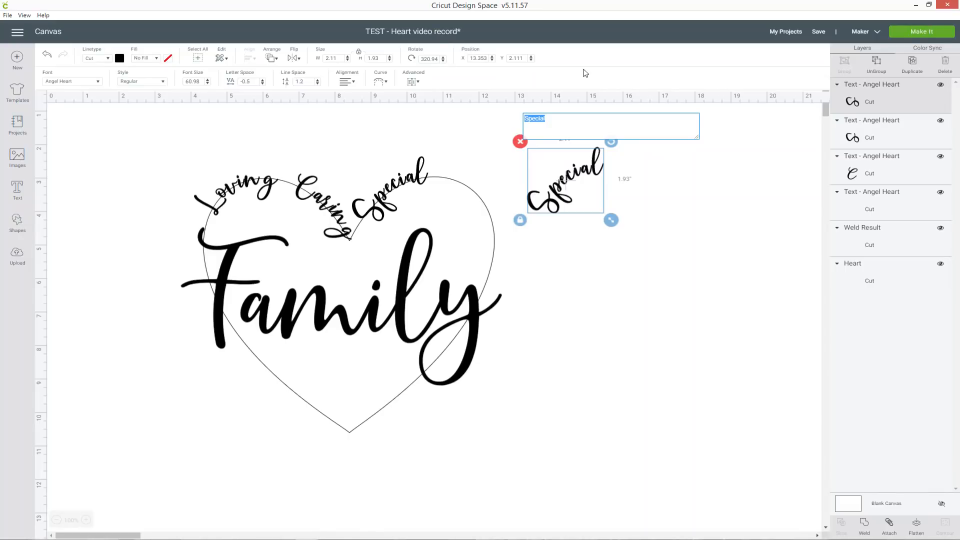
Step: Change the spare copy to 'Unique' and curve it over the heart's right lobe
type("Unique")
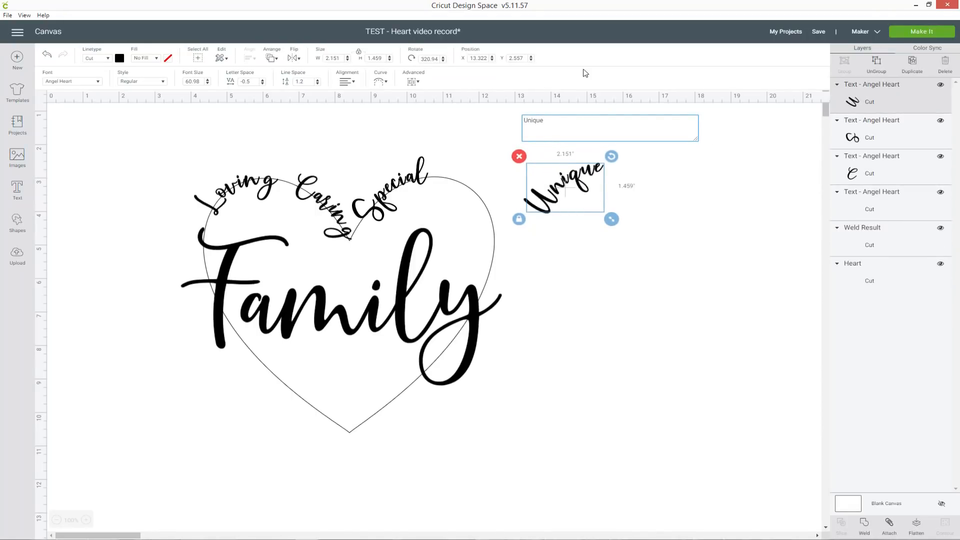
mouse_move(611, 156)
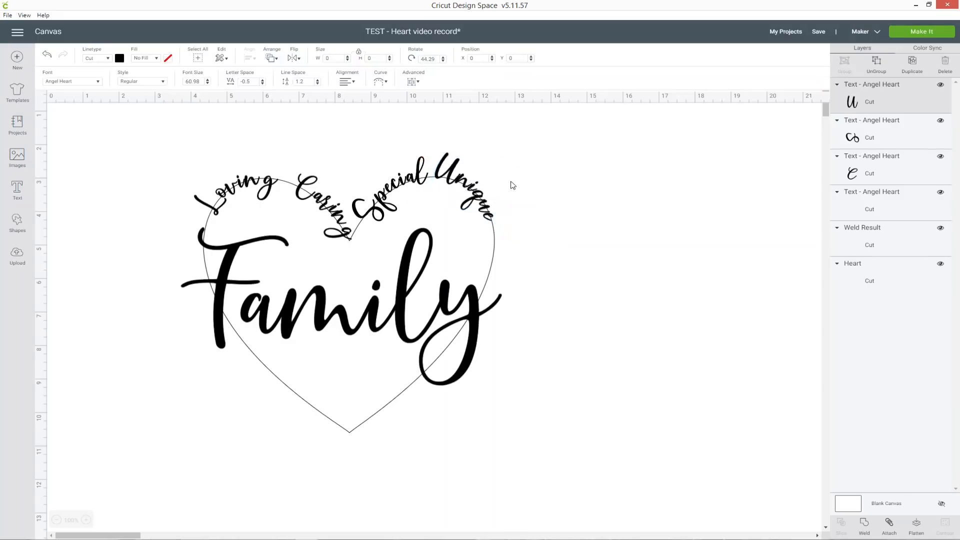
left_click(469, 190)
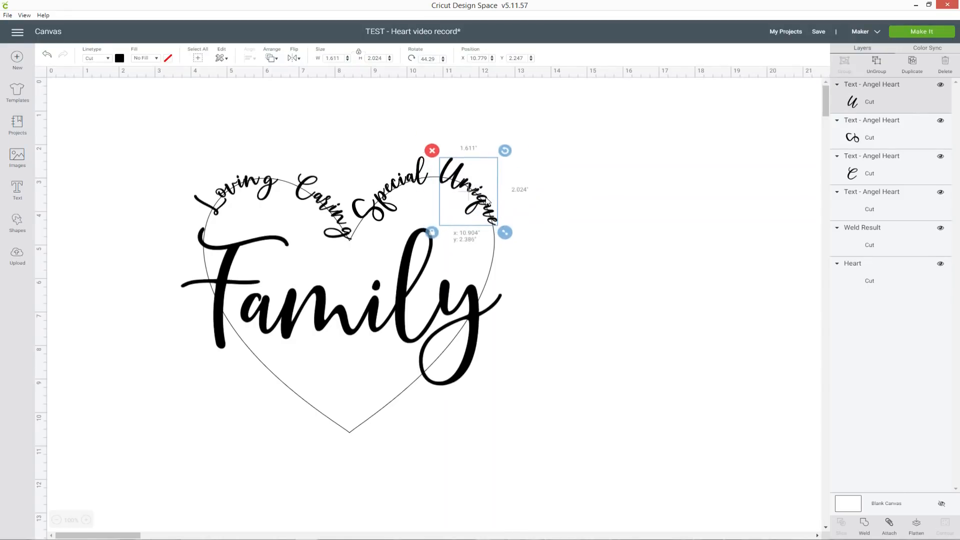
double_click(469, 191)
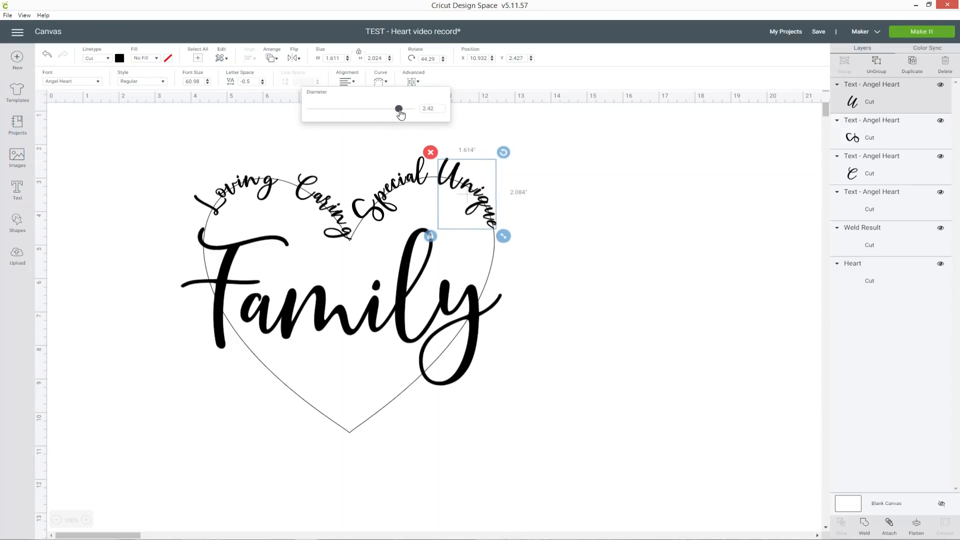
left_click(564, 185)
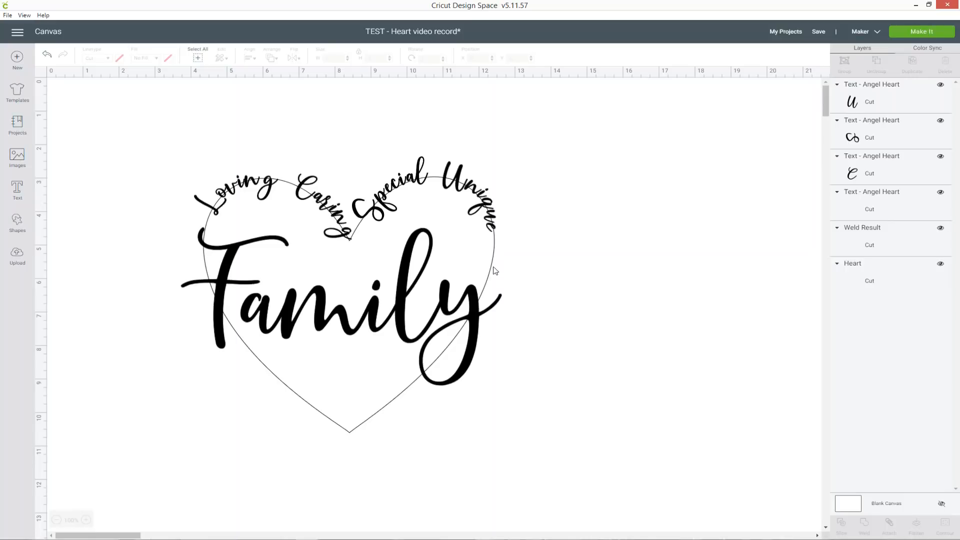
mouse_move(246, 256)
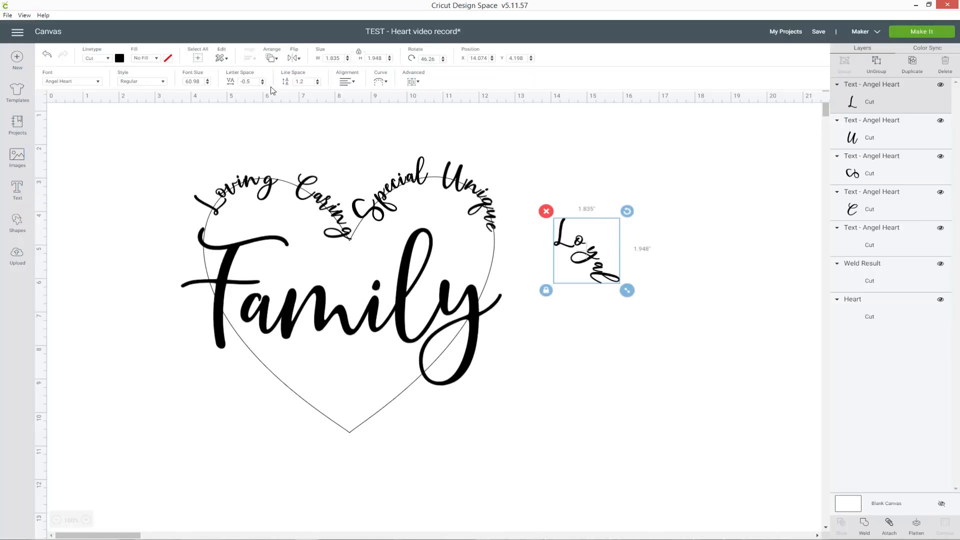
Step: Lower Loyal's letter spacing four steps and bend it into a tighter curve
left_click(262, 84)
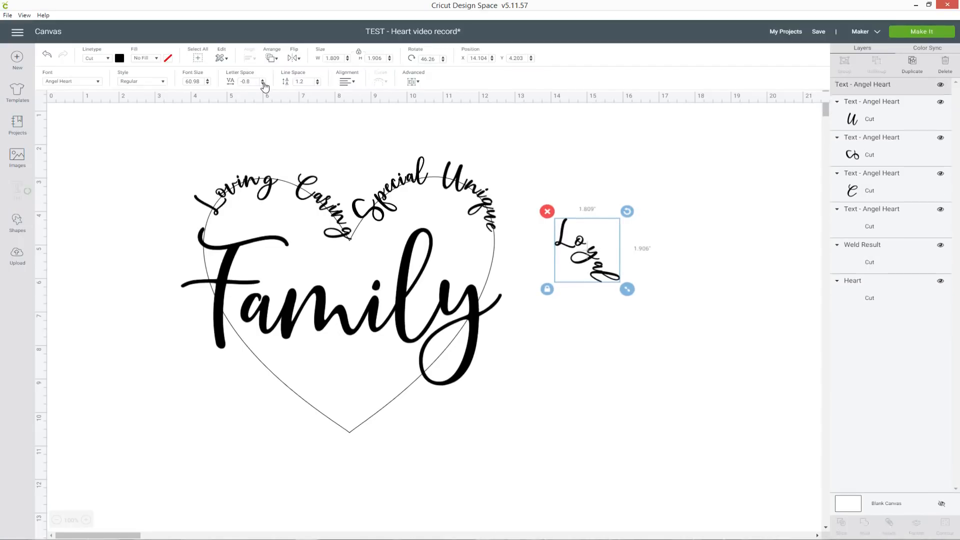
left_click(262, 84)
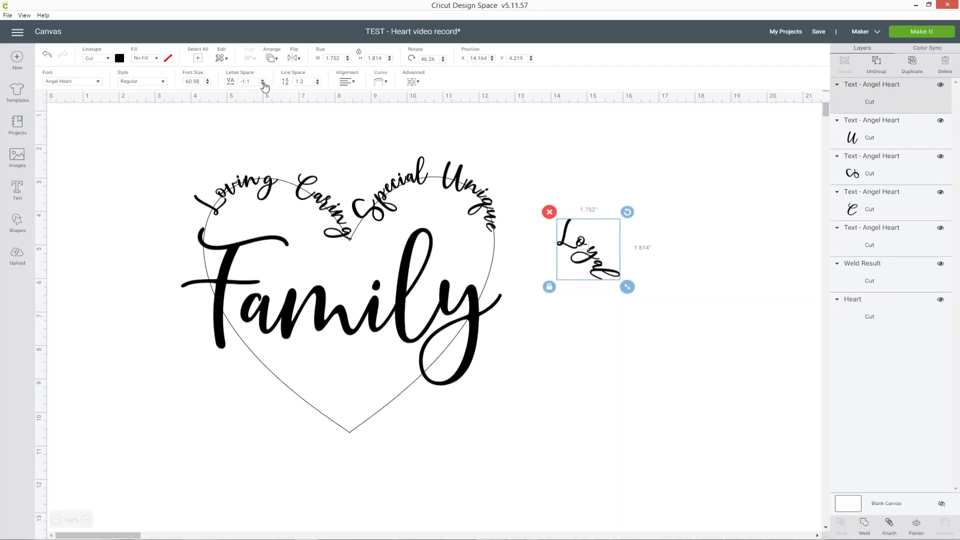
left_click(262, 84)
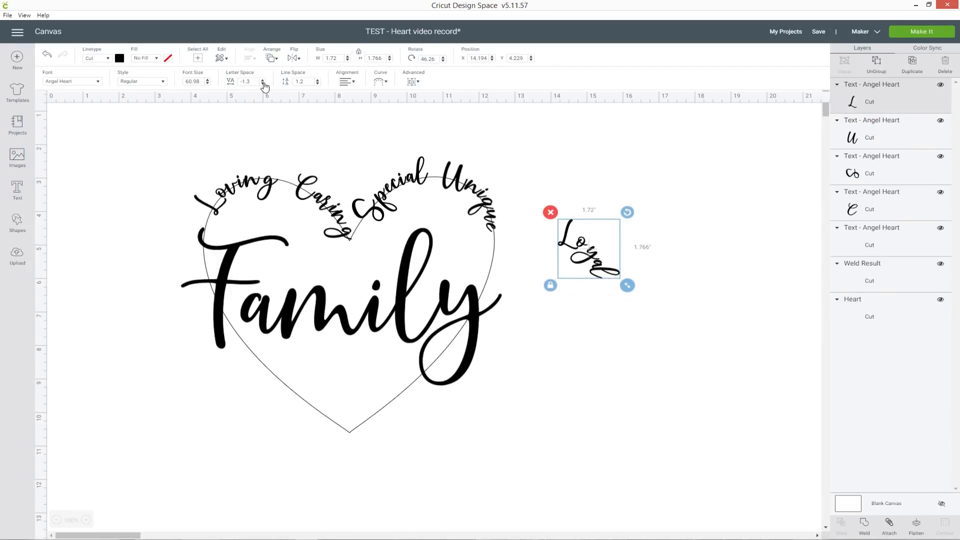
left_click(262, 84)
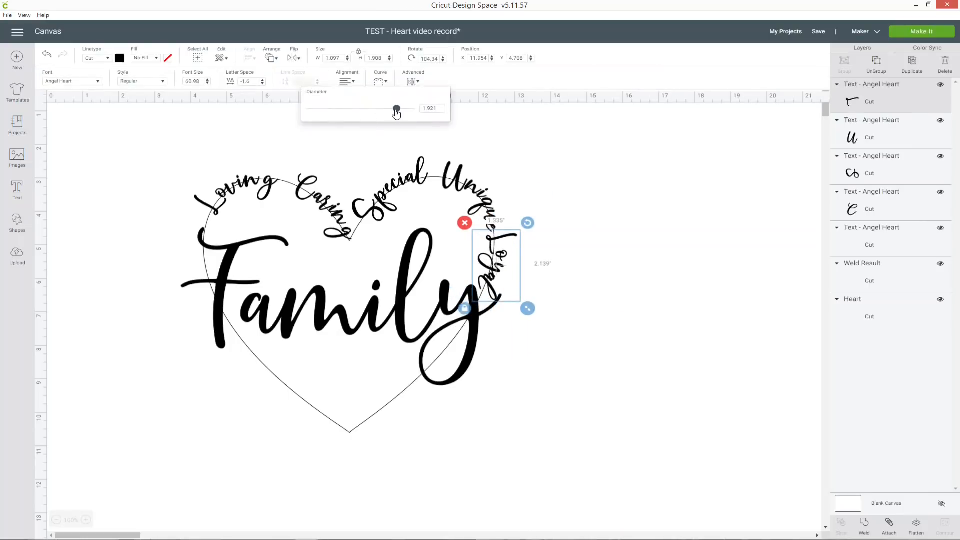
left_click_drag(396, 109, 389, 109)
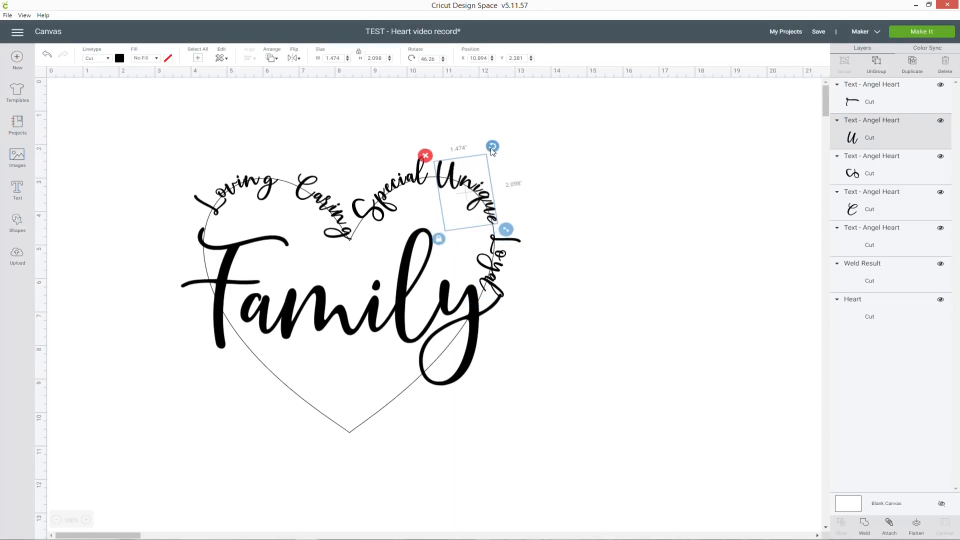
left_click(336, 300)
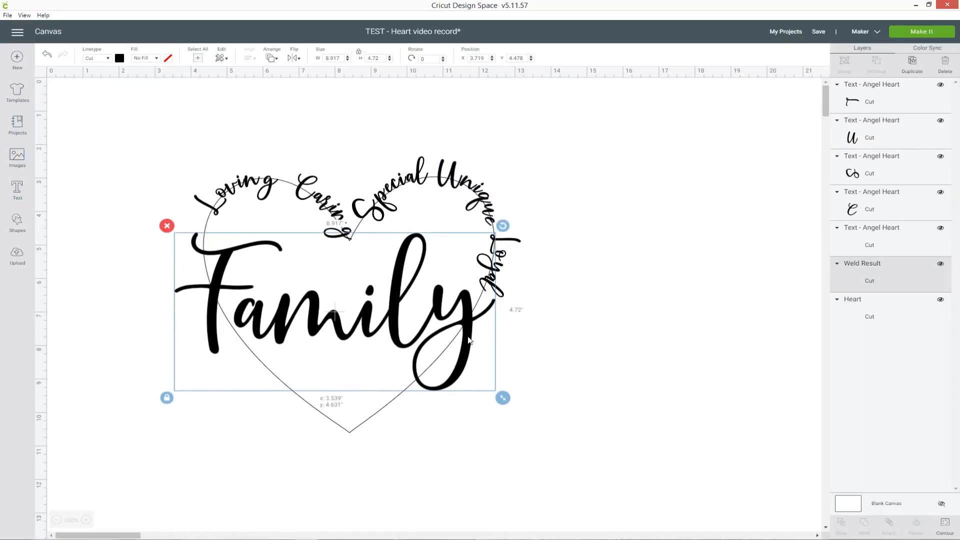
Step: Tilt Family slightly upward and shift it, then reposition Loving near the left edge
left_click_drag(333, 309, 327, 306)
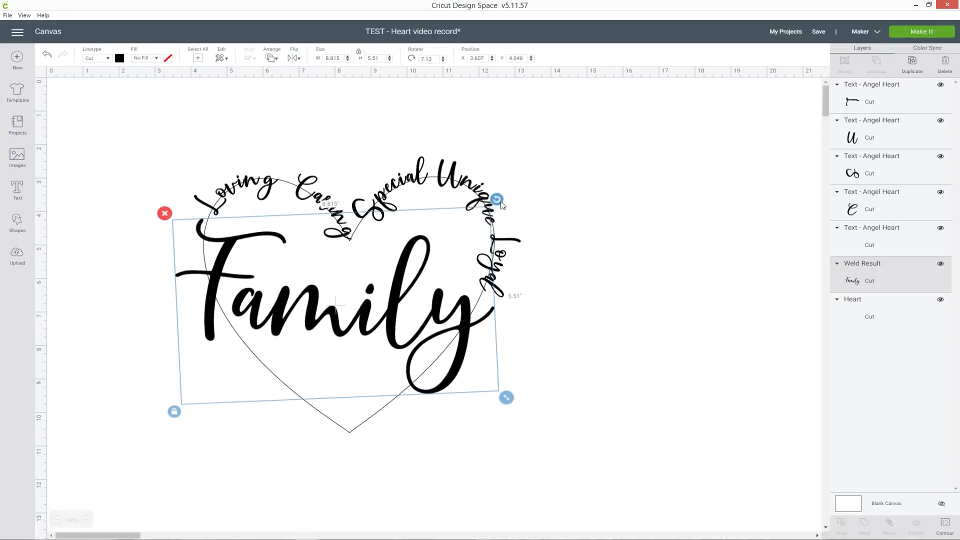
left_click(239, 183)
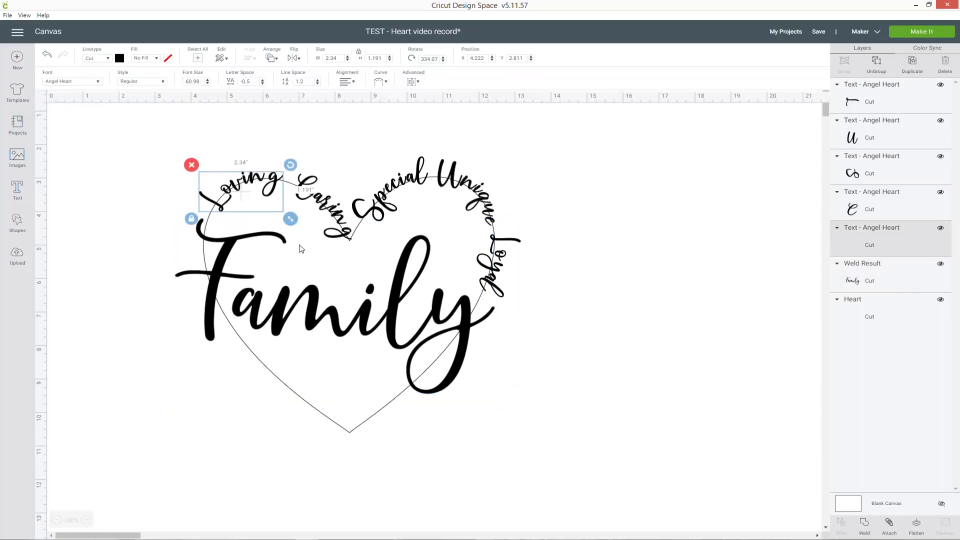
left_click(336, 306)
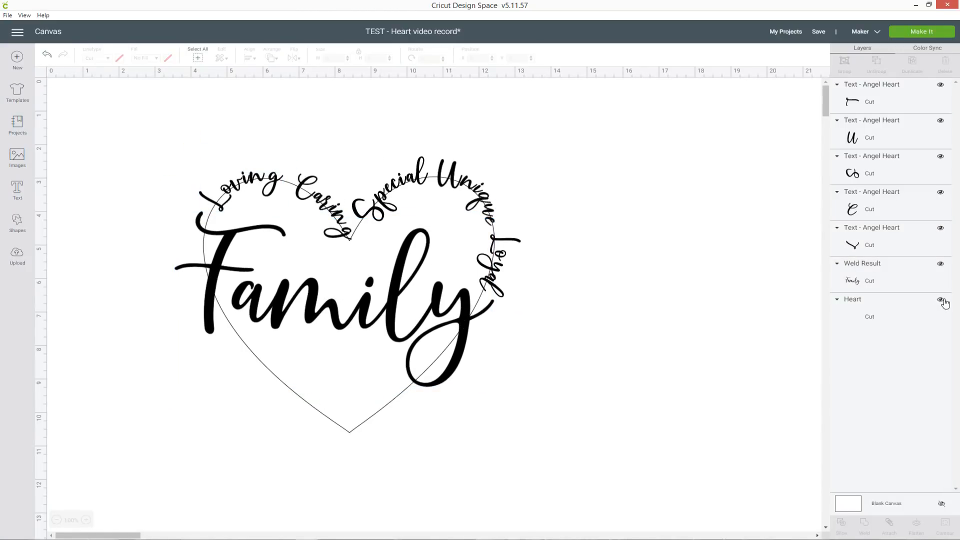
Step: Hide the heart outline, shift Loyal slightly inward, and show the heart again
left_click(941, 299)
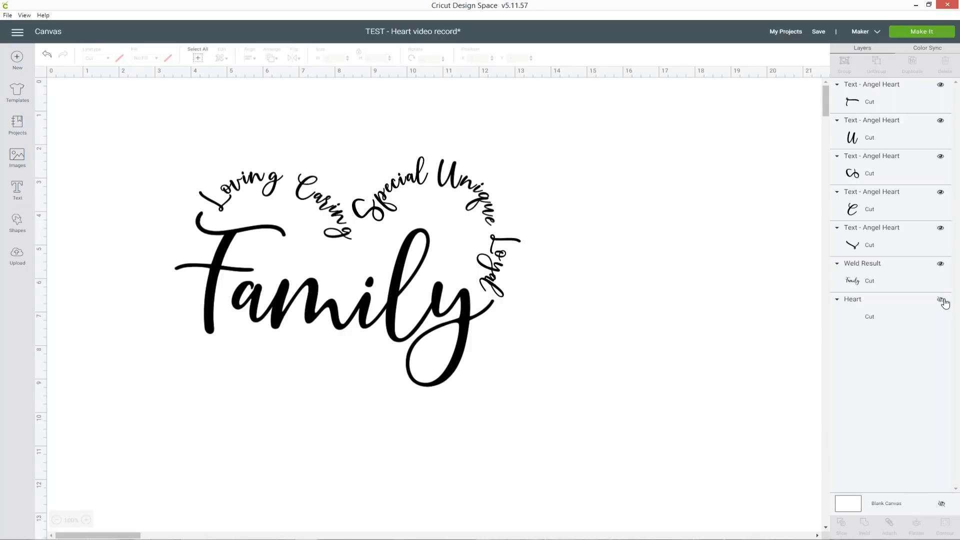
left_click(941, 300)
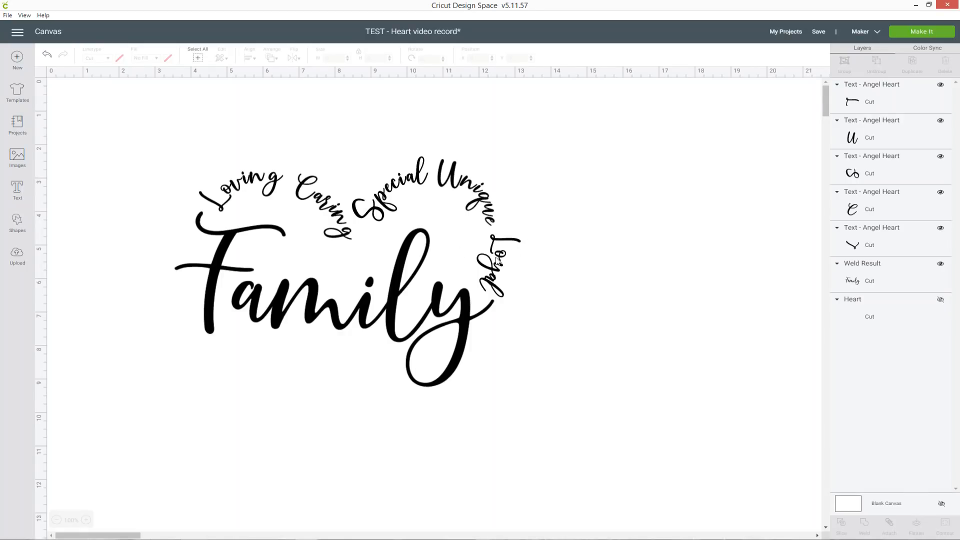
left_click(499, 265)
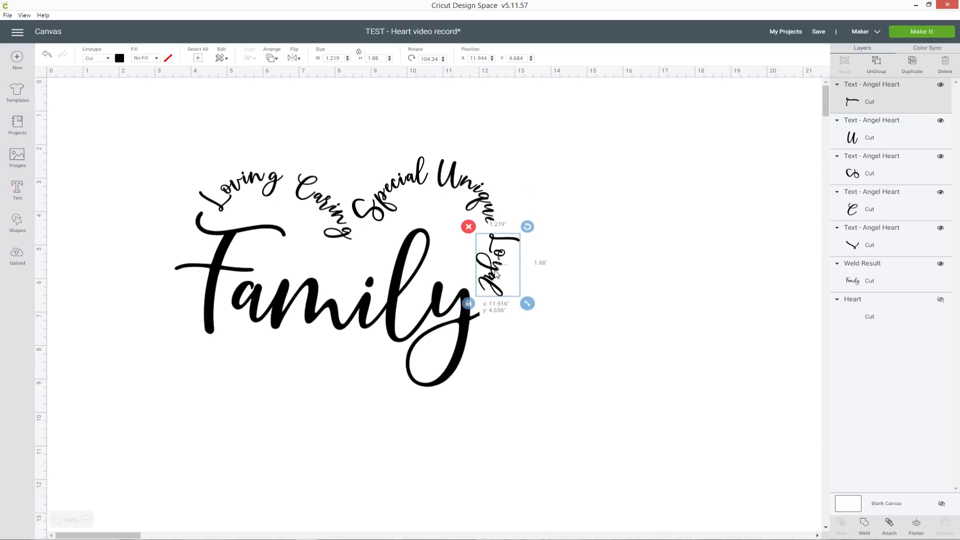
left_click(581, 275)
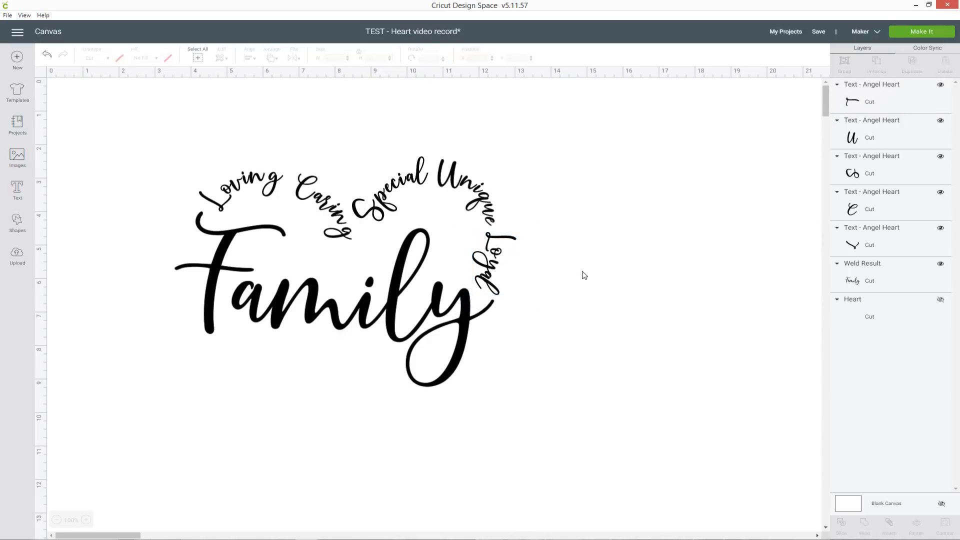
left_click(492, 264)
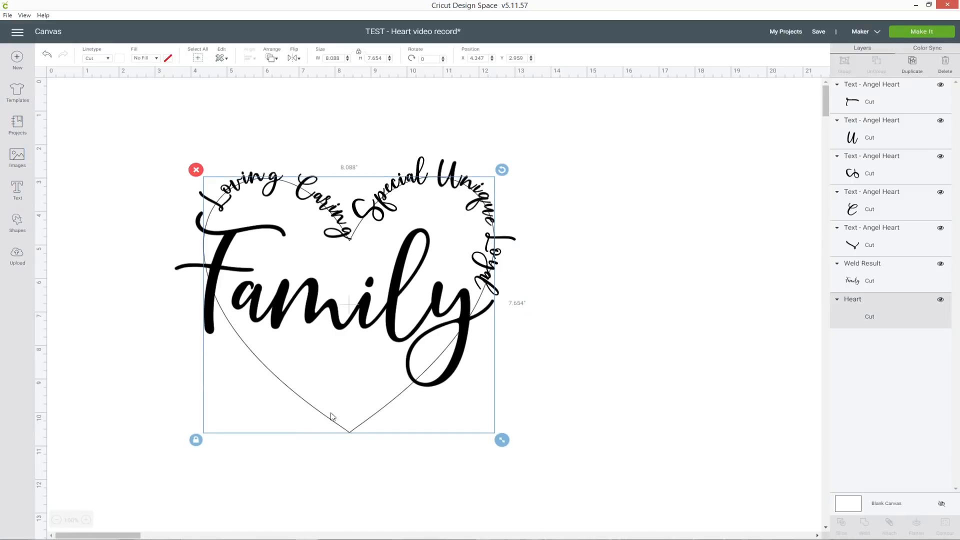
Step: Duplicate Unique as 'Understanding' and reverse its curve for the heart's lower left
right_click(483, 269)
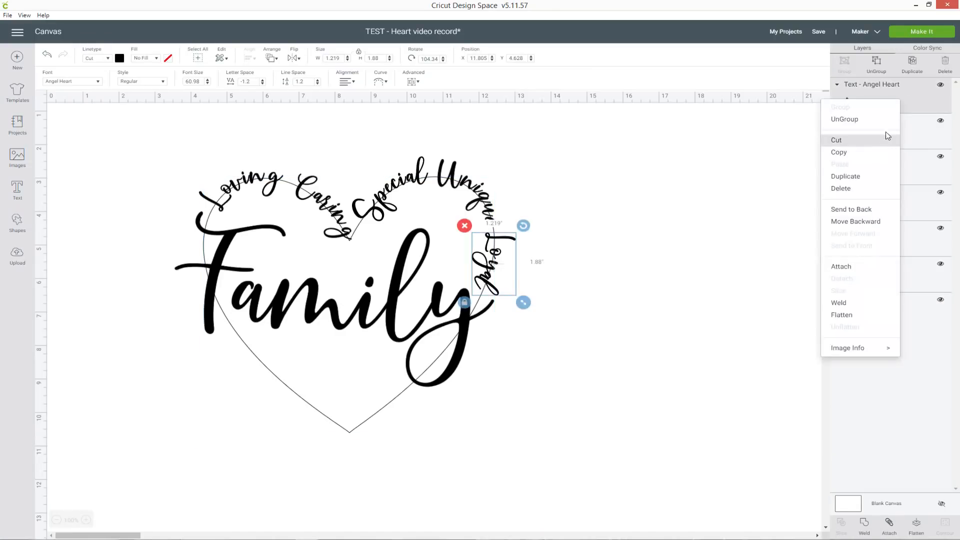
left_click(845, 120)
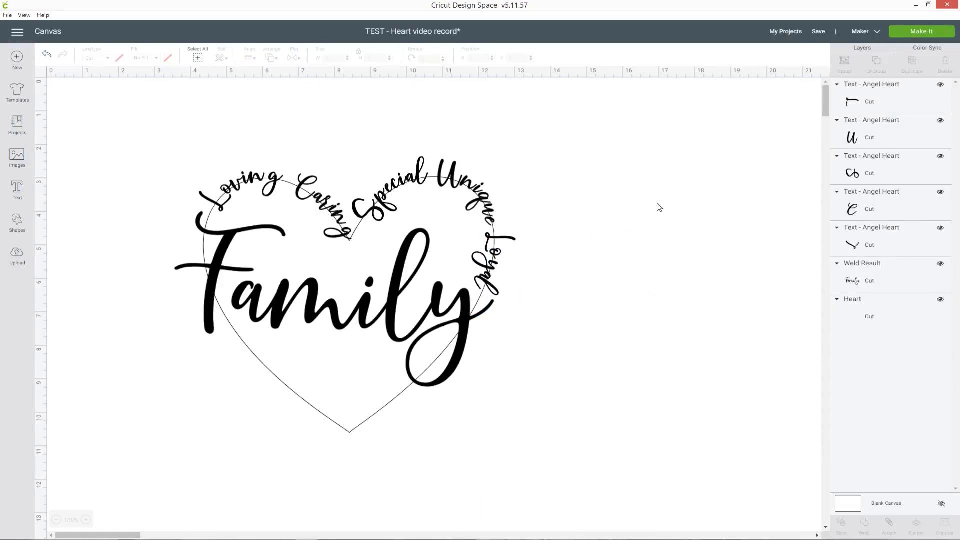
right_click(466, 191)
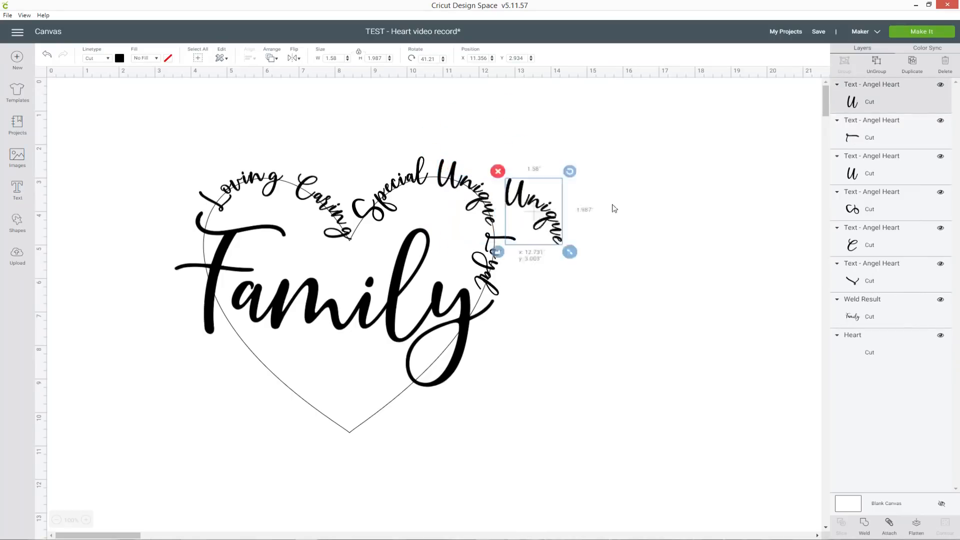
double_click(532, 208)
type("U")
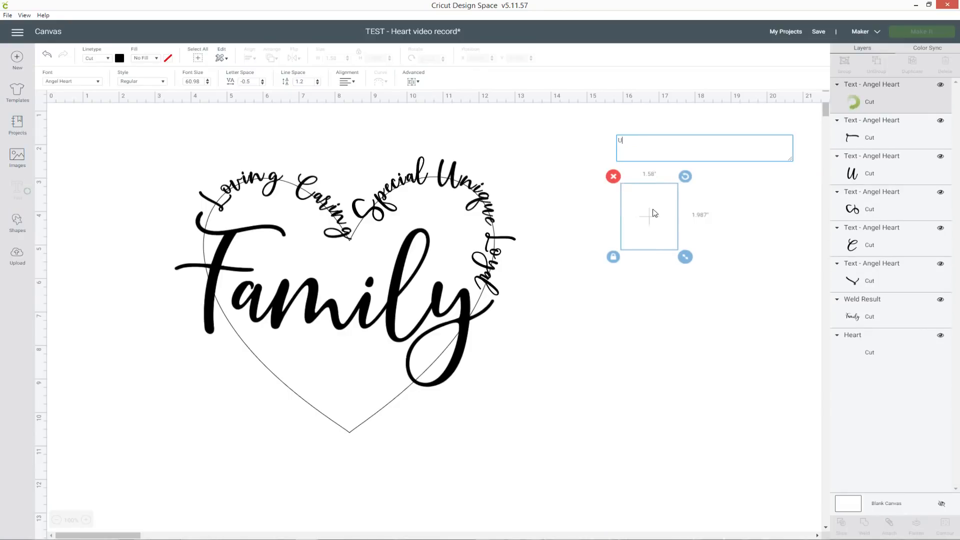
type("nderstanding")
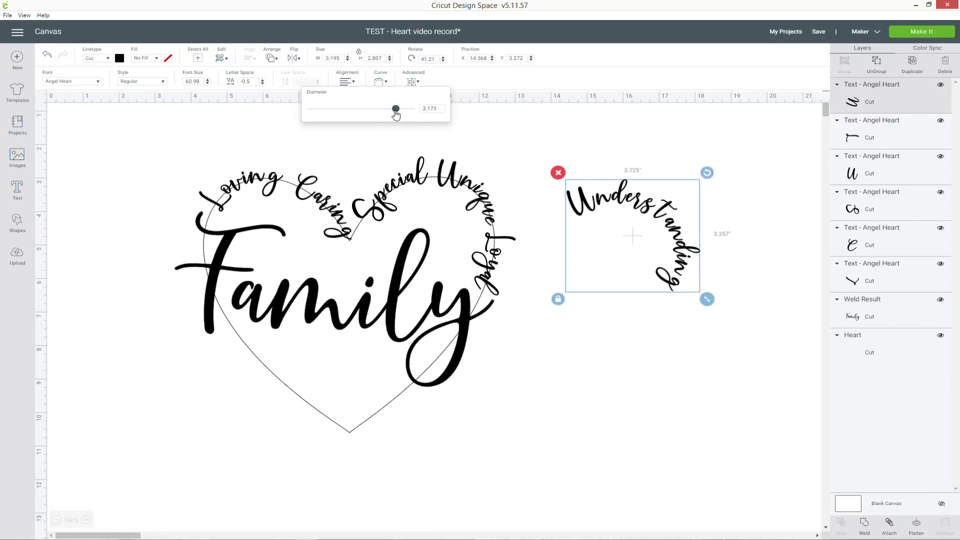
left_click_drag(395, 109, 349, 109)
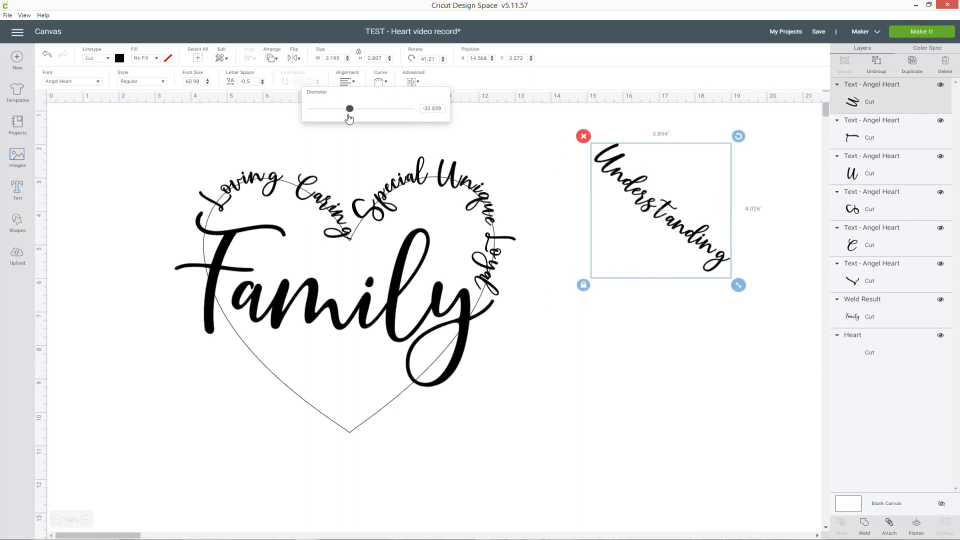
left_click_drag(349, 109, 345, 108)
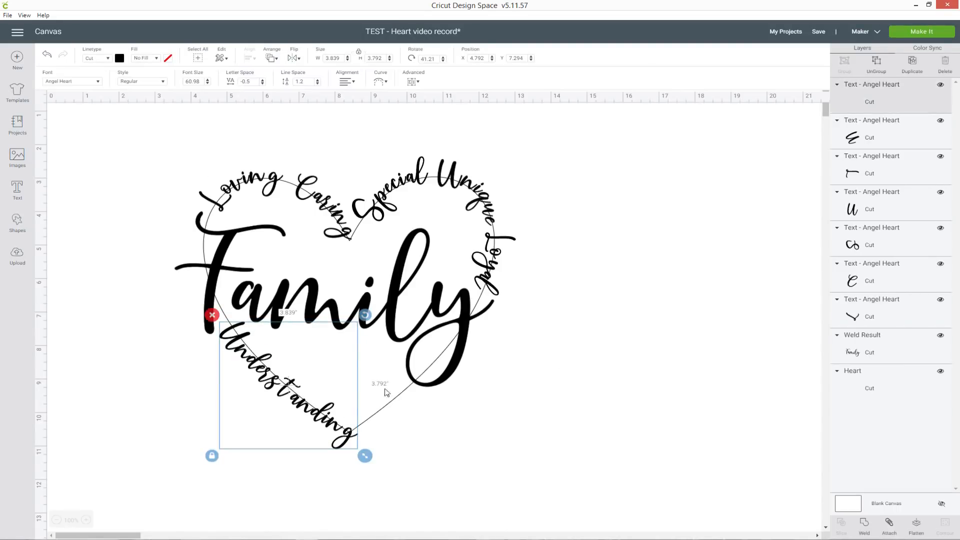
Step: Copy Understanding, change it to 'Blessed', and place it near the heart's bottom point
left_click(851, 371)
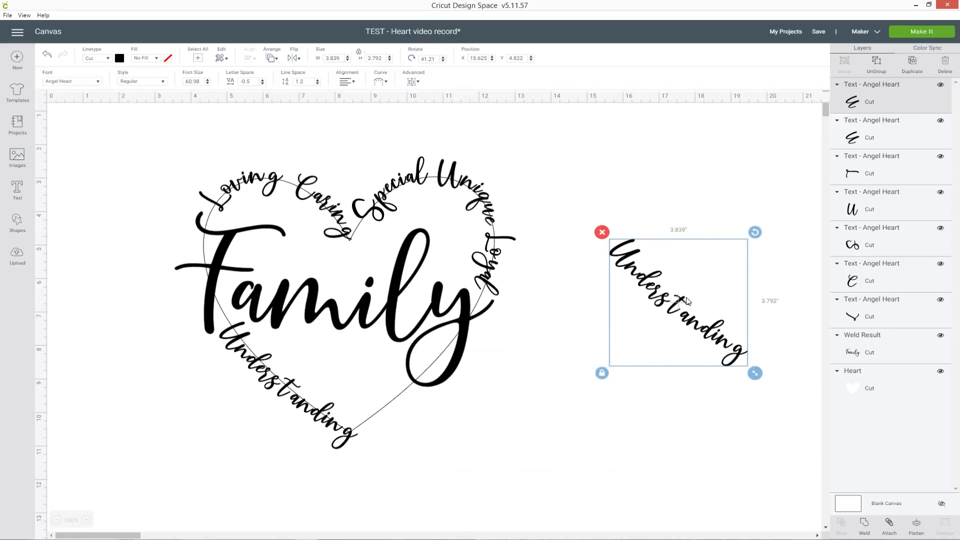
double_click(678, 300)
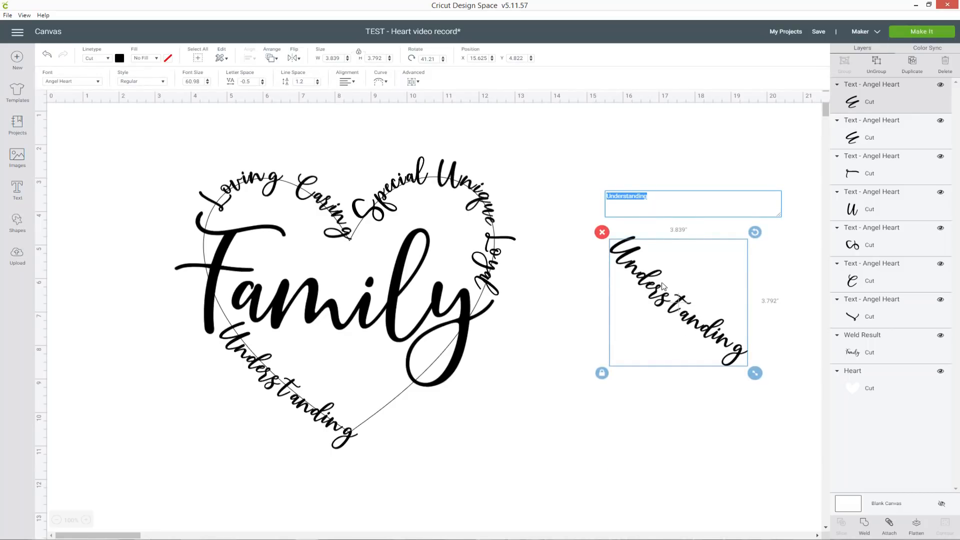
type("Blessed")
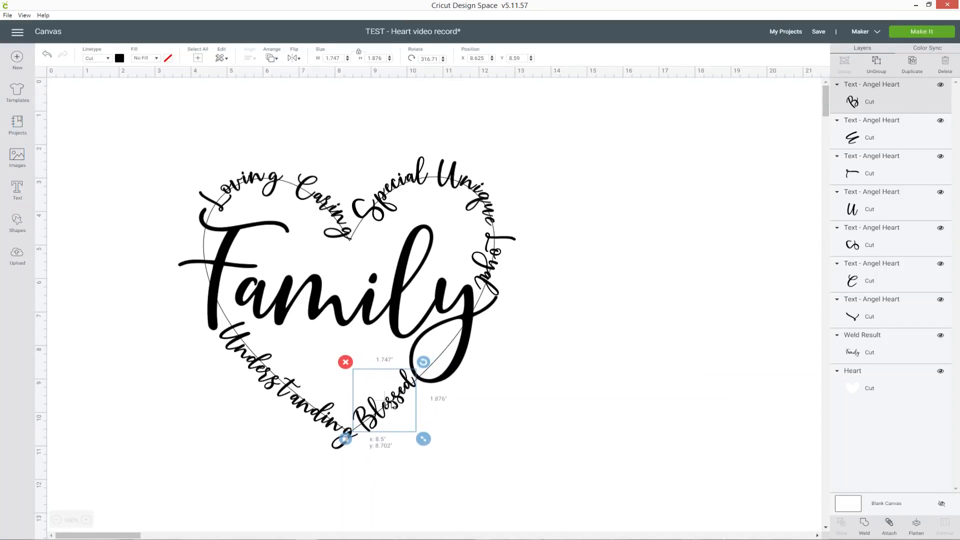
left_click(609, 404)
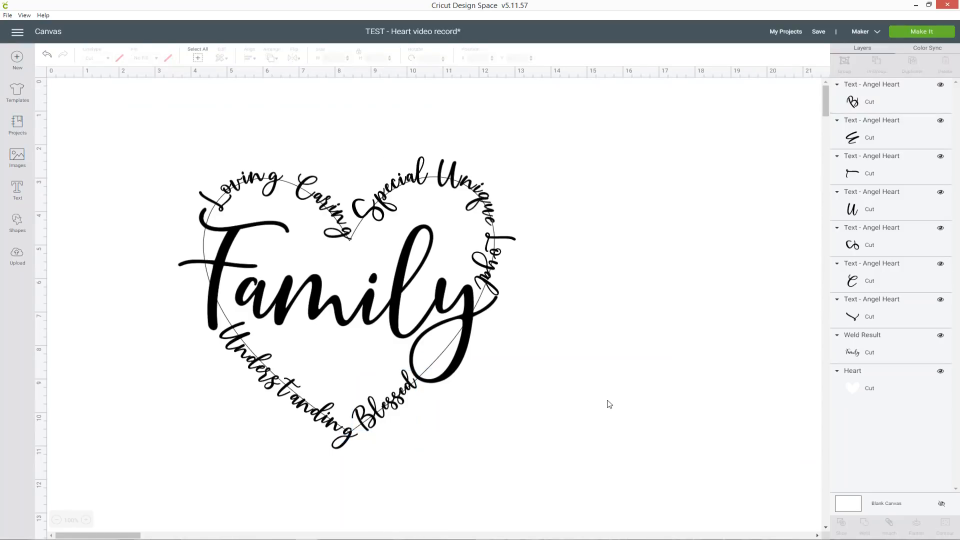
Step: Hide the heart guide outline and nudge Caring closer to Loving
left_click(940, 373)
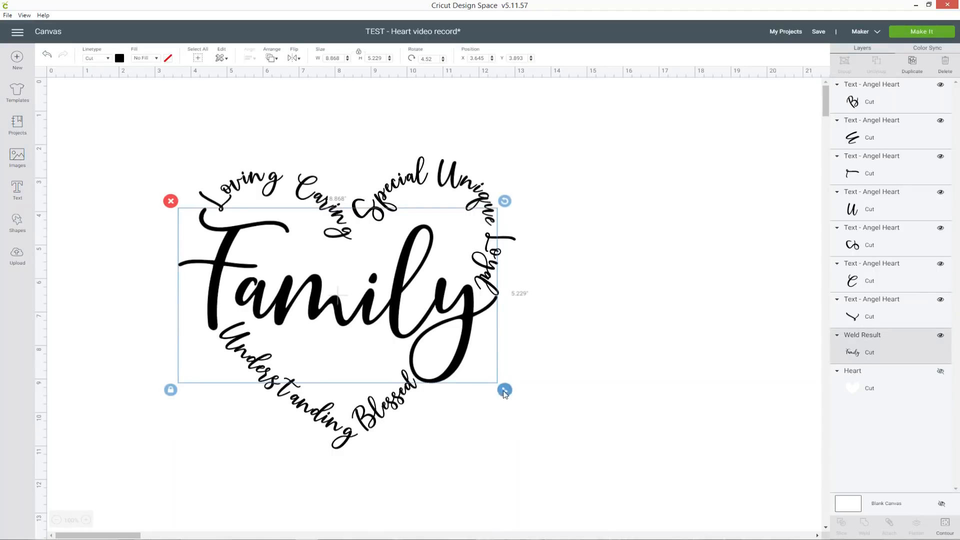
left_click(547, 204)
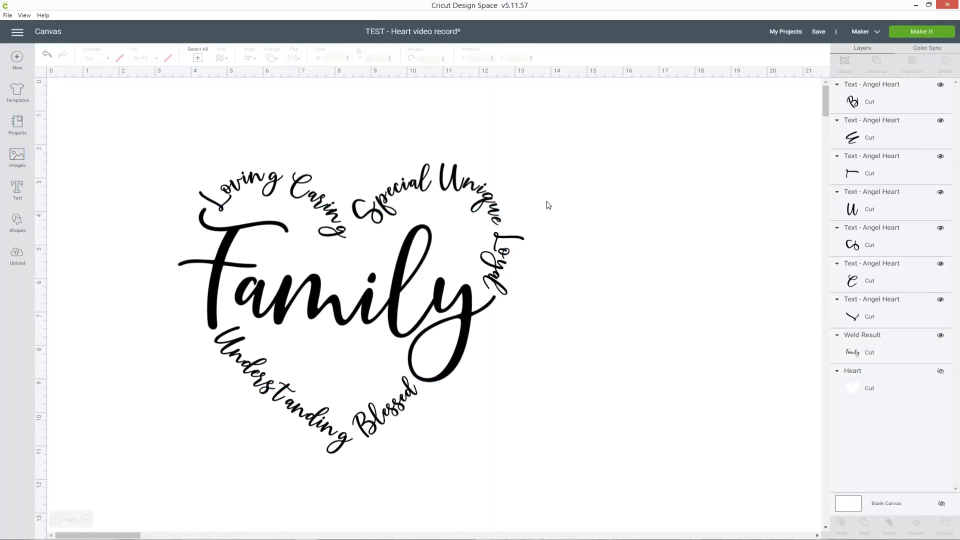
left_click(818, 31)
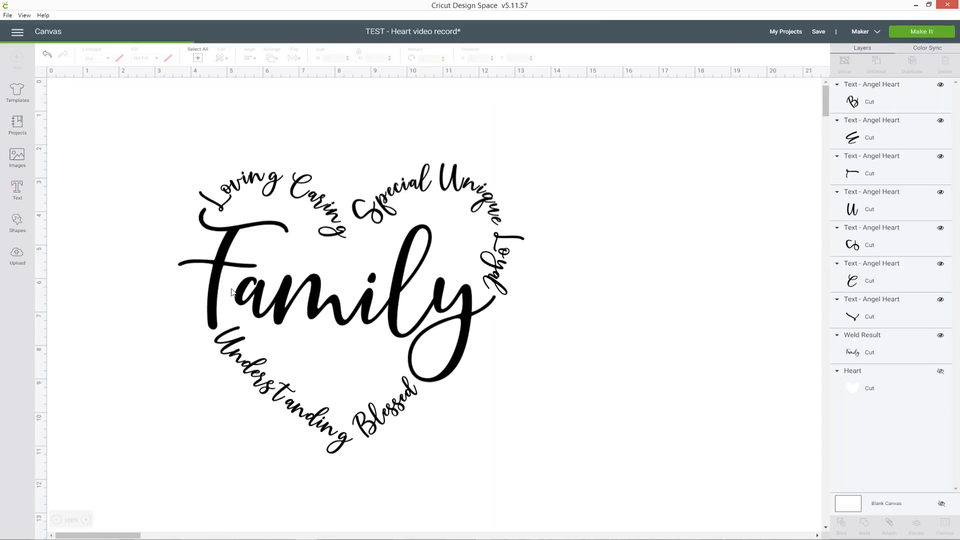
left_click(817, 31)
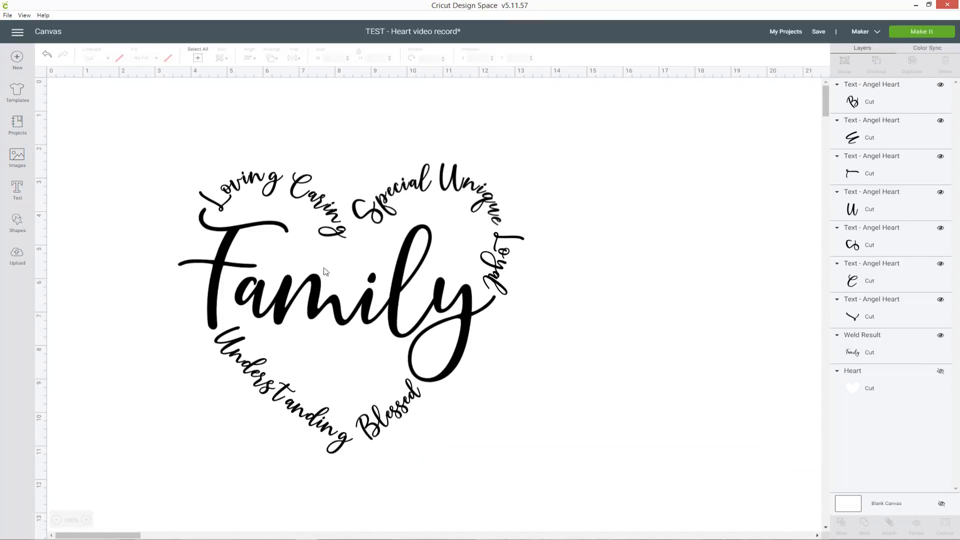
mouse_move(349, 195)
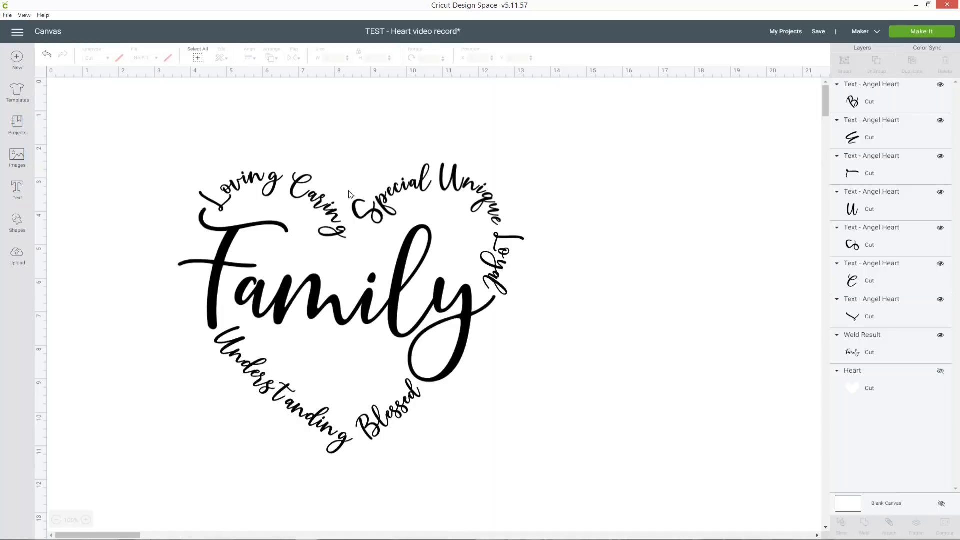
left_click(325, 202)
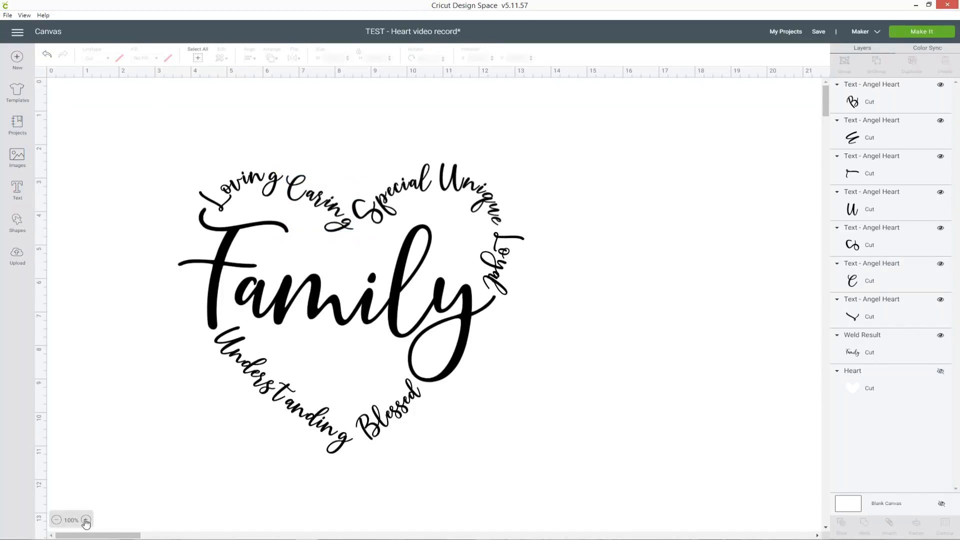
Step: Zoom in, ungroup Loving into separate letters, and select its letter layers
left_click(86, 520)
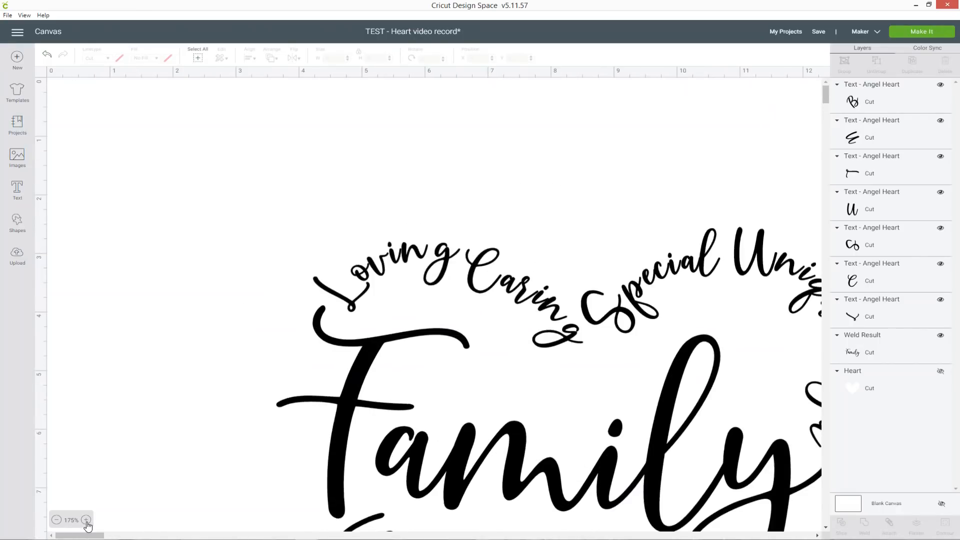
left_click(85, 519)
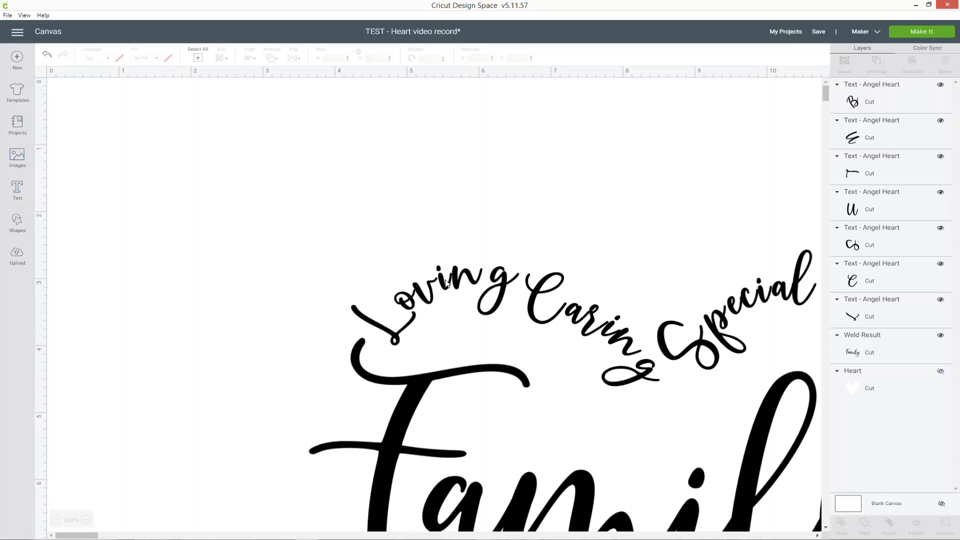
right_click(435, 291)
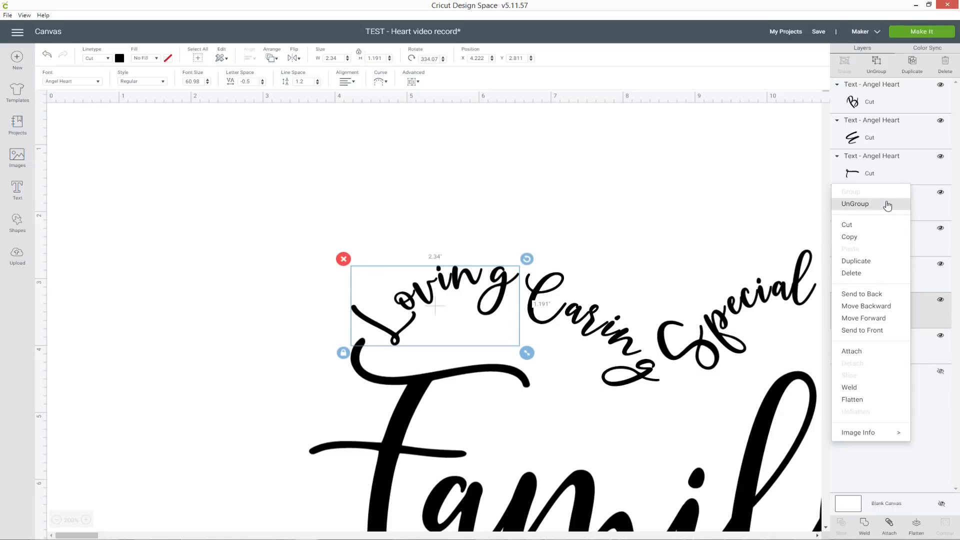
left_click(856, 204)
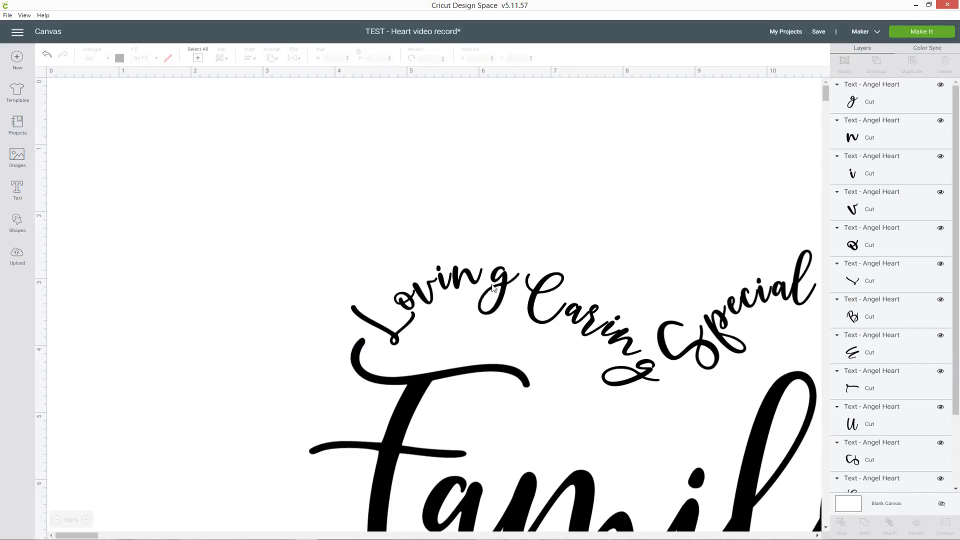
left_click(440, 278)
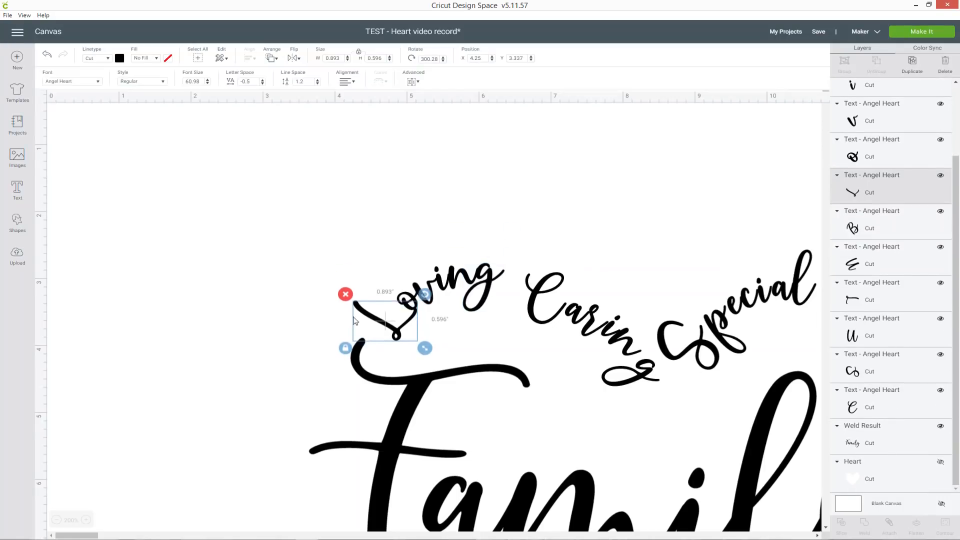
scroll("up", 3)
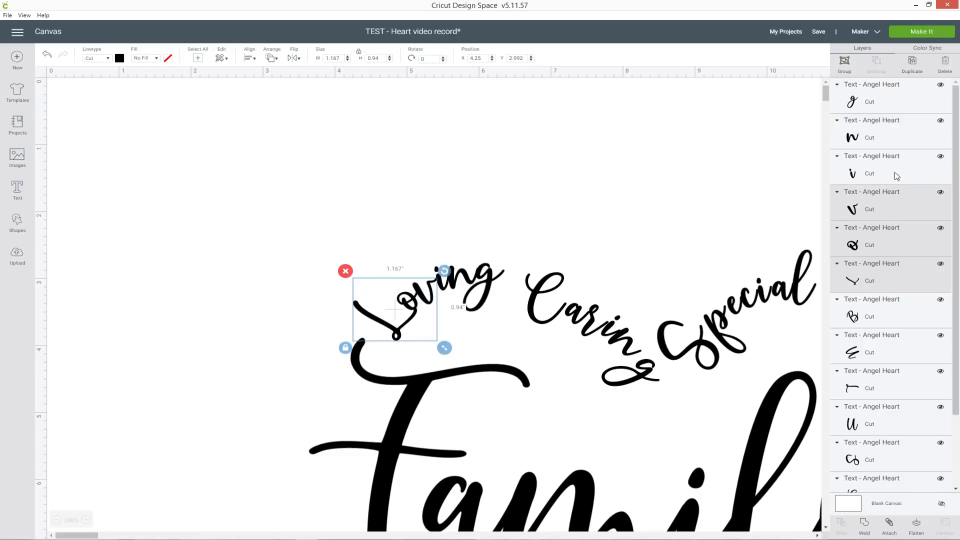
left_click(864, 527)
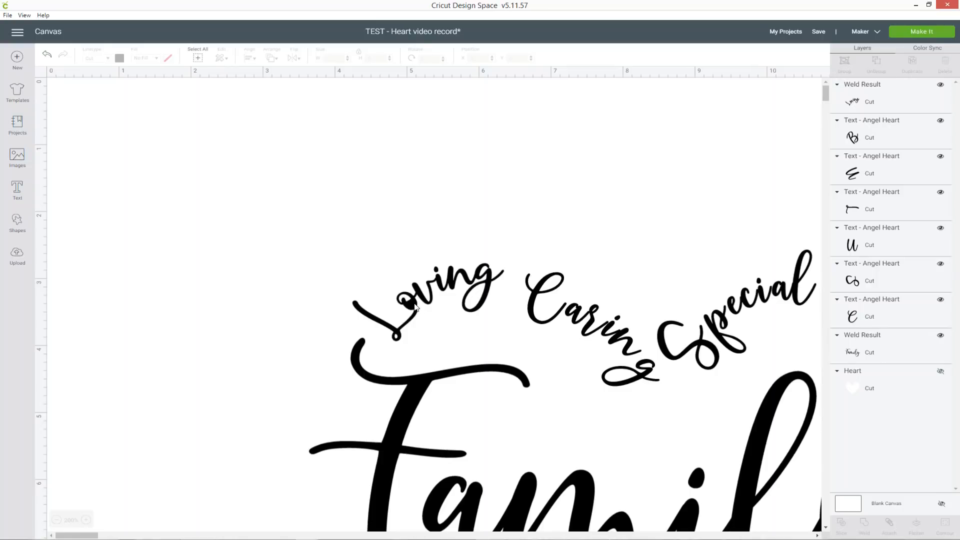
Step: Shrink the curved Loving word to about 3.4 inches wide
left_click(428, 300)
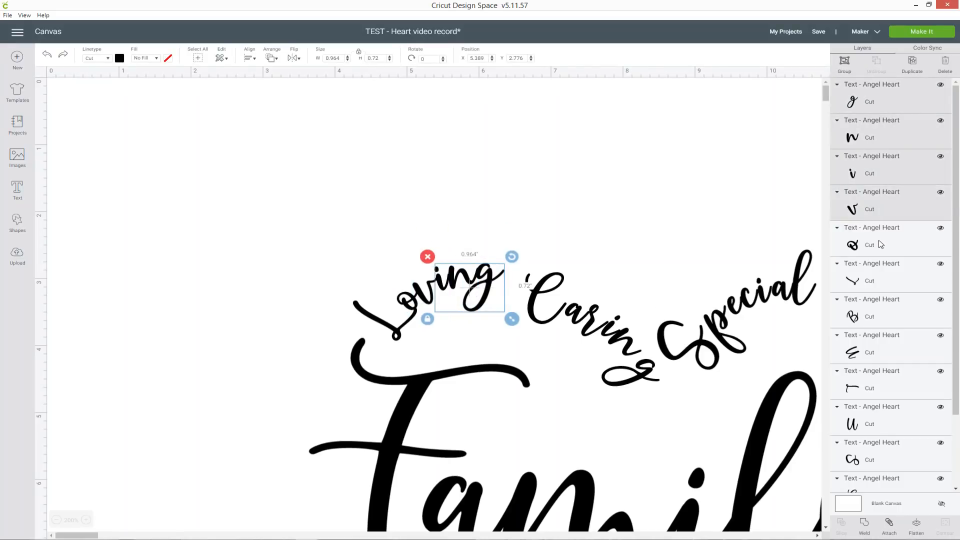
left_click(844, 64)
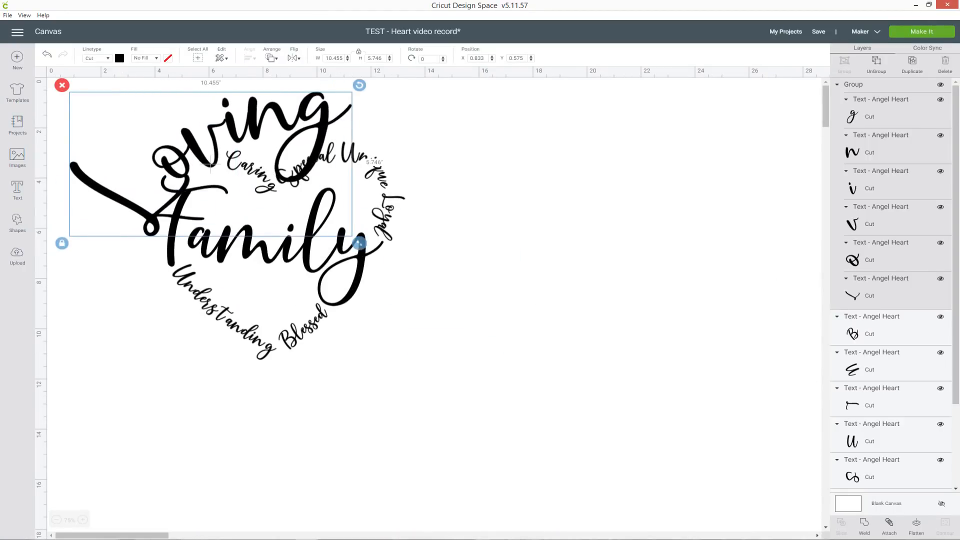
left_click(864, 528)
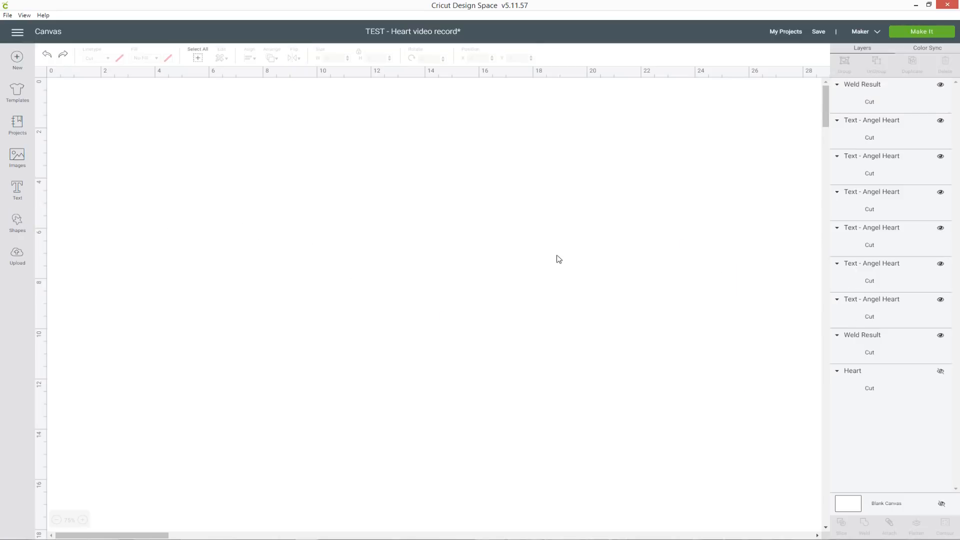
left_click(62, 55)
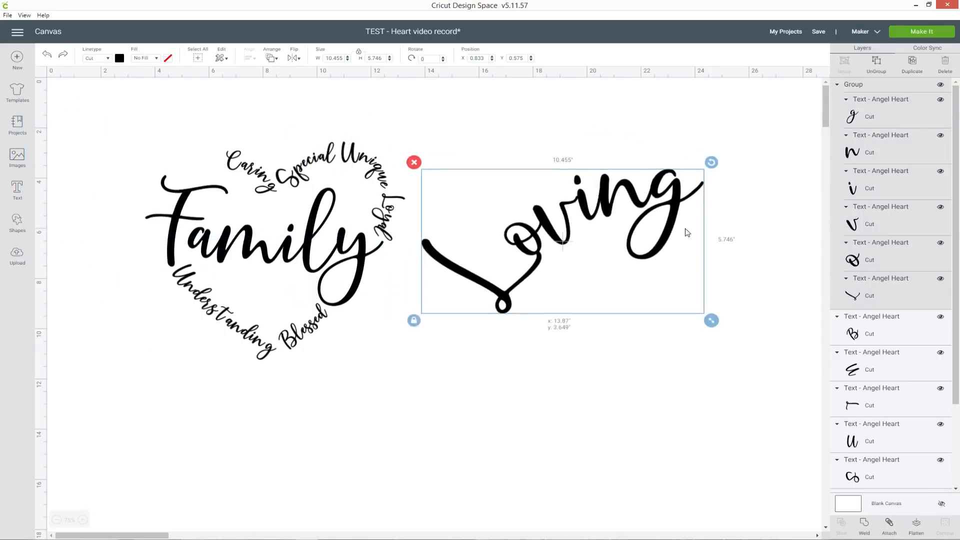
left_click(782, 295)
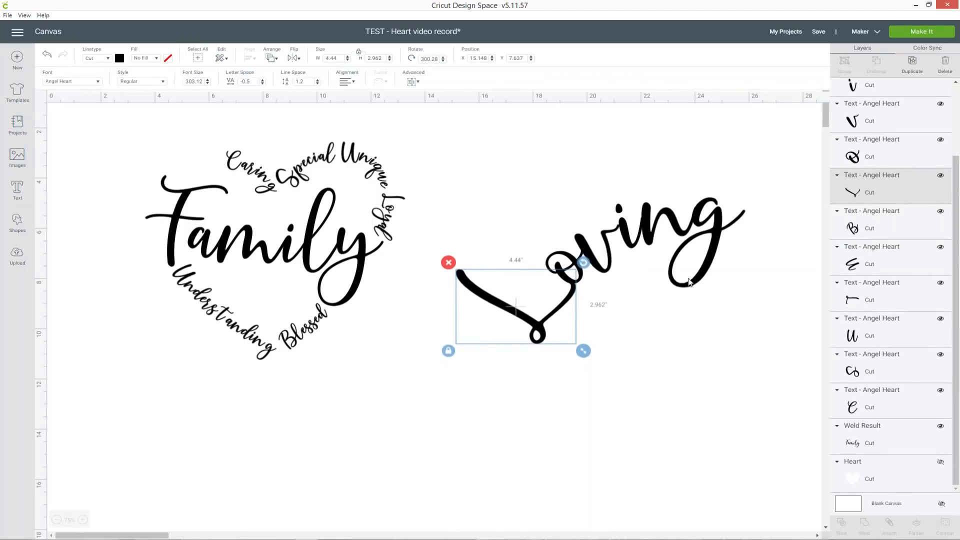
Step: Select all the Loving letters and weld them into a single shape
left_click(367, 428)
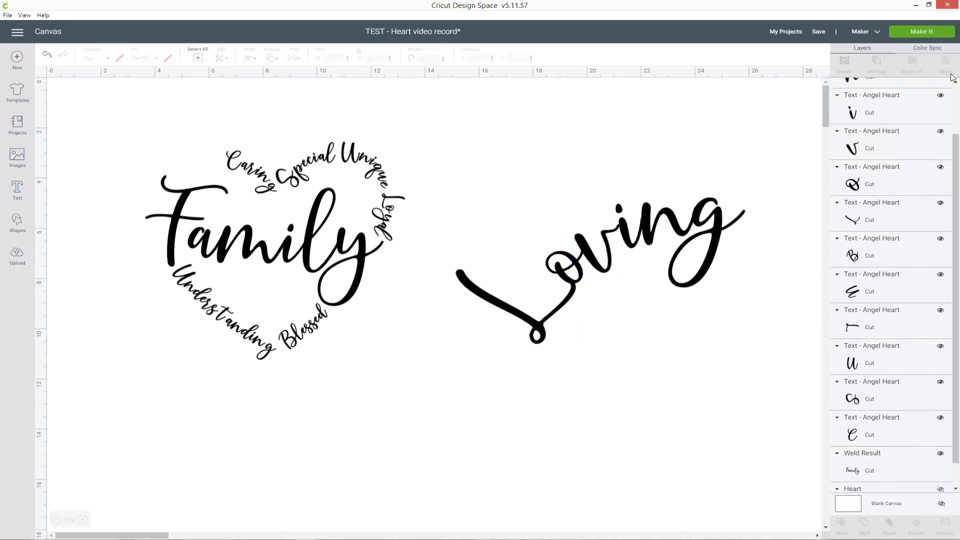
left_click(679, 239)
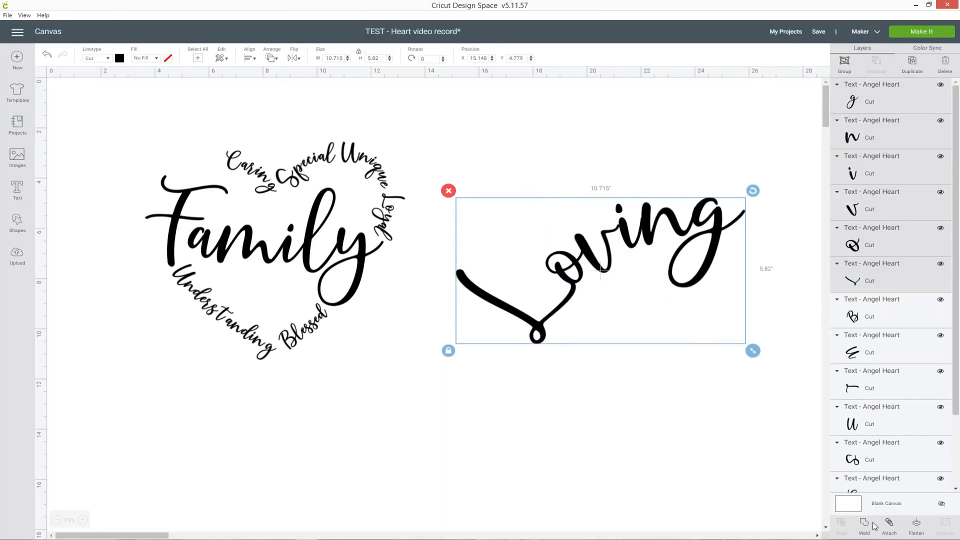
left_click(864, 525)
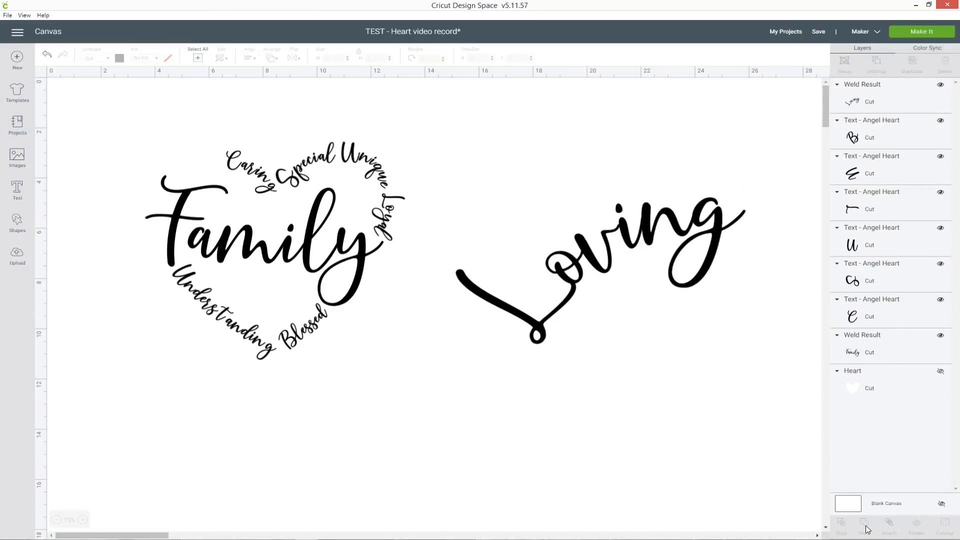
left_click(600, 269)
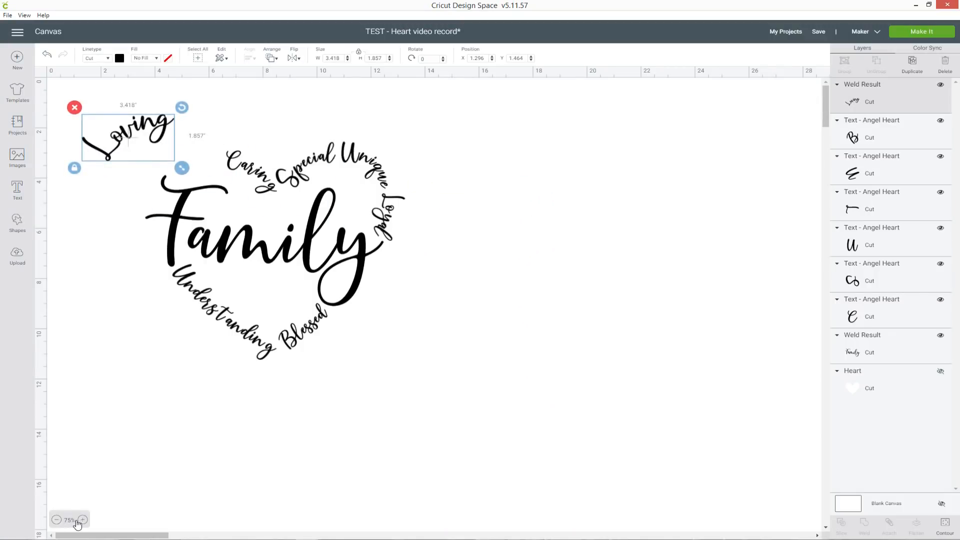
Step: Zoom in and fit Loving, about 2.25 inches, along the heart's upper-left edge beside Caring
left_click(82, 520)
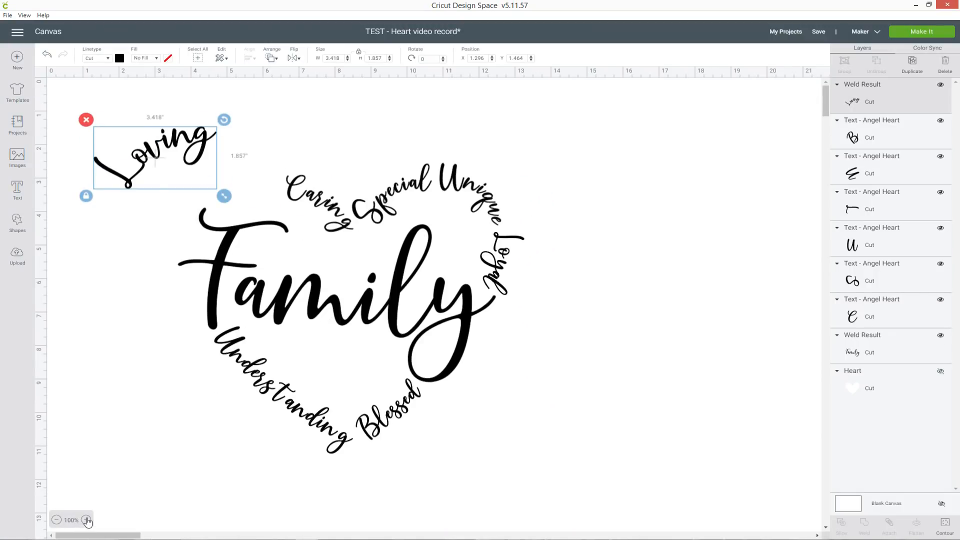
left_click(87, 520)
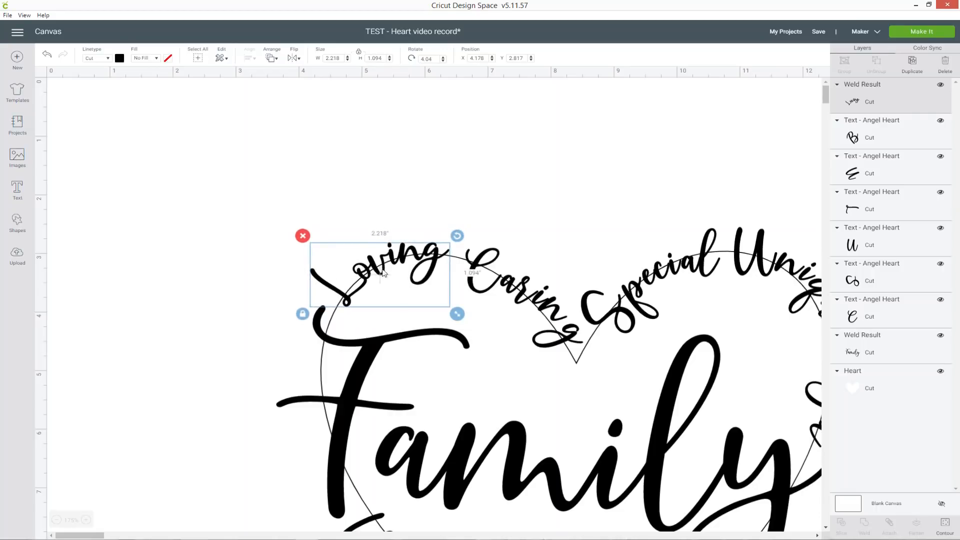
left_click(453, 274)
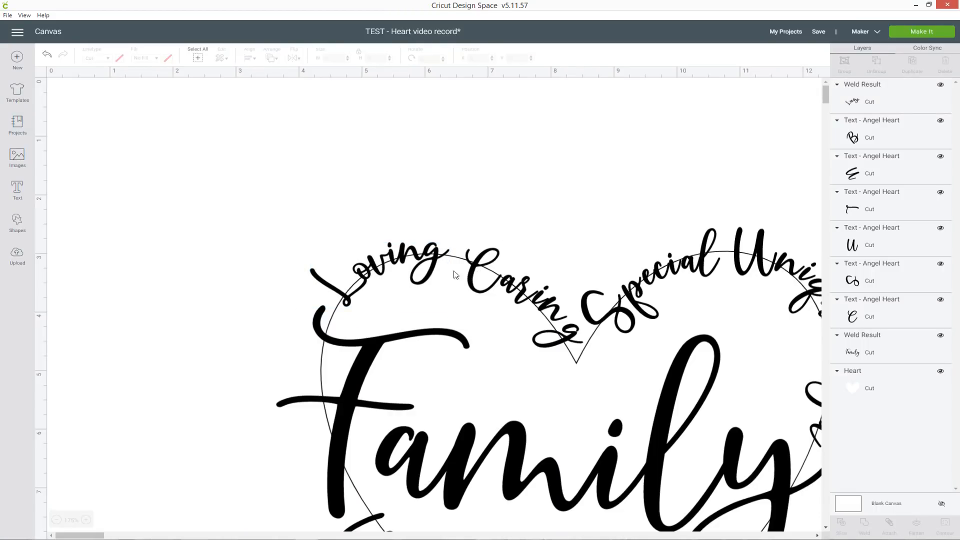
left_click(380, 274)
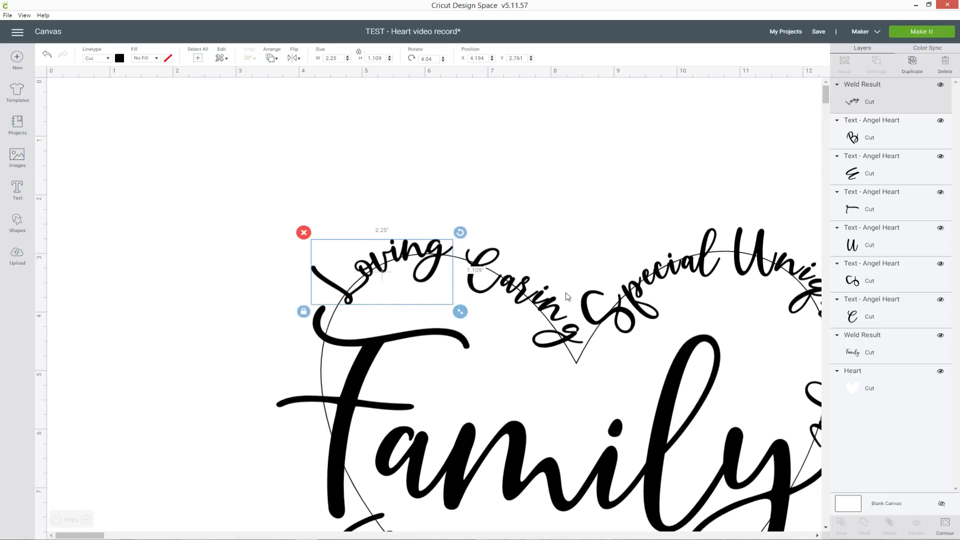
left_click(567, 296)
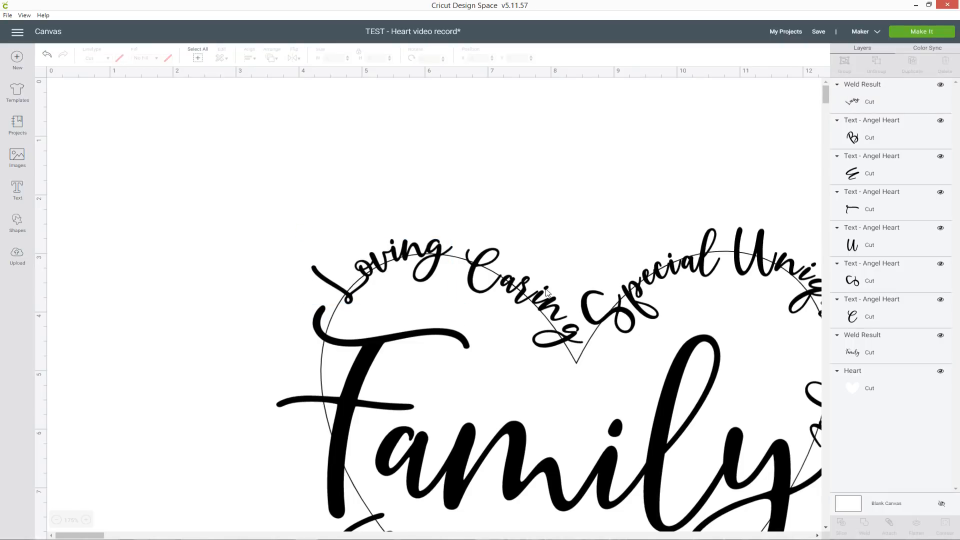
left_click(523, 299)
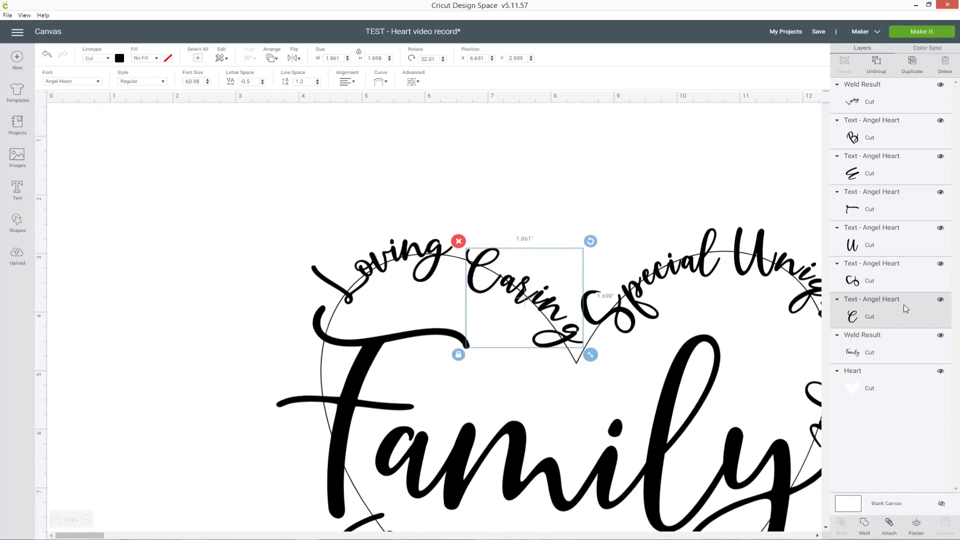
mouse_move(891, 311)
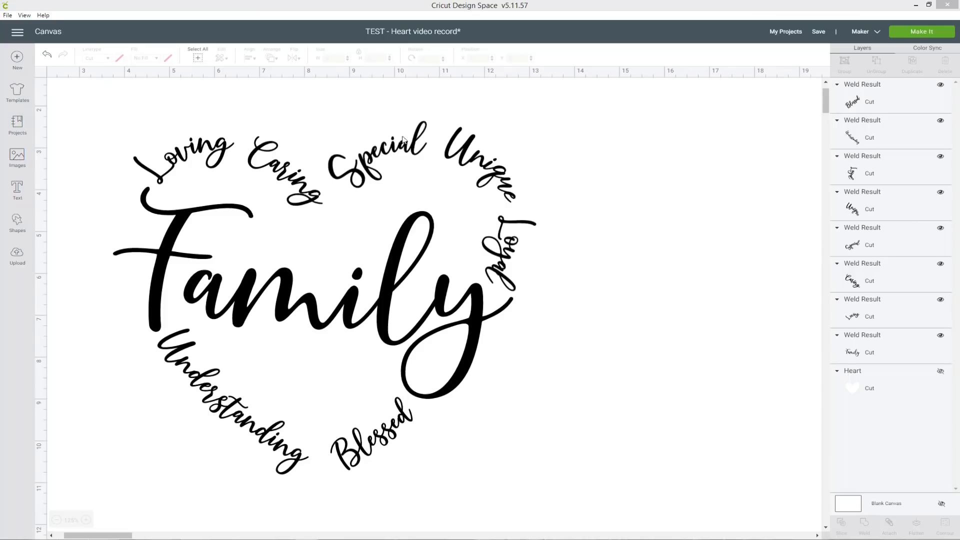
mouse_move(576, 154)
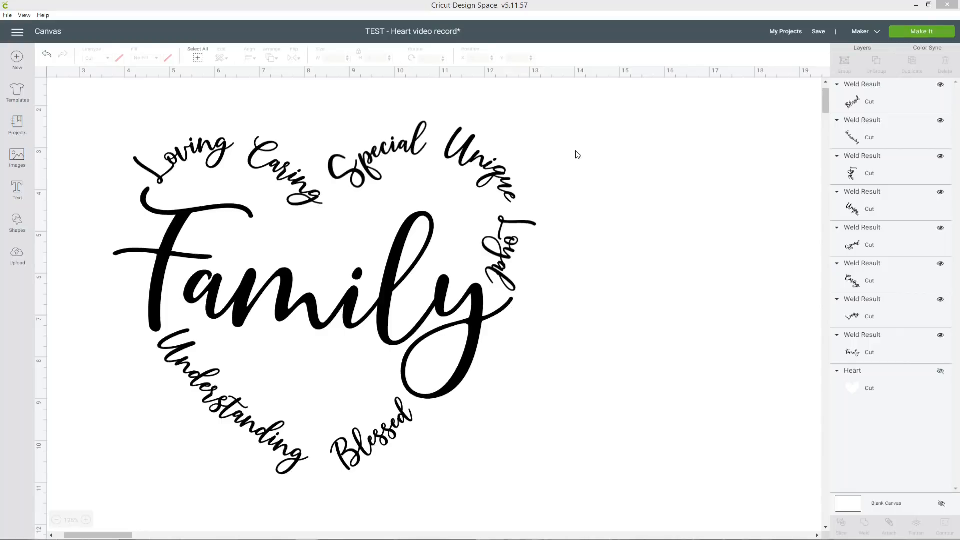
mouse_move(610, 157)
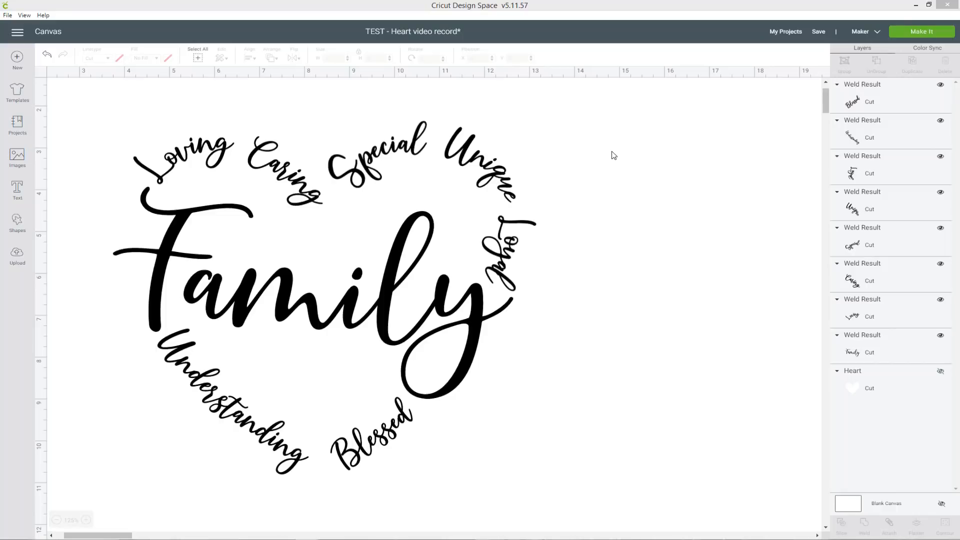
mouse_move(175, 177)
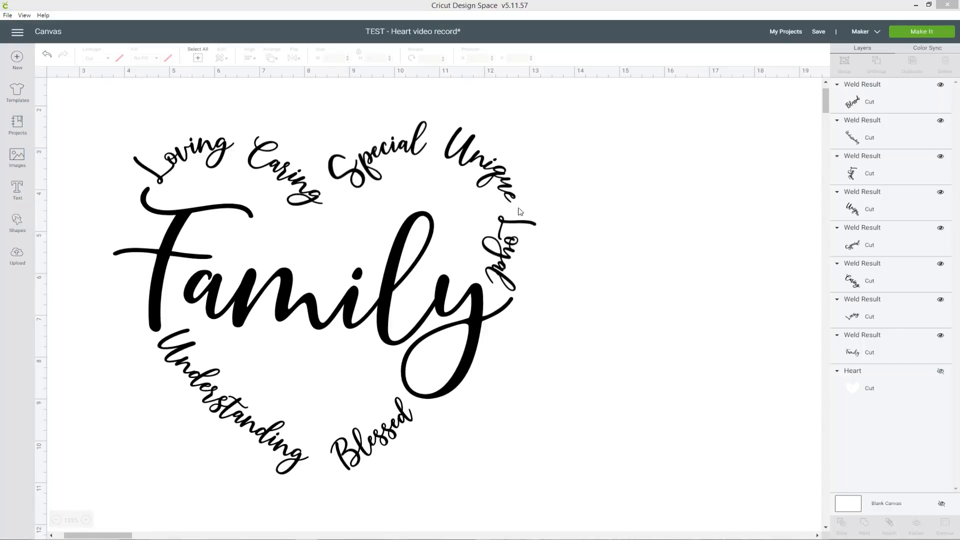
mouse_move(395, 215)
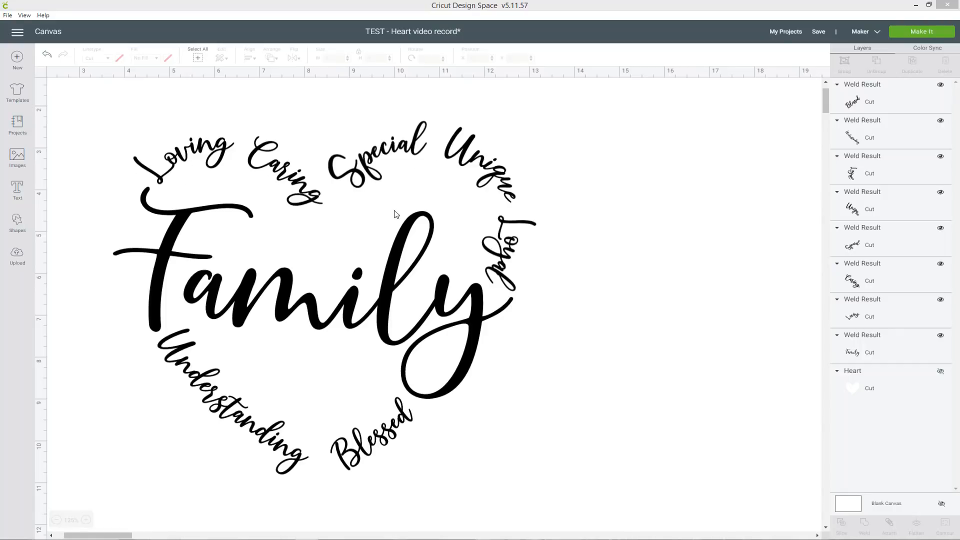
mouse_move(433, 155)
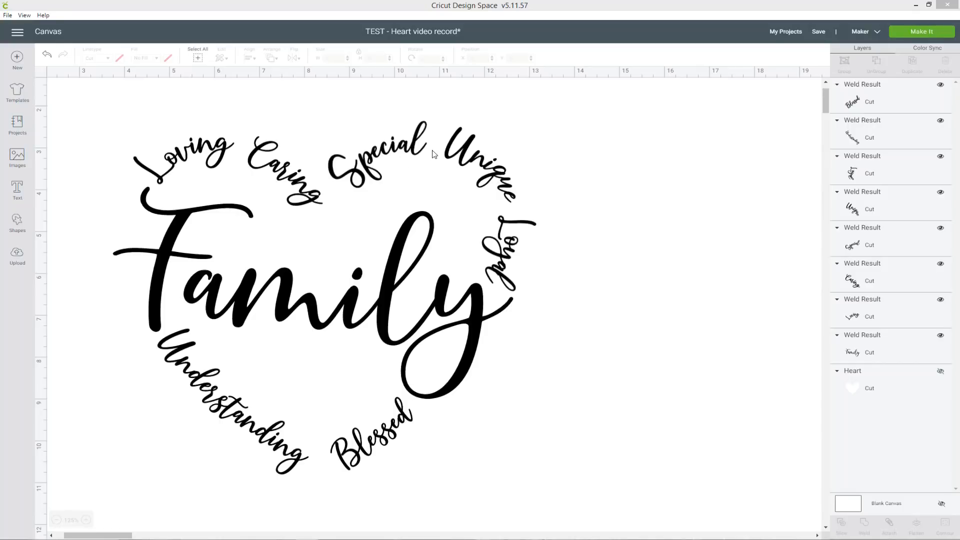
mouse_move(495, 194)
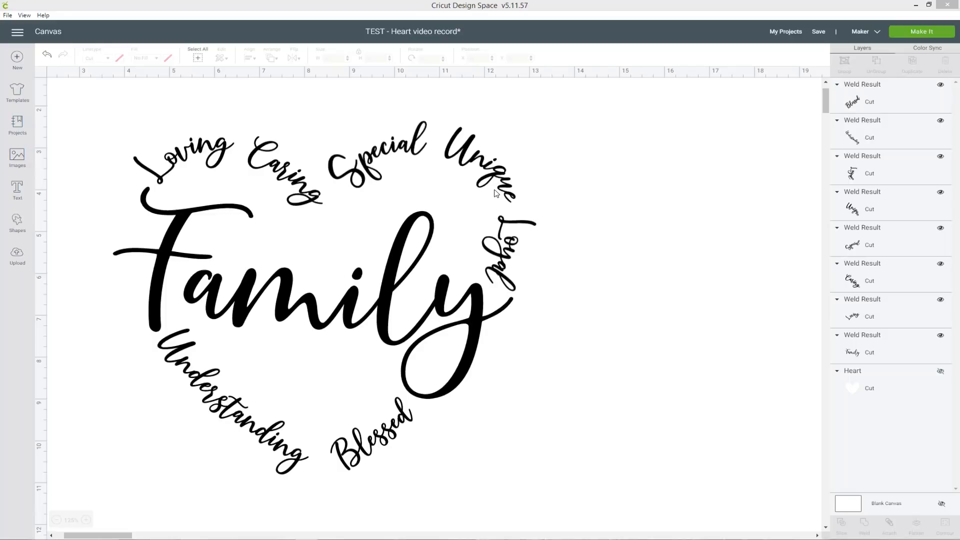
mouse_move(247, 143)
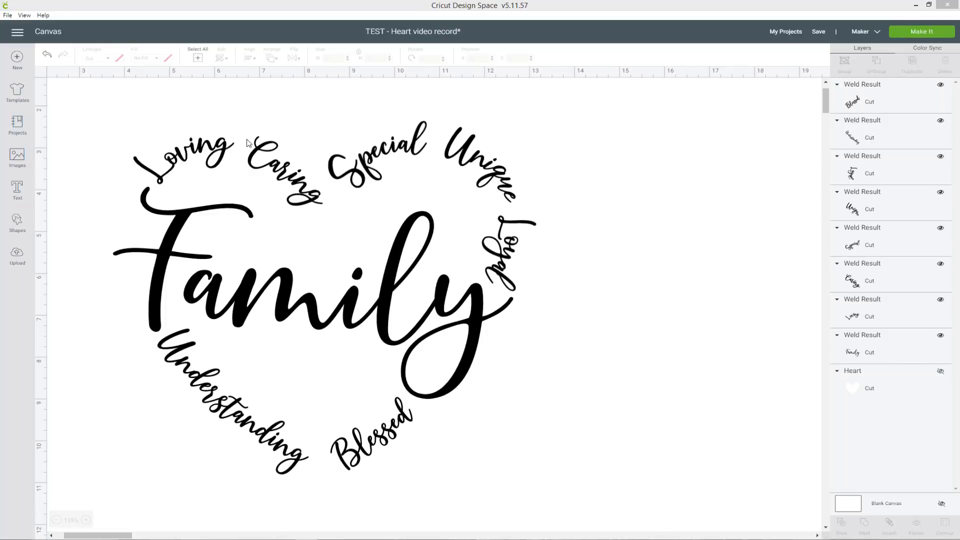
mouse_move(296, 191)
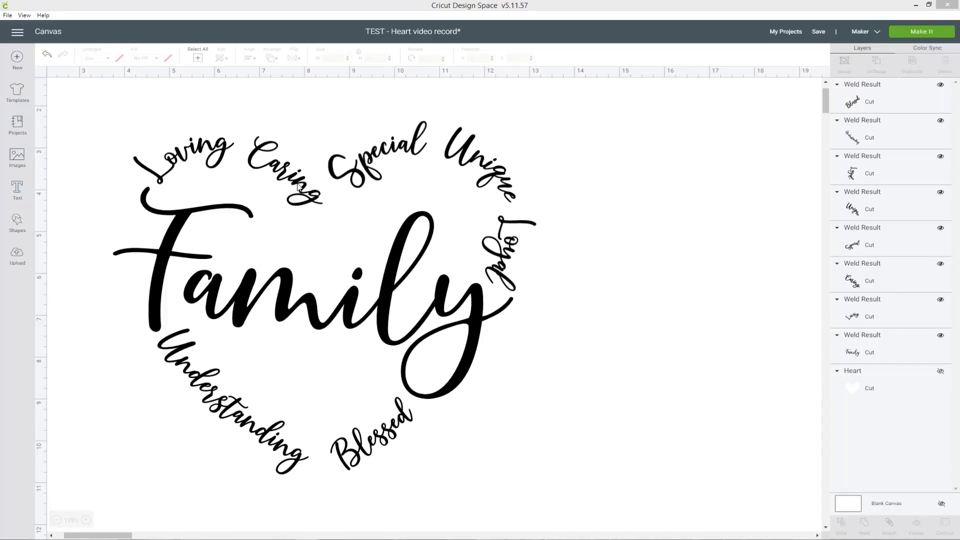
mouse_move(41, 221)
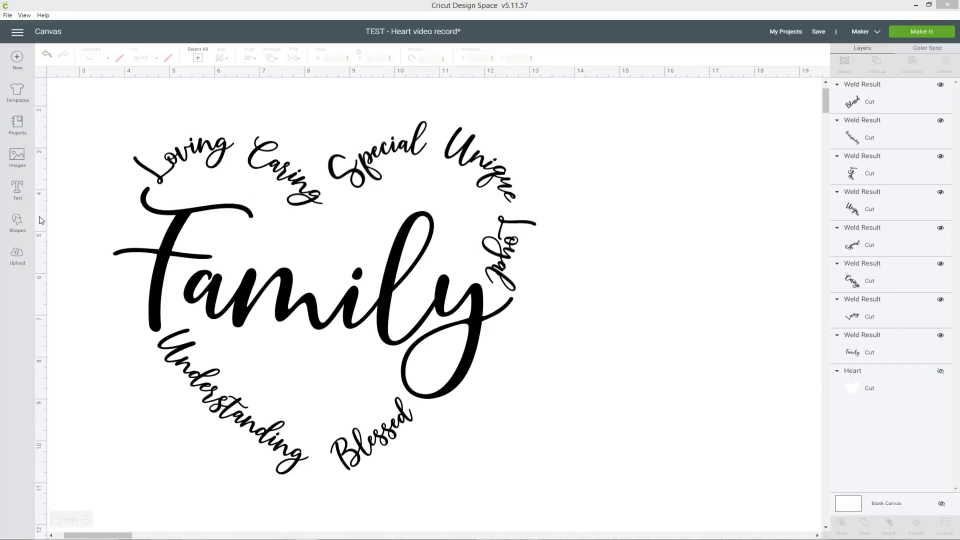
Step: Add a 0.24-inch heart shape, tilted about 12°, between Special and Unique
left_click(17, 222)
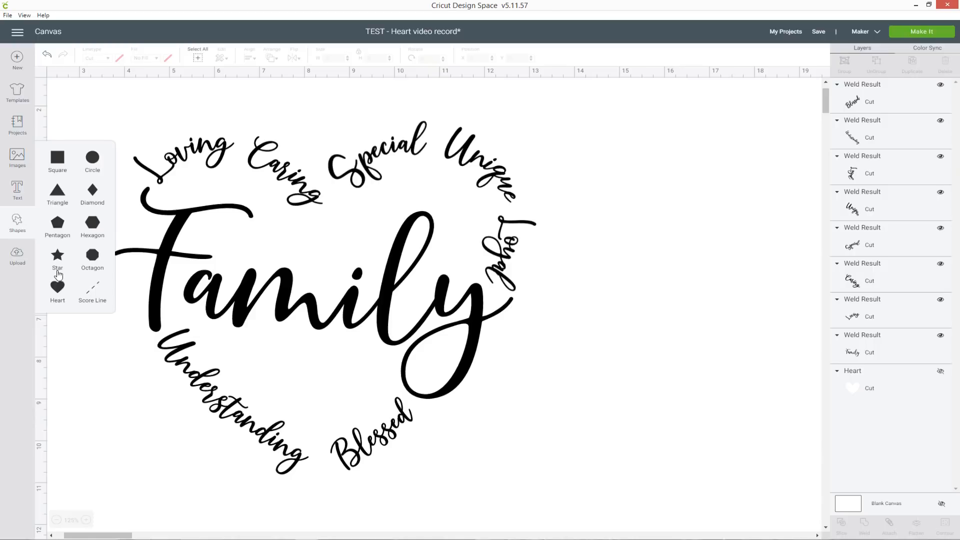
left_click(57, 286)
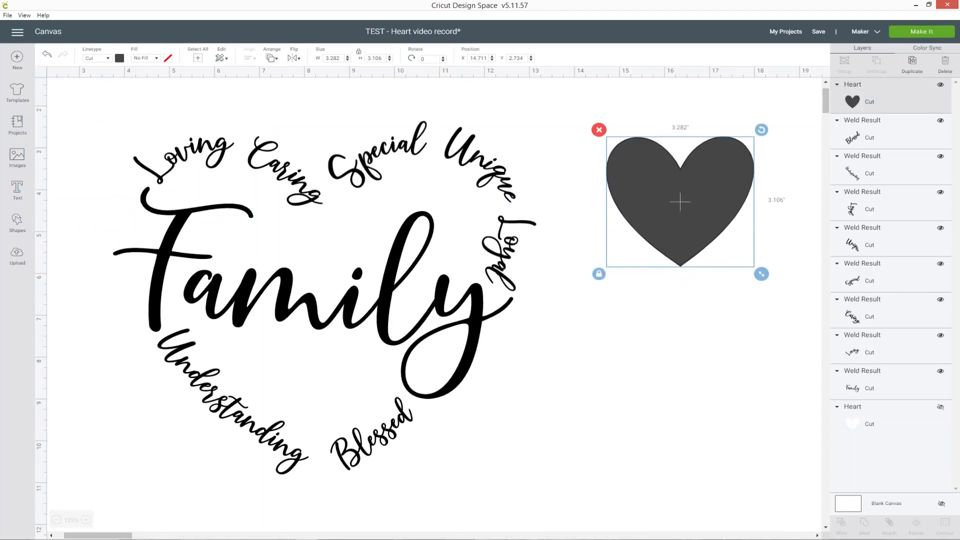
left_click(120, 57)
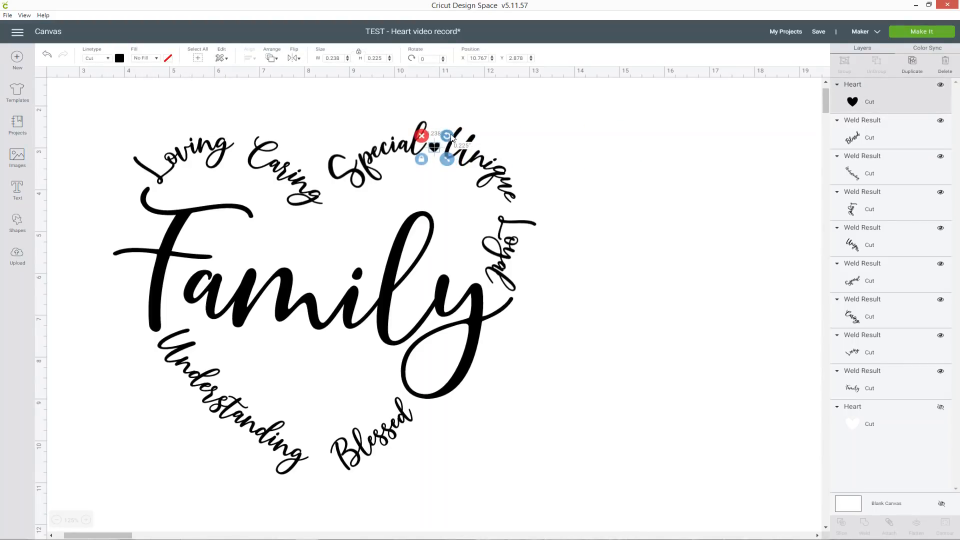
left_click(612, 276)
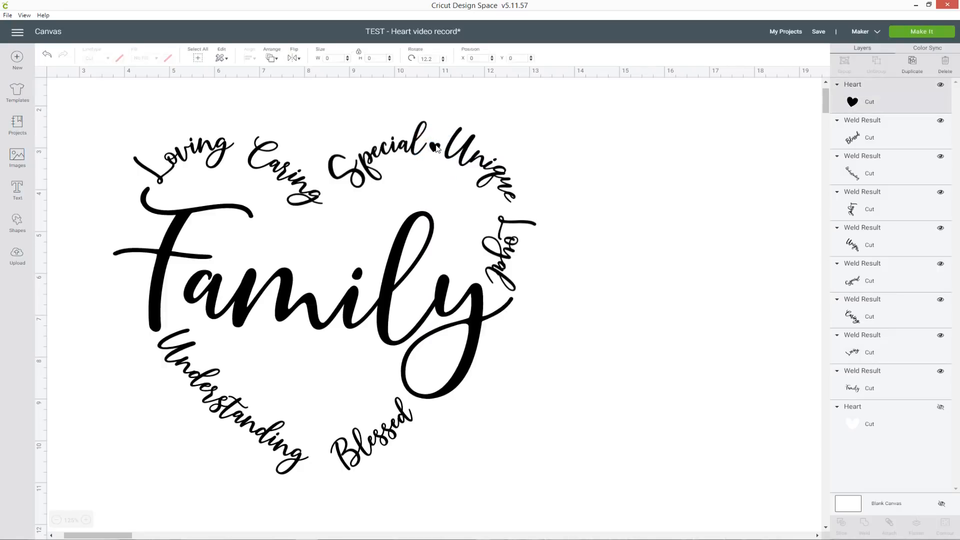
left_click(412, 163)
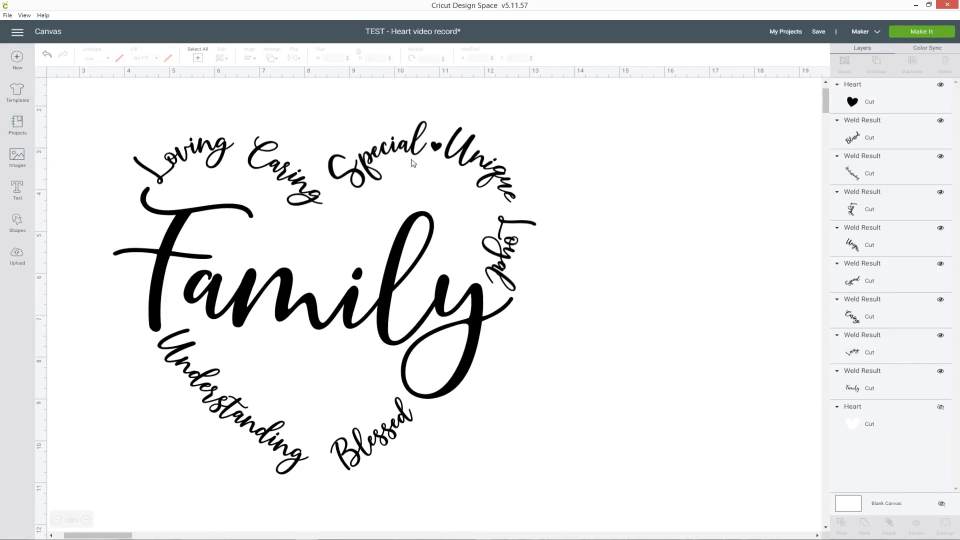
left_click(433, 139)
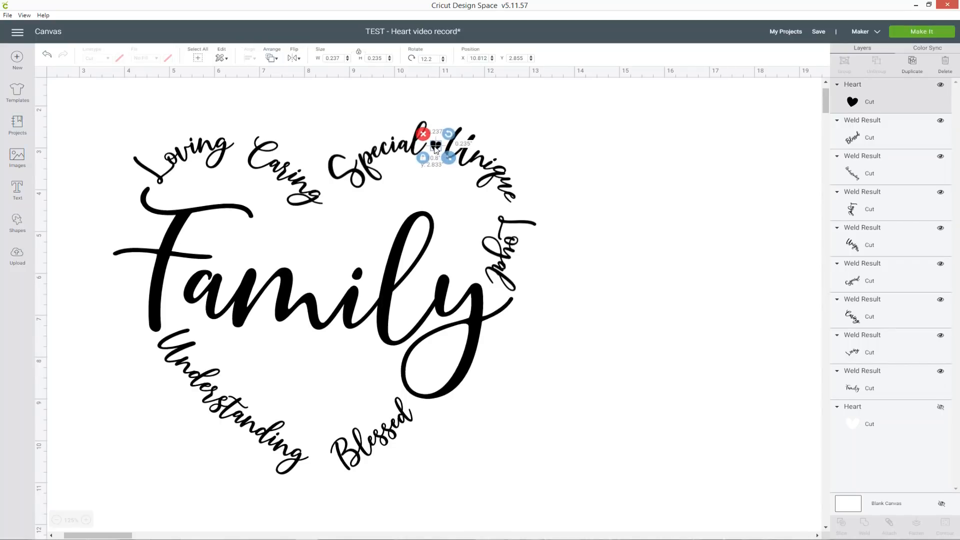
Step: Duplicate the small heart and angle the copy between Unique and Loyal
right_click(435, 147)
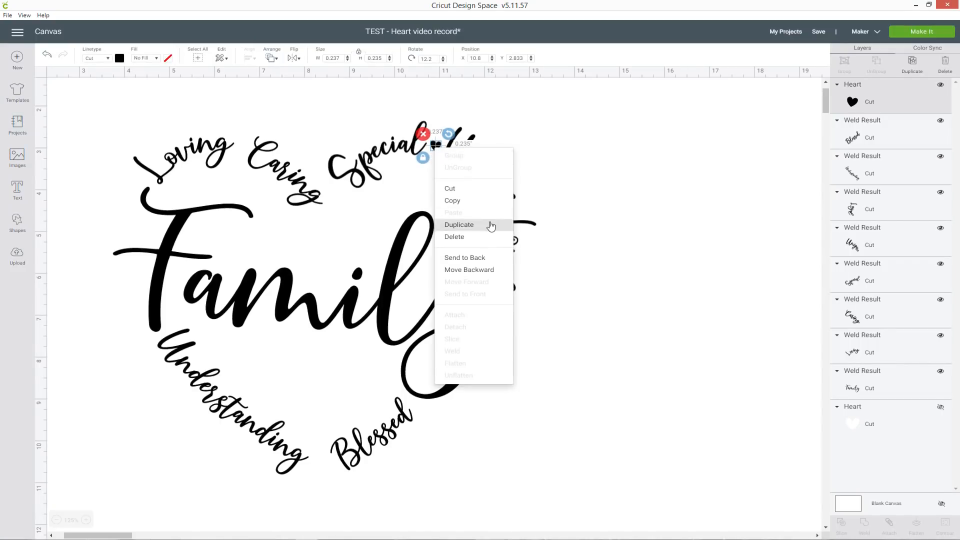
left_click(458, 224)
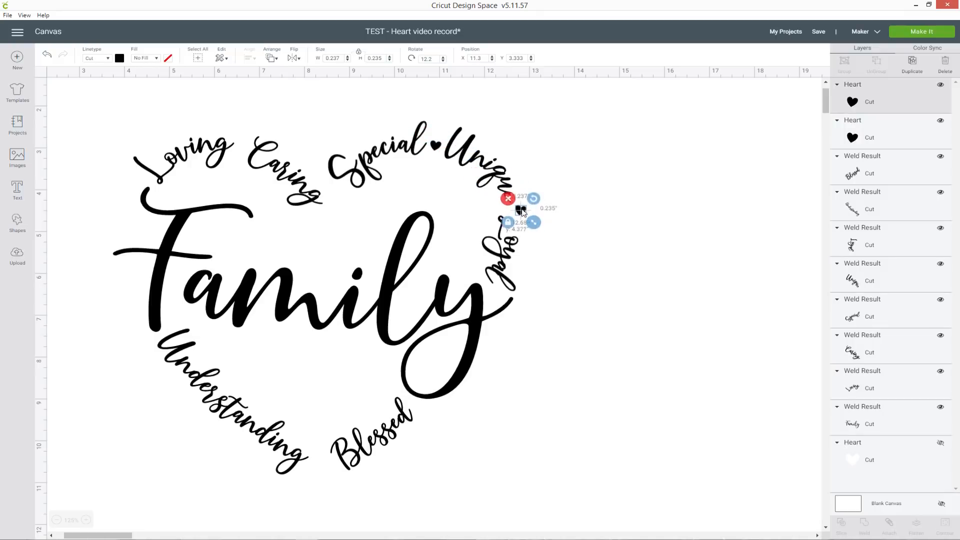
left_click(566, 232)
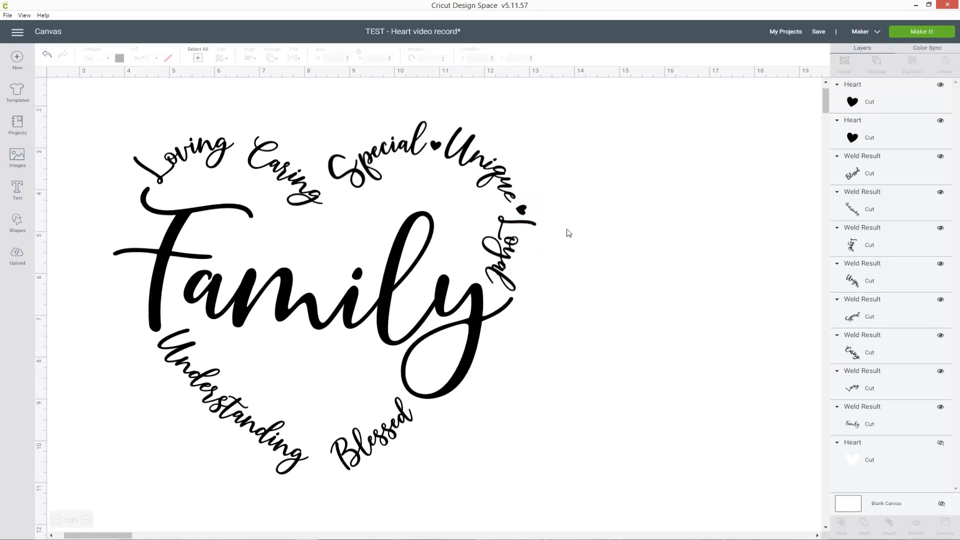
left_click(524, 202)
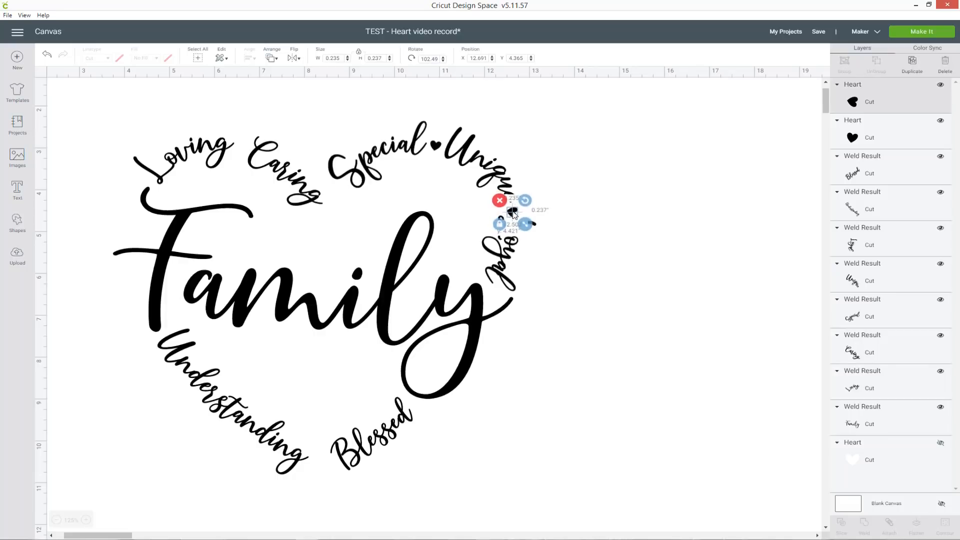
left_click(555, 214)
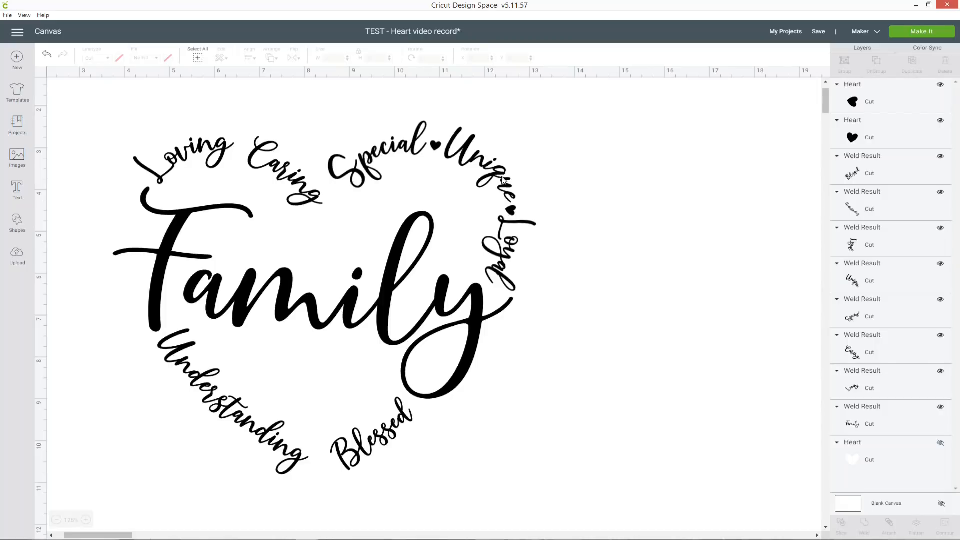
Step: Place another heart copy between Caring and Special
left_click(483, 163)
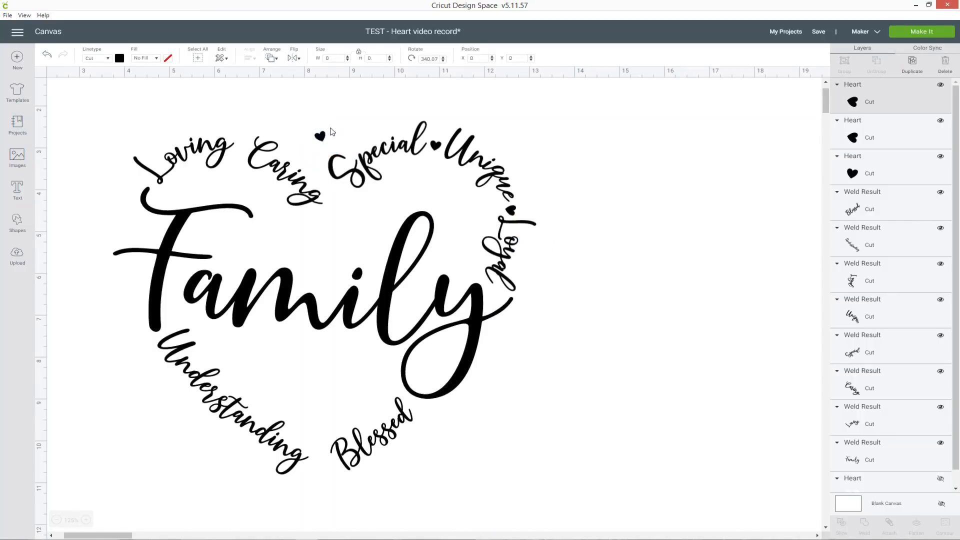
left_click(317, 136)
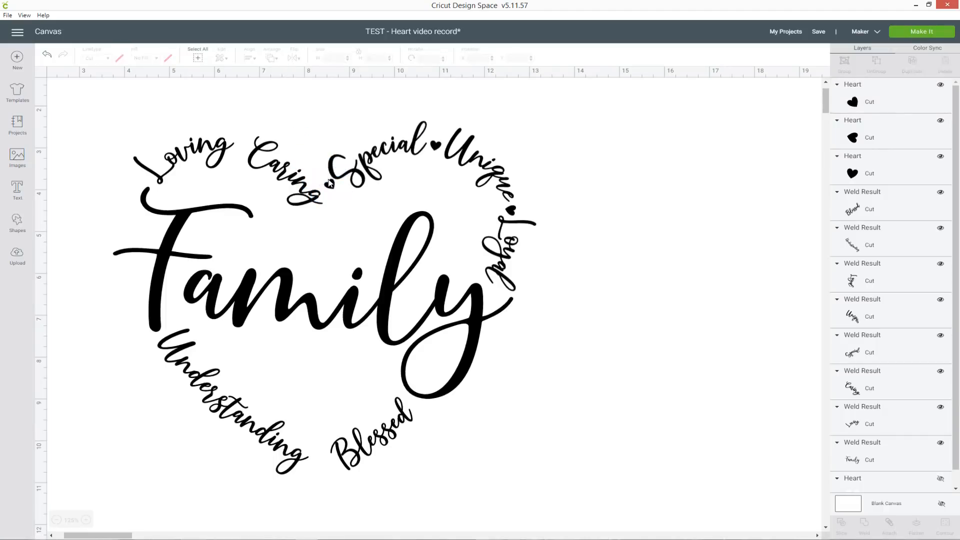
left_click(334, 184)
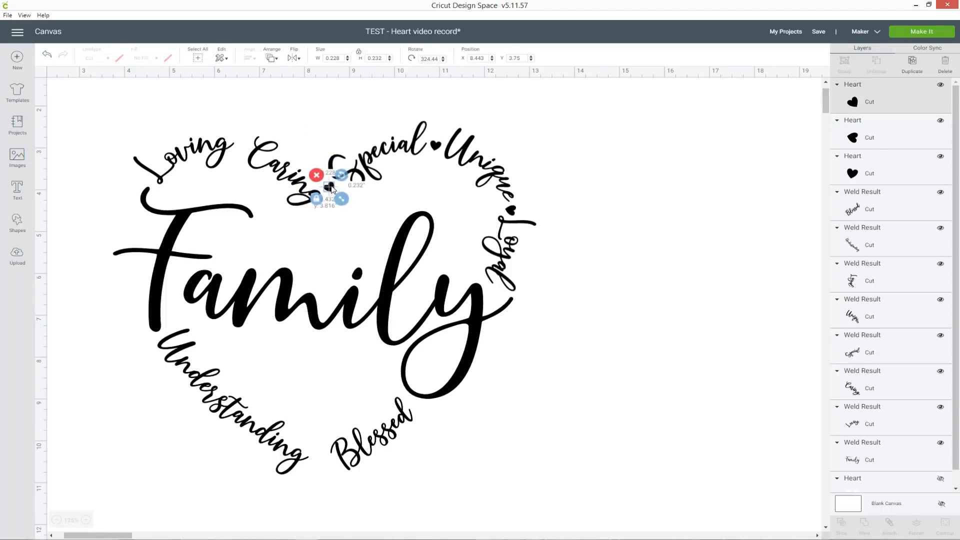
left_click(415, 176)
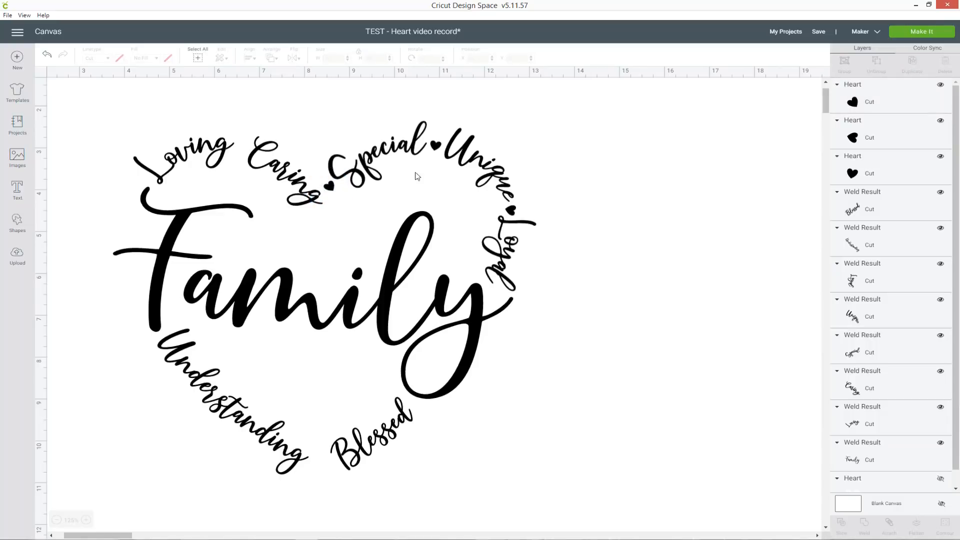
right_click(331, 177)
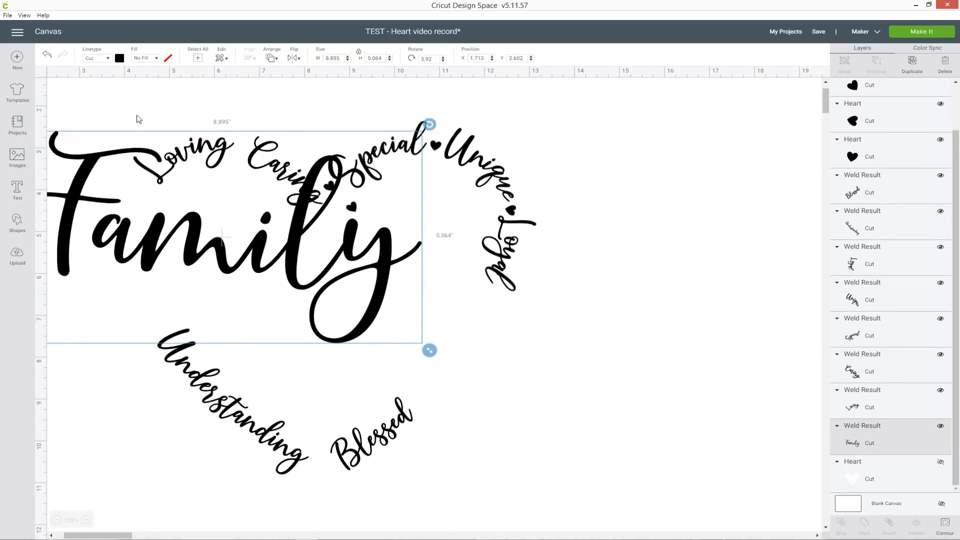
Step: Drag the spare heart between Loving and Caring and tilt it along the curve
left_click(620, 133)
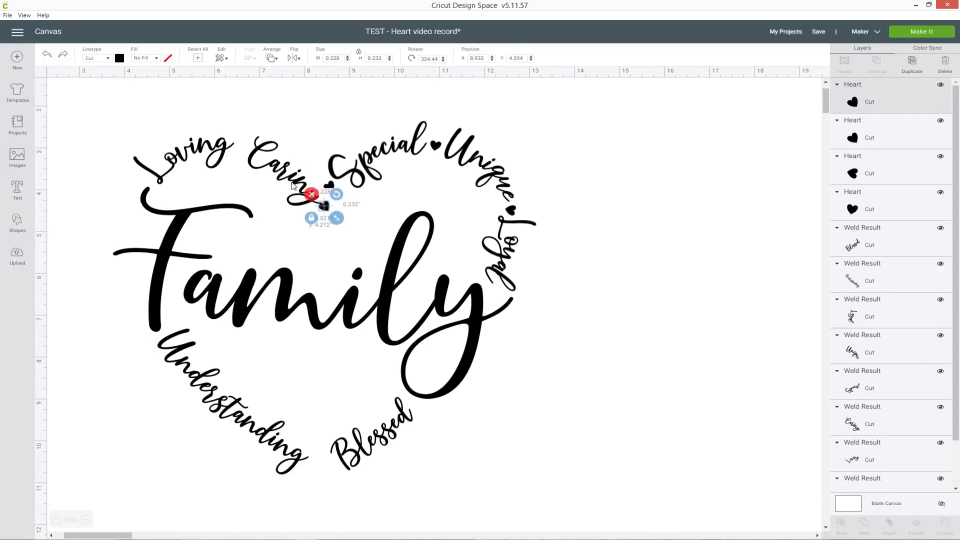
left_click_drag(312, 195, 235, 107)
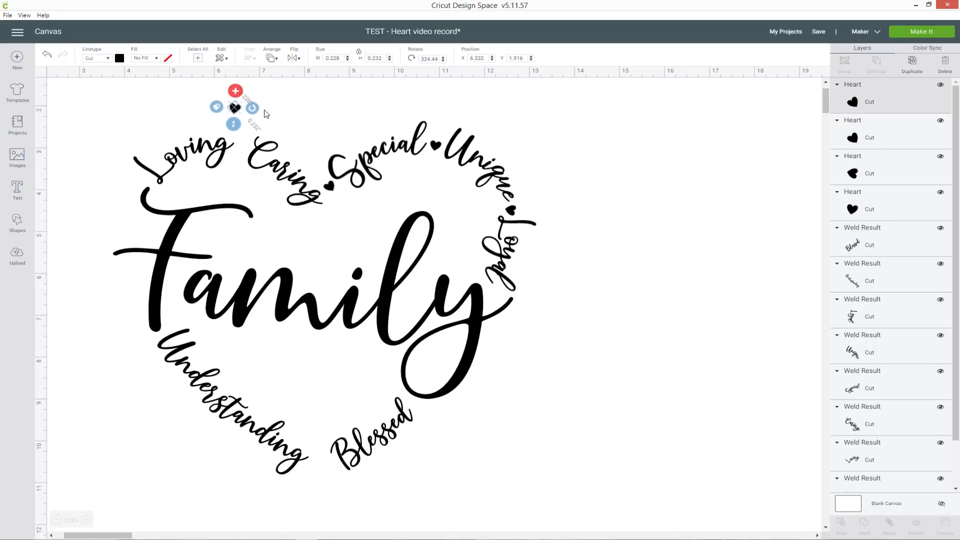
left_click_drag(235, 106, 242, 150)
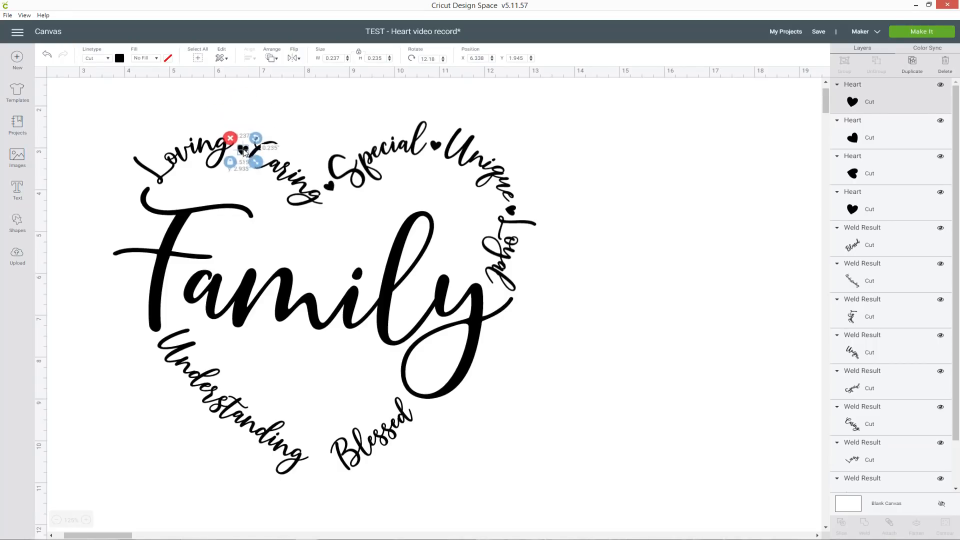
left_click_drag(243, 150, 245, 144)
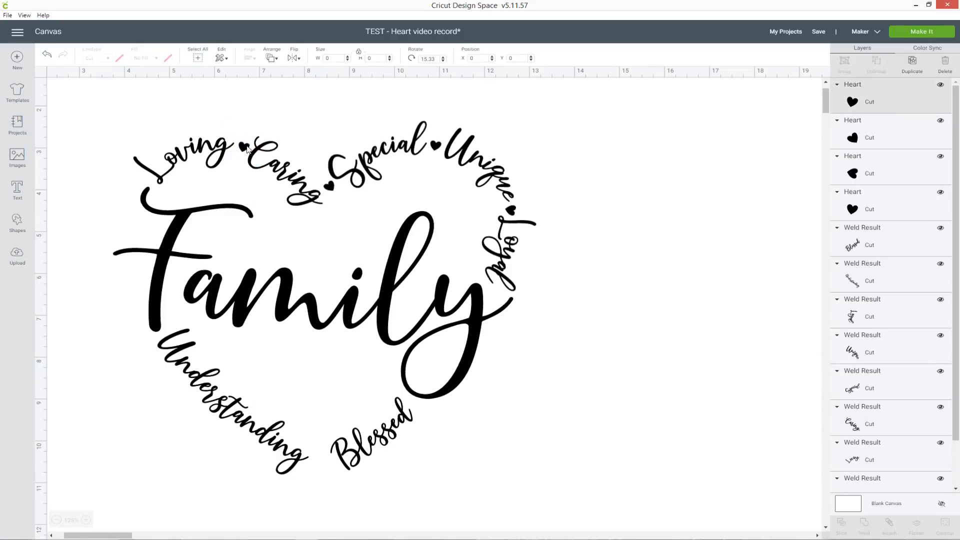
left_click(243, 147)
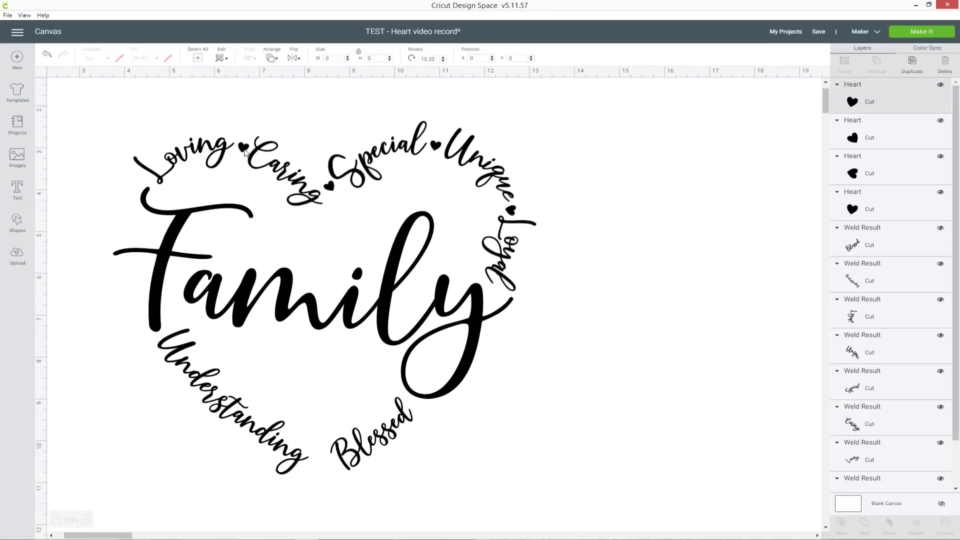
left_click(312, 116)
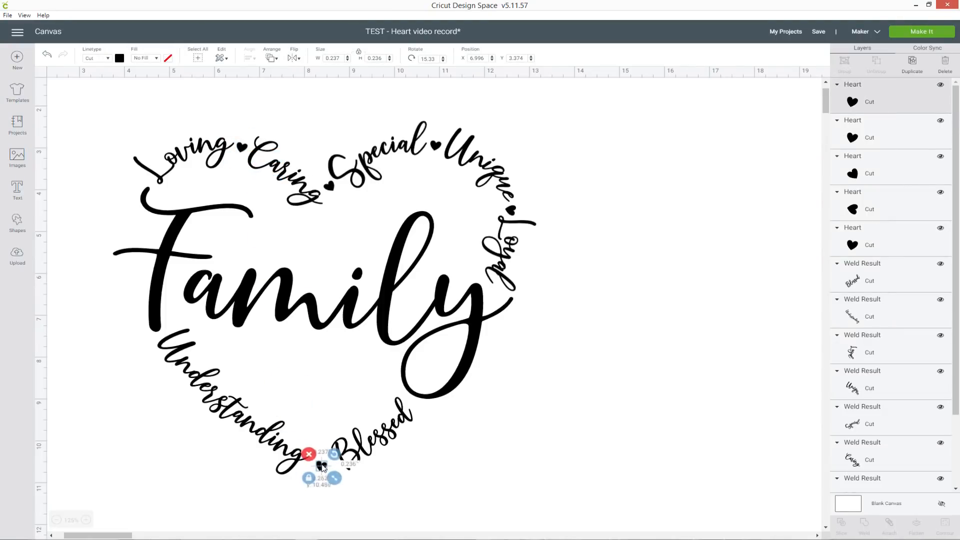
Step: Rotate and nudge the heart before Blessed upright, then check Blessed and deselect
left_click(411, 485)
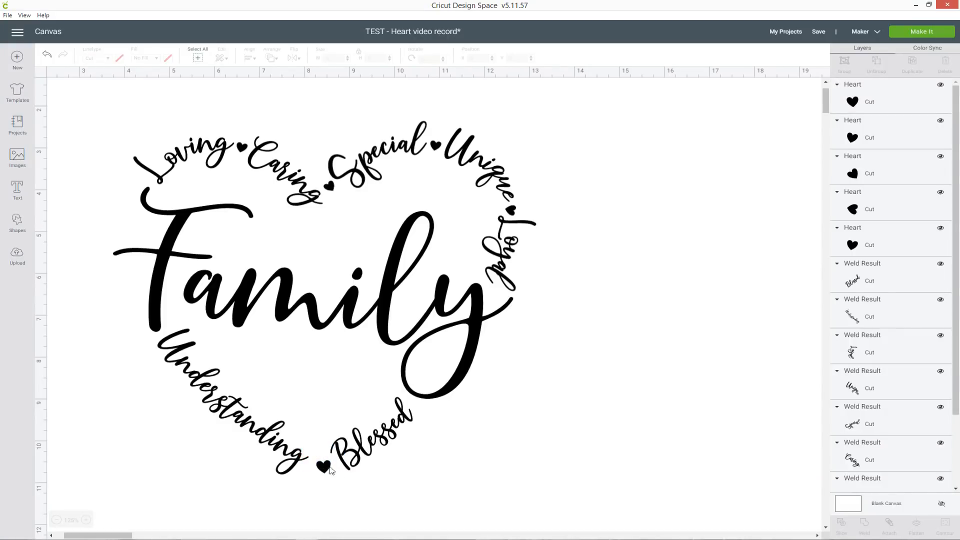
left_click(321, 466)
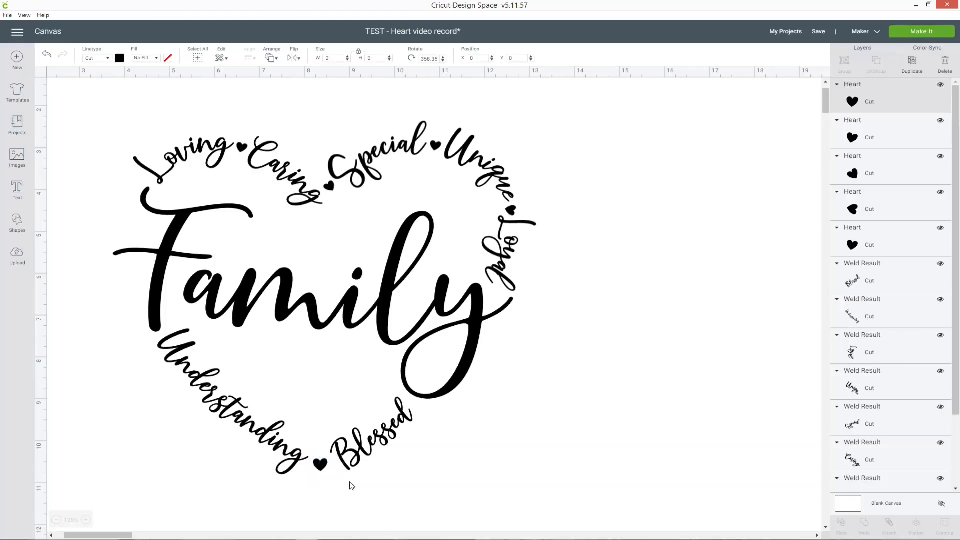
left_click(562, 461)
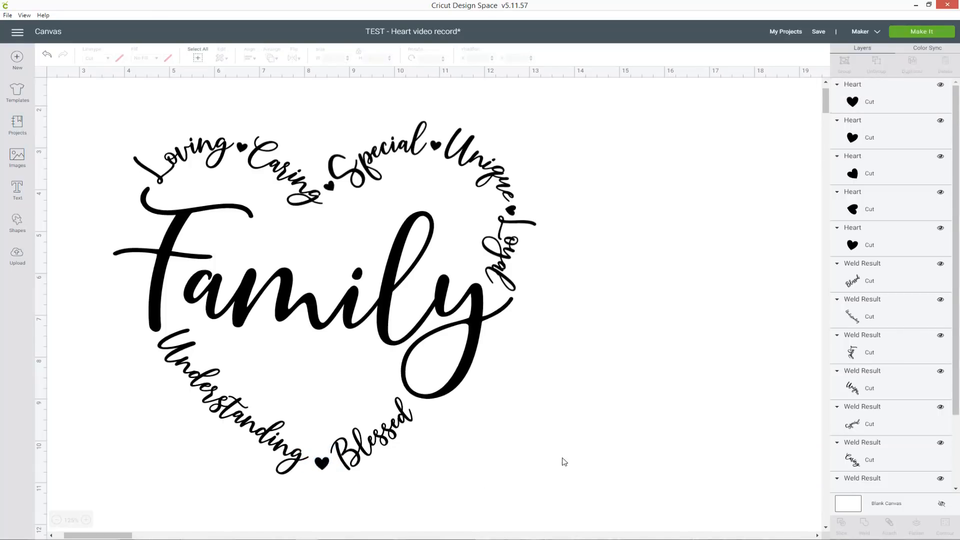
left_click(379, 428)
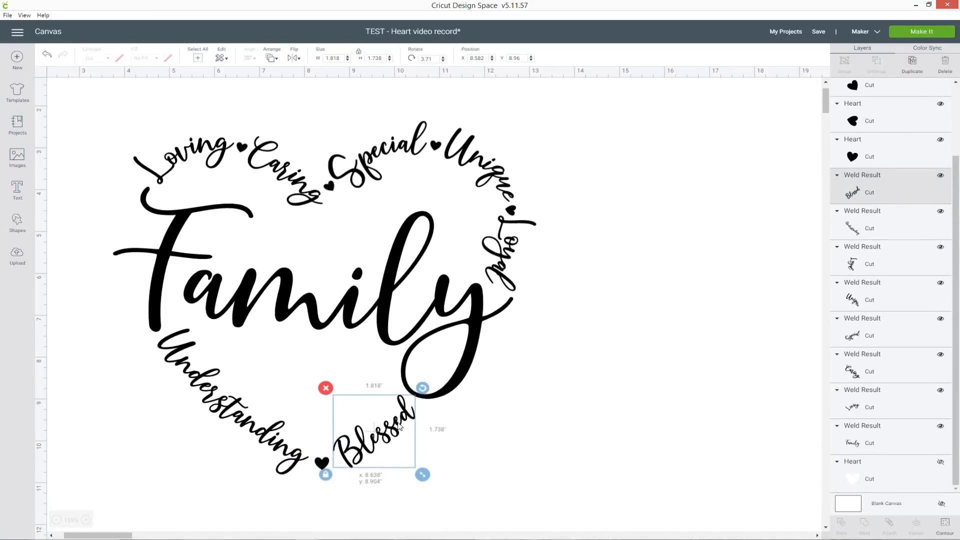
left_click(434, 445)
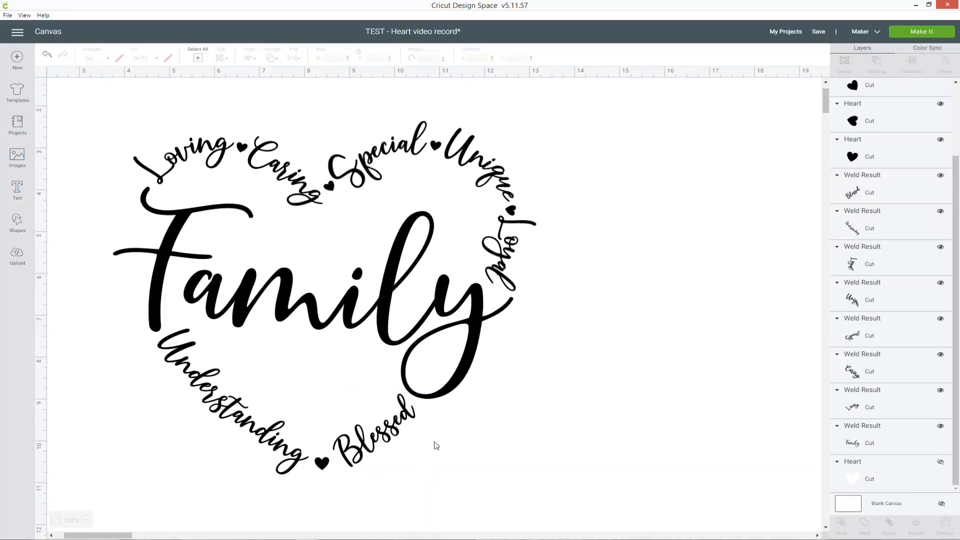
mouse_move(625, 390)
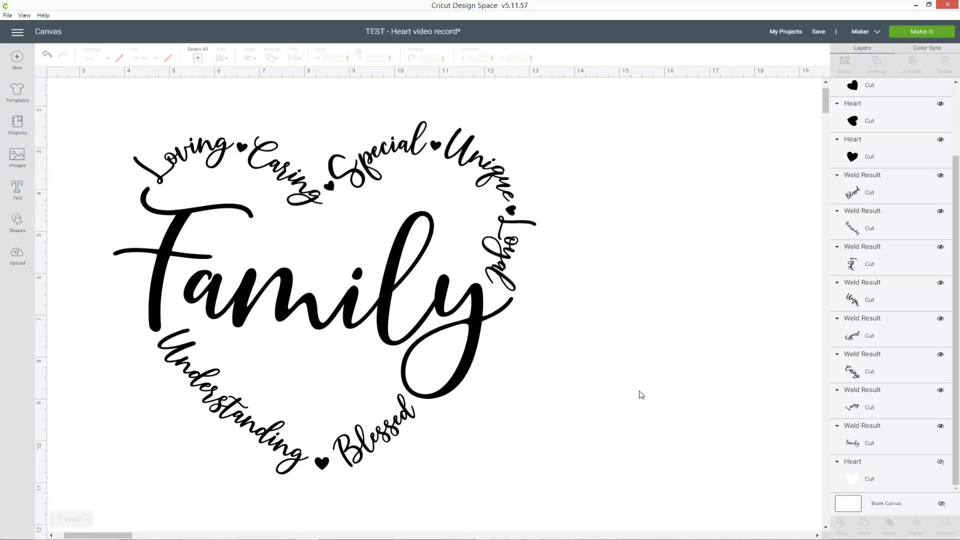
mouse_move(864, 368)
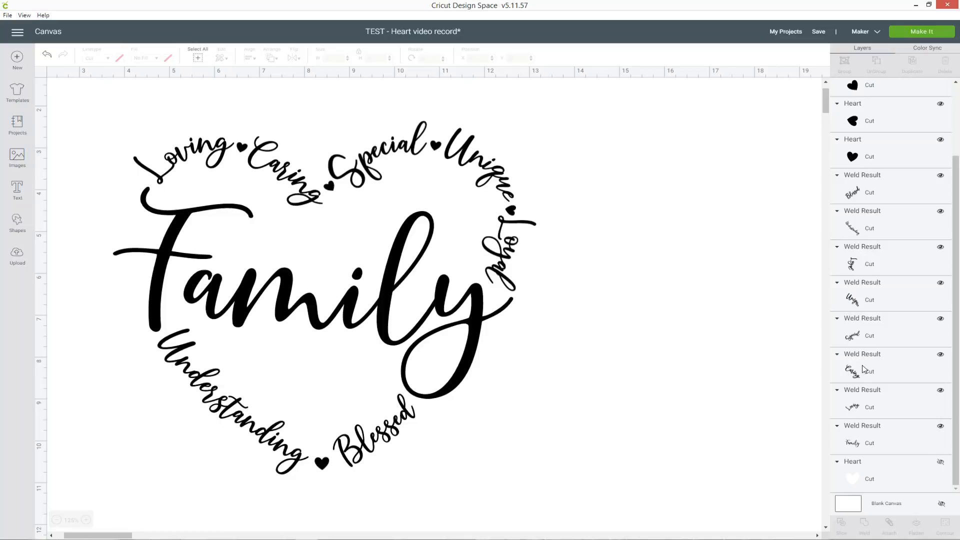
mouse_move(779, 262)
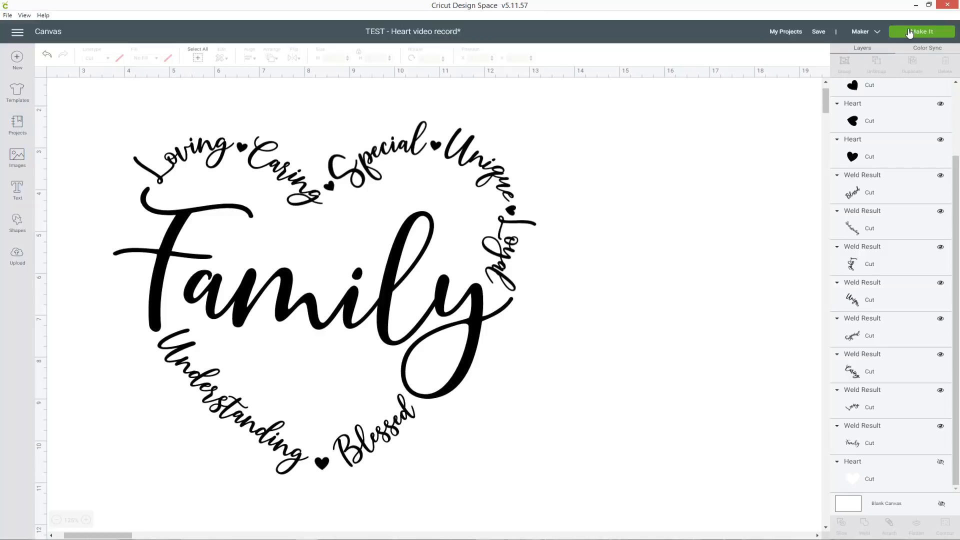
left_click(921, 31)
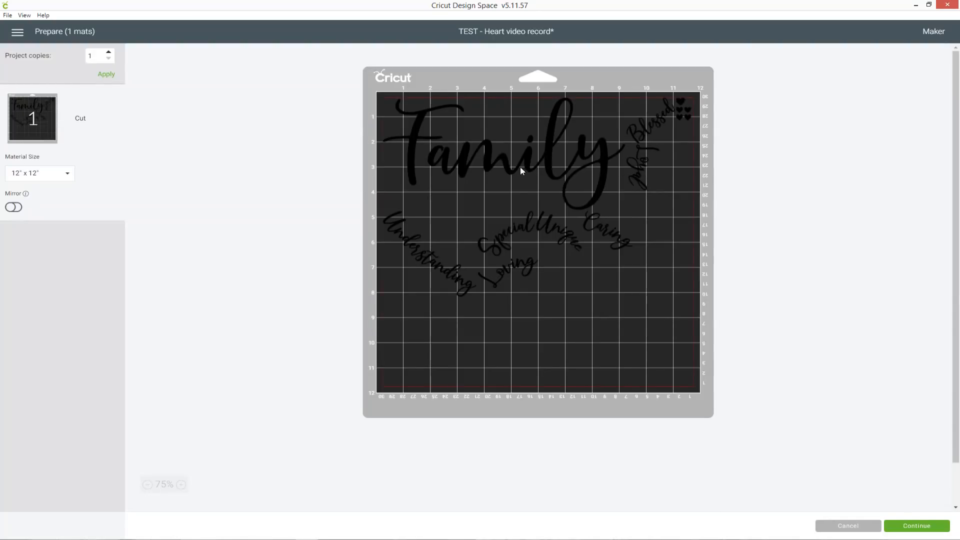
mouse_move(392, 239)
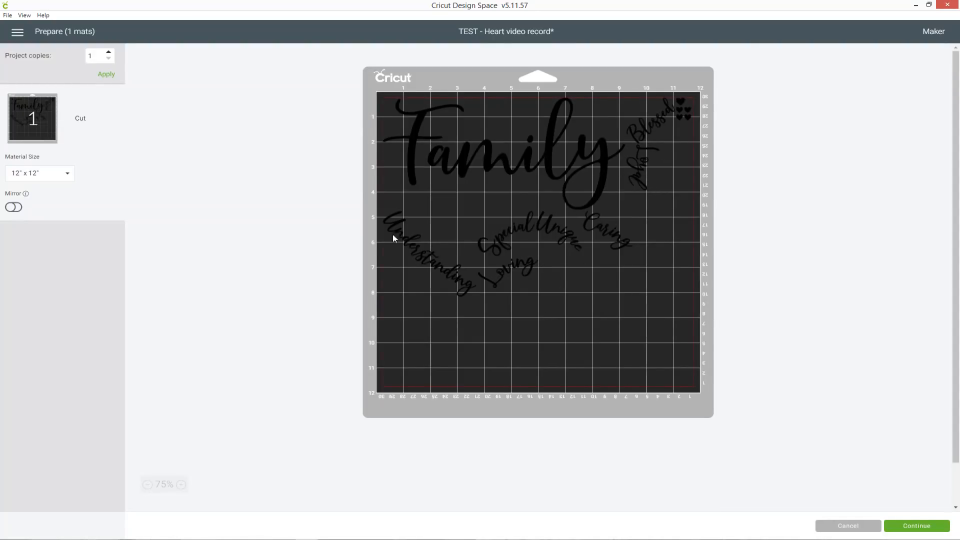
mouse_move(534, 281)
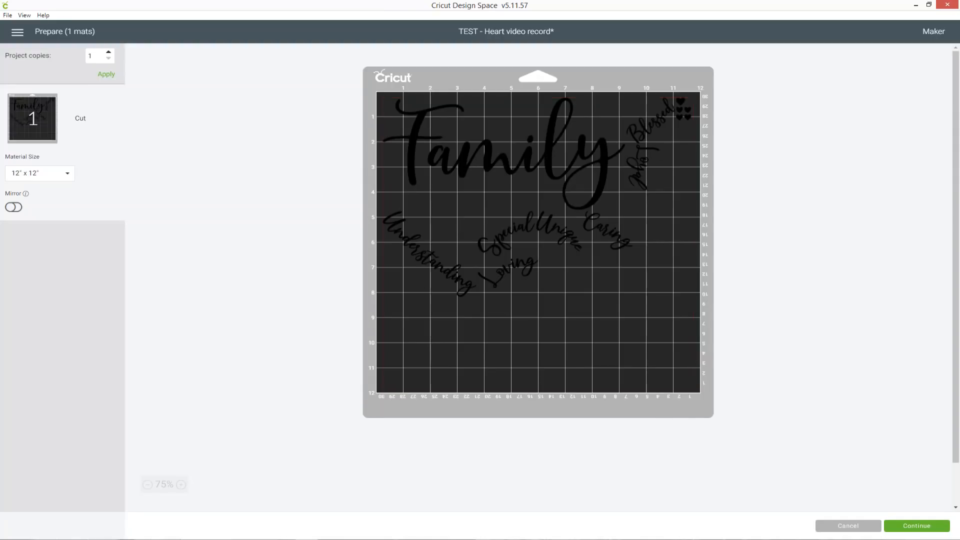
left_click(847, 525)
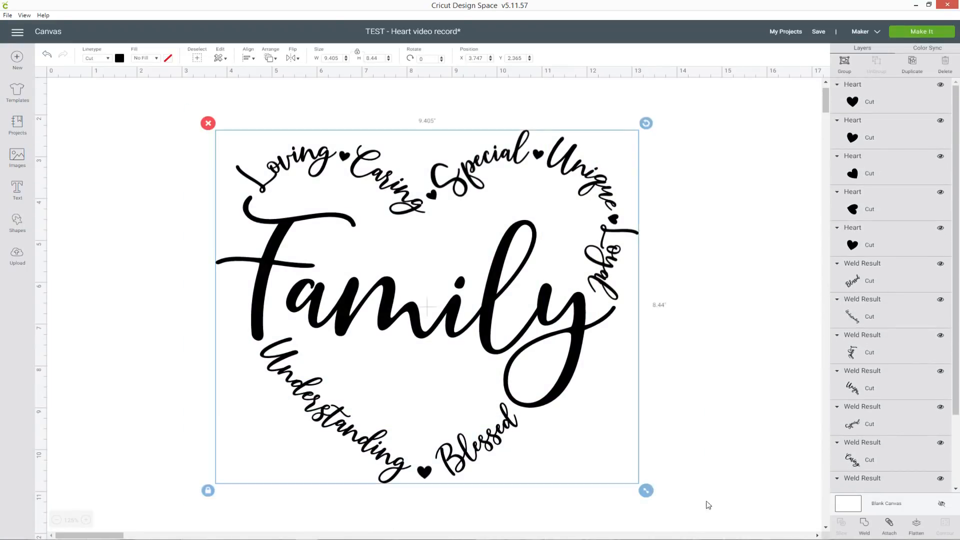
mouse_move(794, 280)
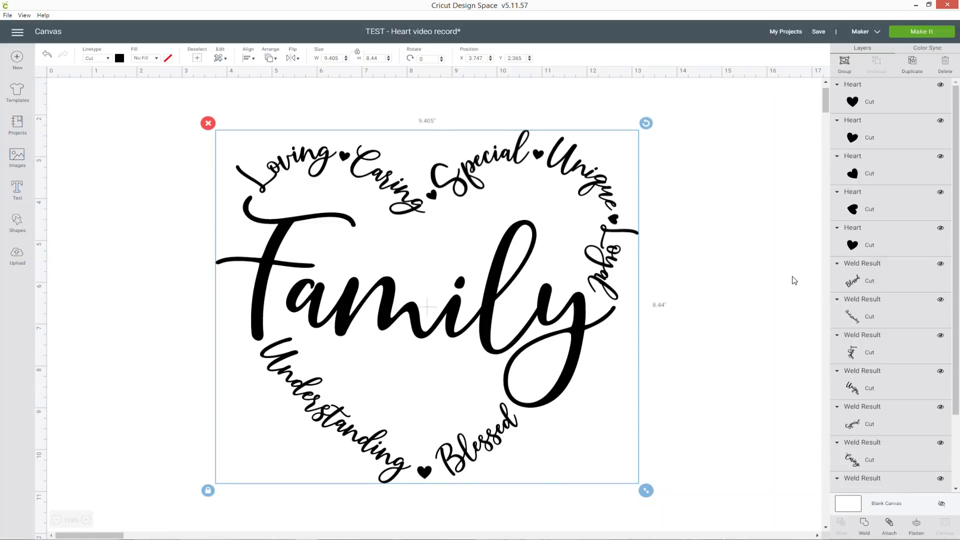
Step: Attach all pieces, color the 8-inch design red, and preview it on the mat
left_click(888, 527)
type("8")
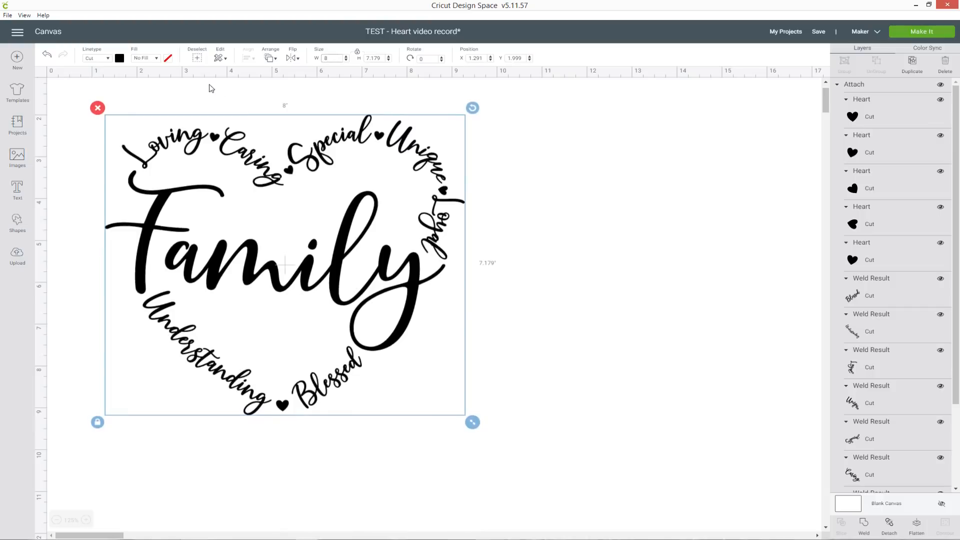
left_click(119, 57)
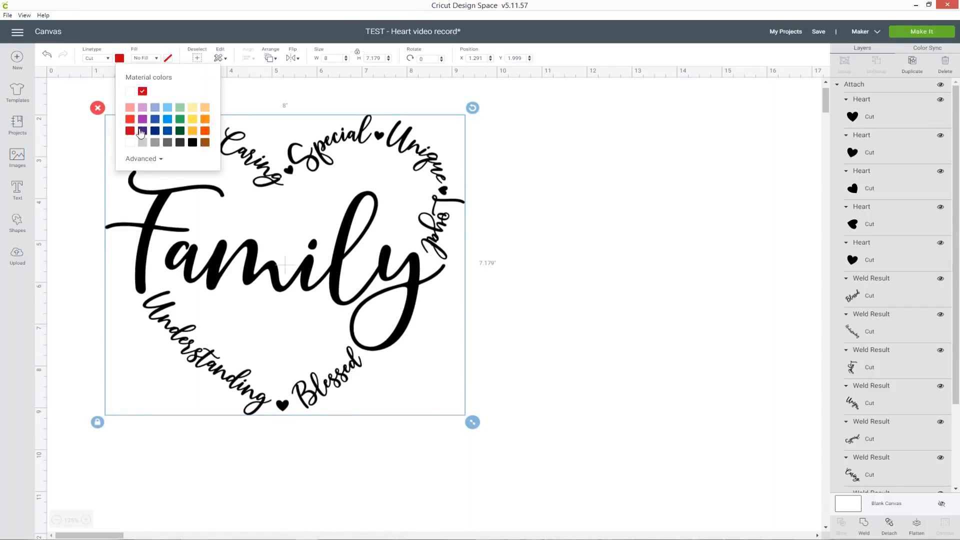
left_click(130, 130)
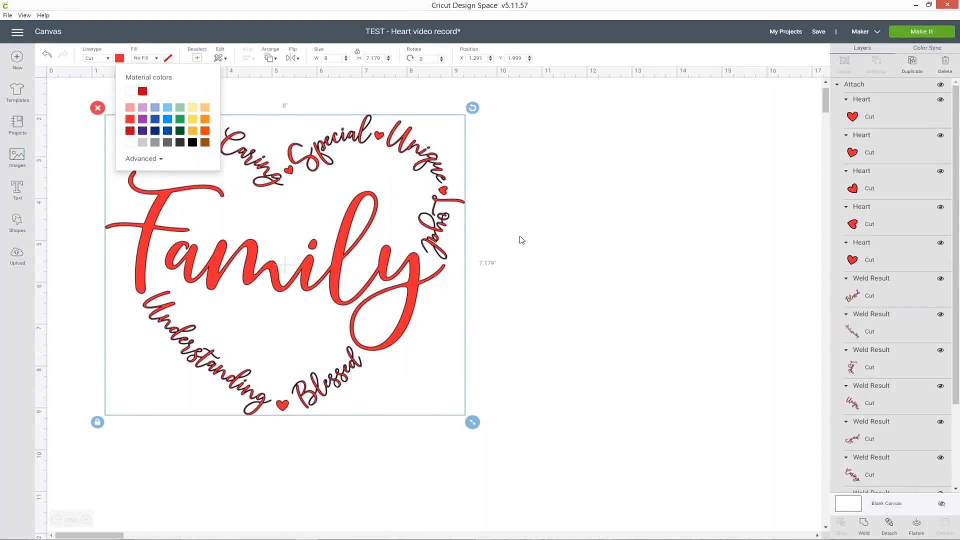
left_click(921, 31)
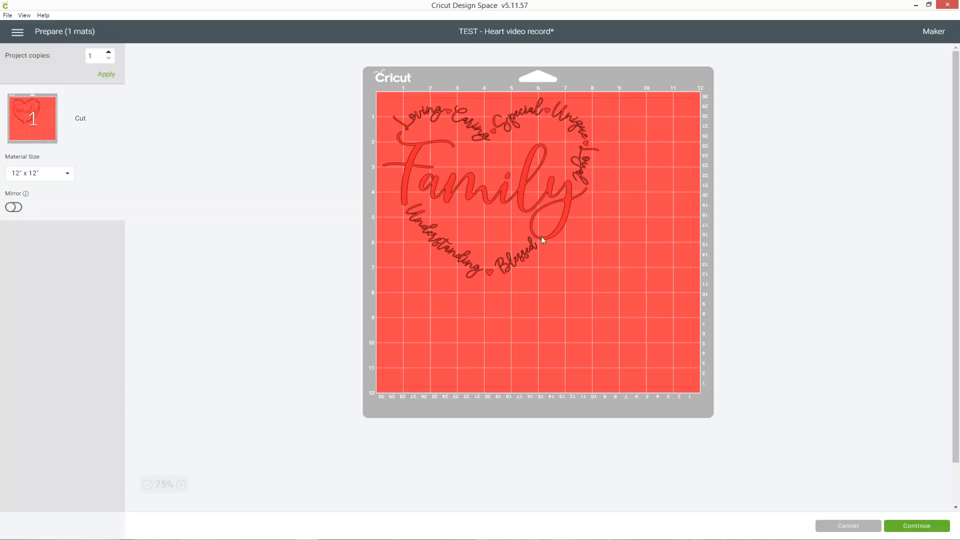
mouse_move(651, 319)
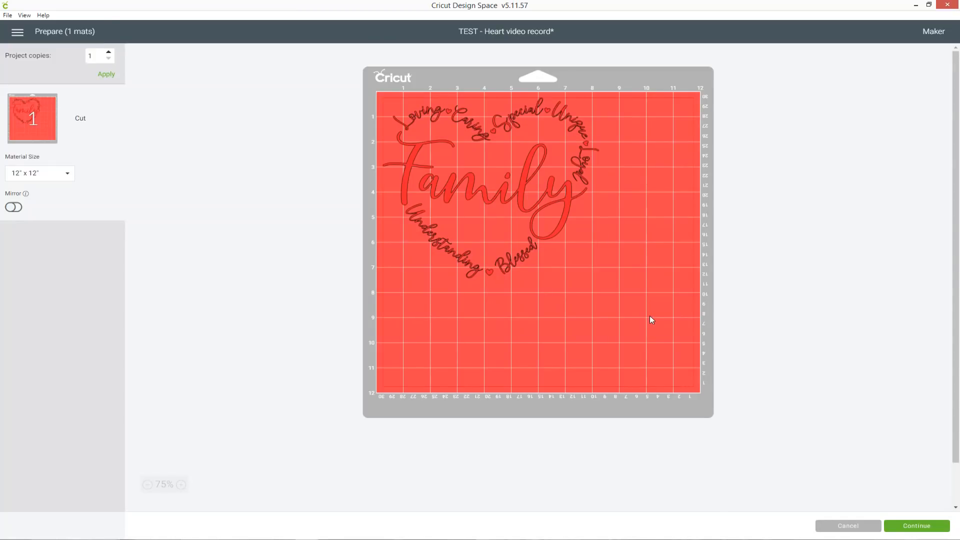
mouse_move(847, 526)
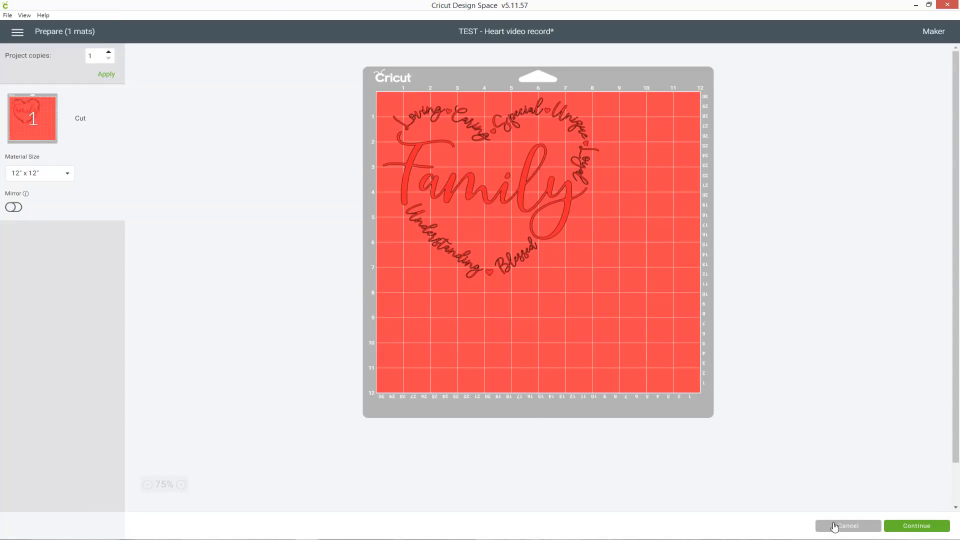
Step: Cancel the mat preview and deselect the red heart design
left_click(846, 525)
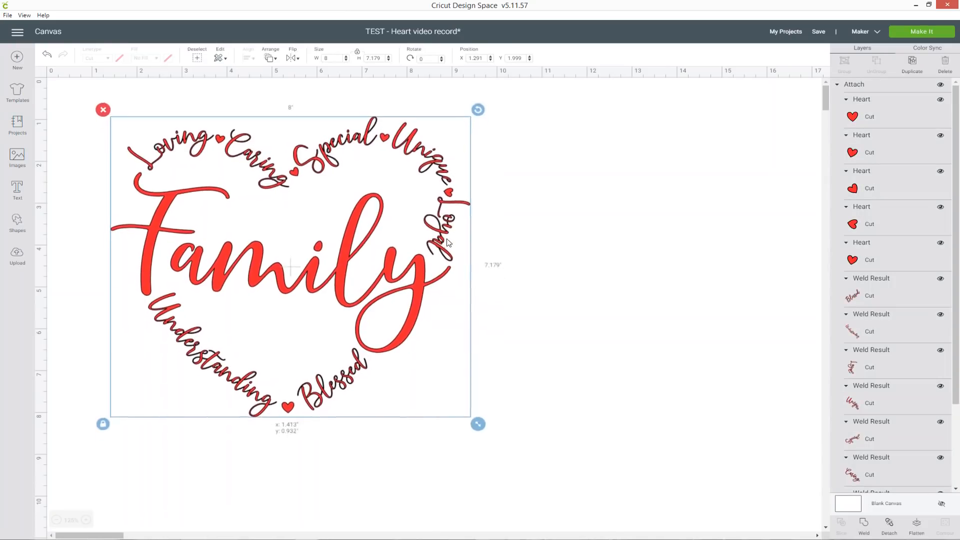
left_click(576, 234)
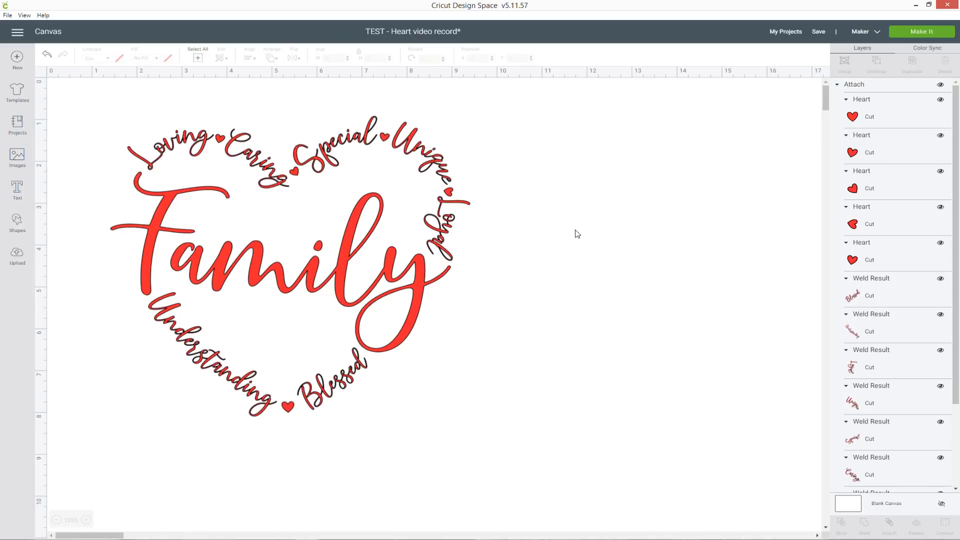
mouse_move(615, 237)
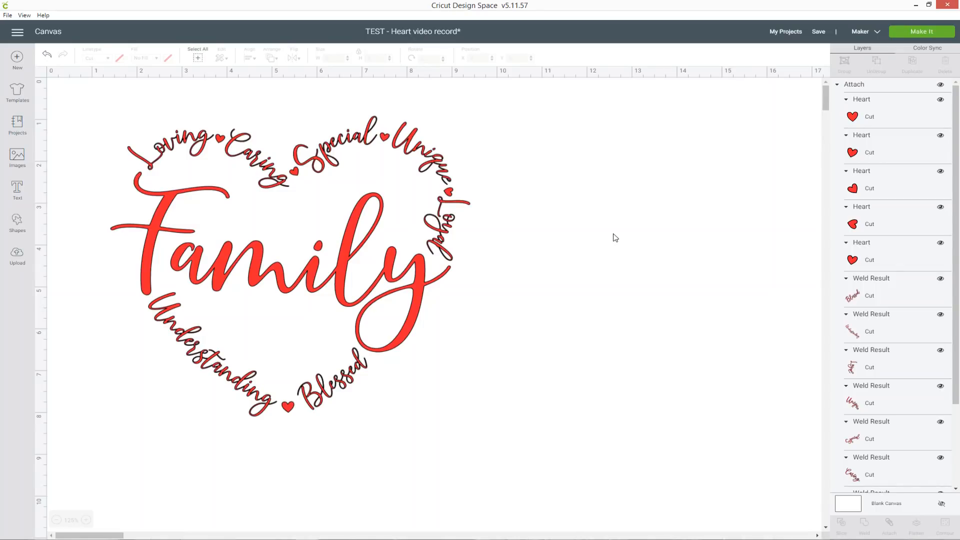